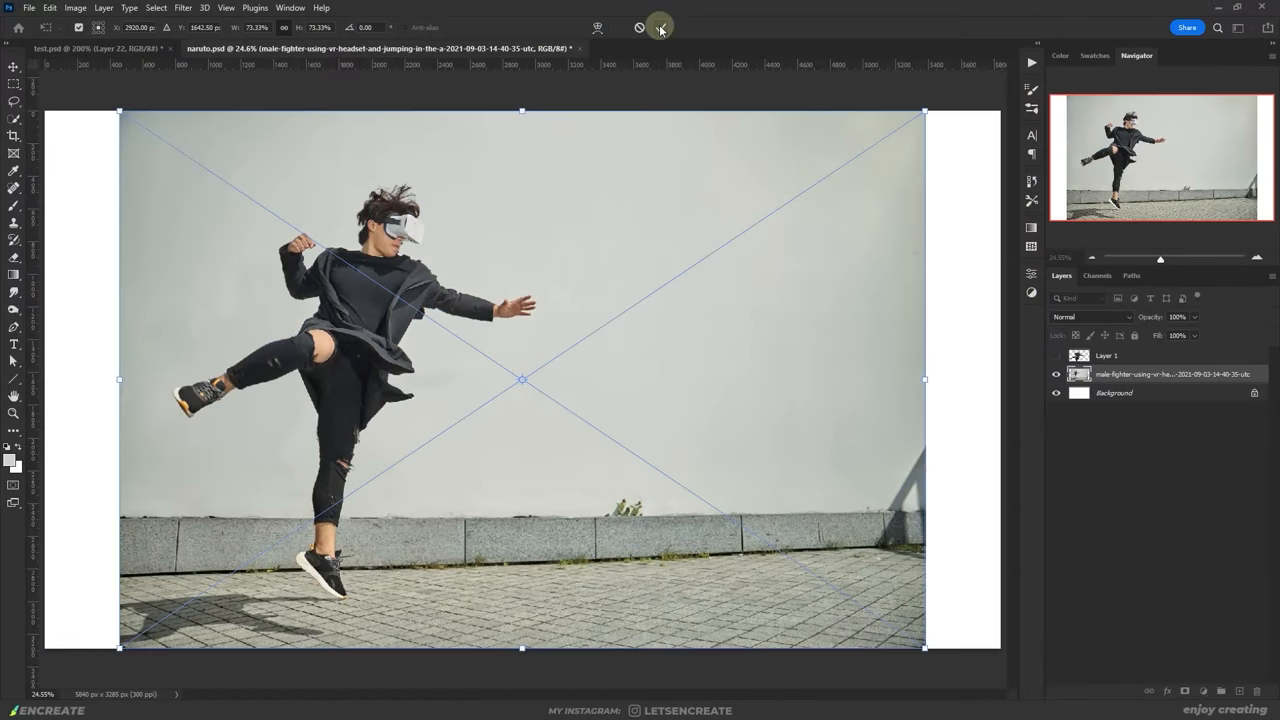
Commit the fighter placement, cut him onto white and lay a Puppet Warp mesh over him
left_click(659, 27)
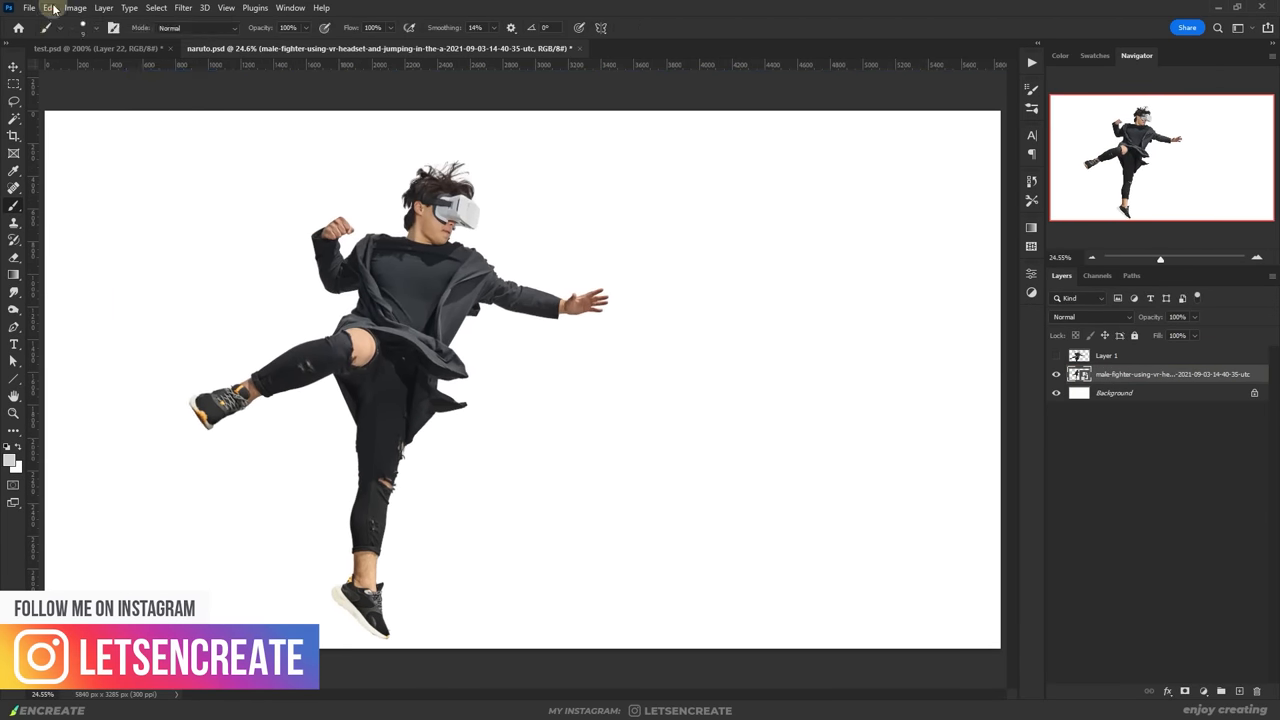
left_click(49, 7)
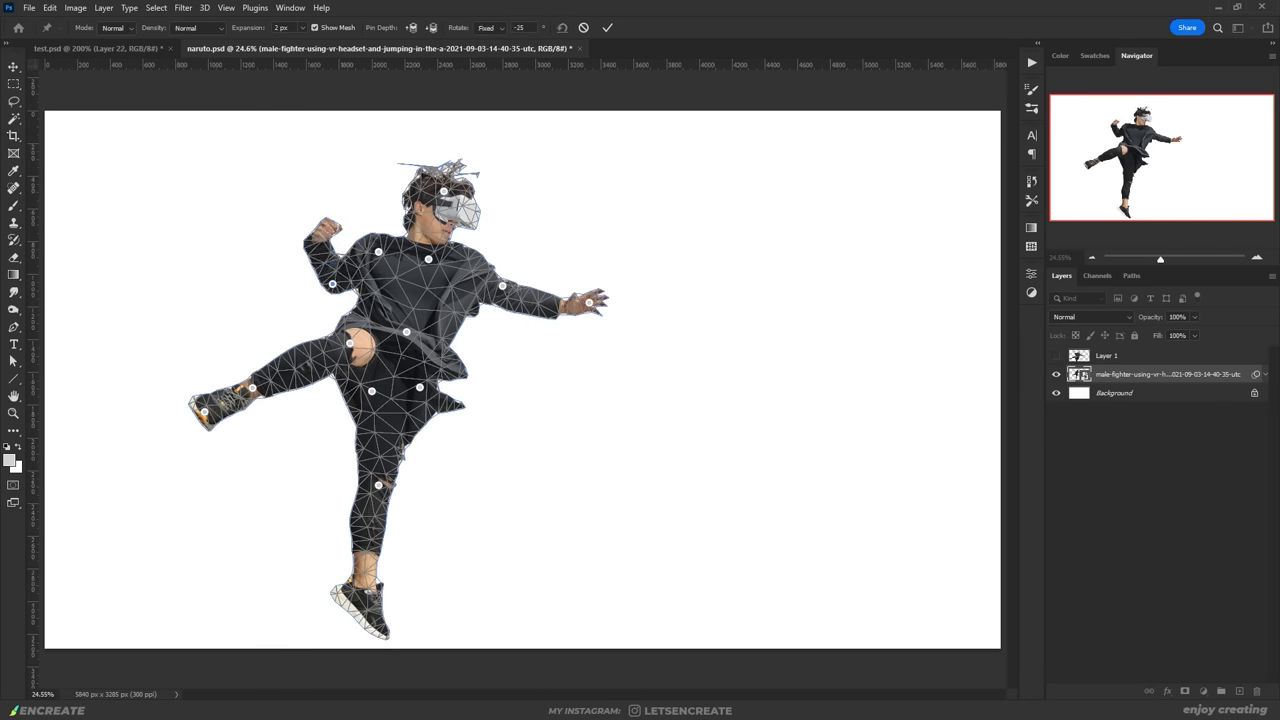
Bend the leg with warp pins to reshape the pose, then place the screaming face on a 'face' layer
left_click_drag(378, 485, 408, 490)
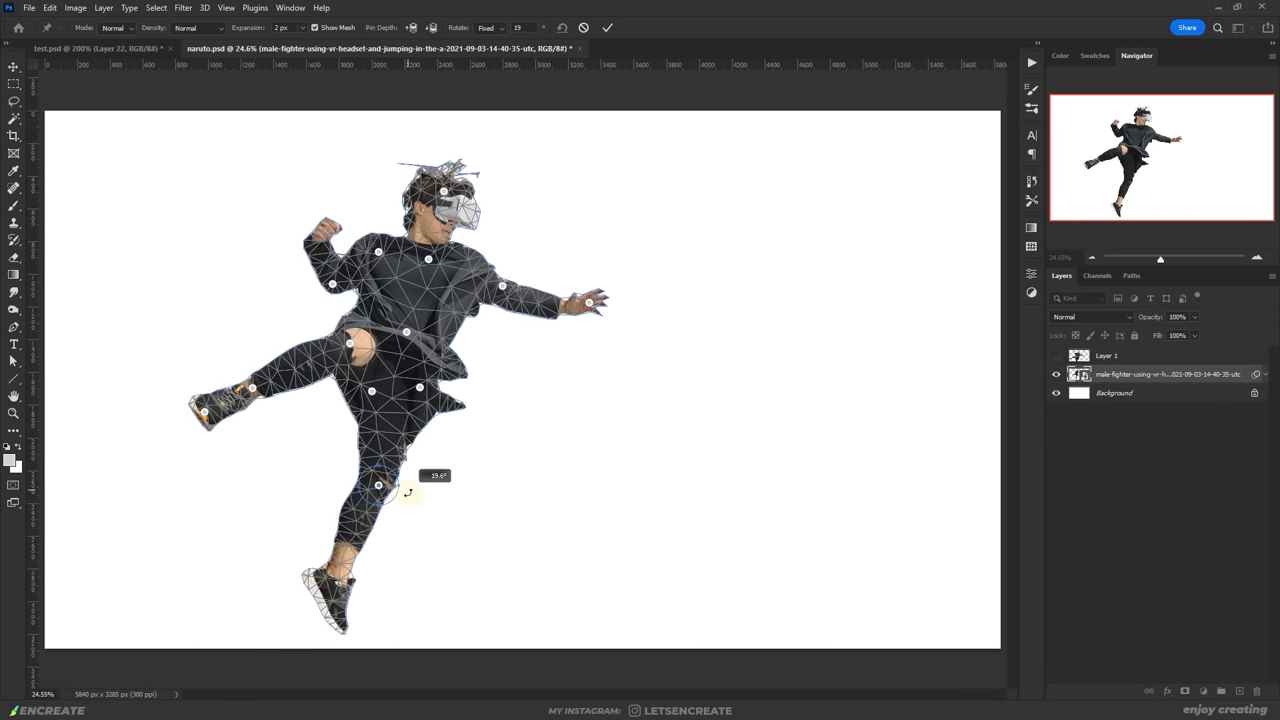
left_click(607, 27)
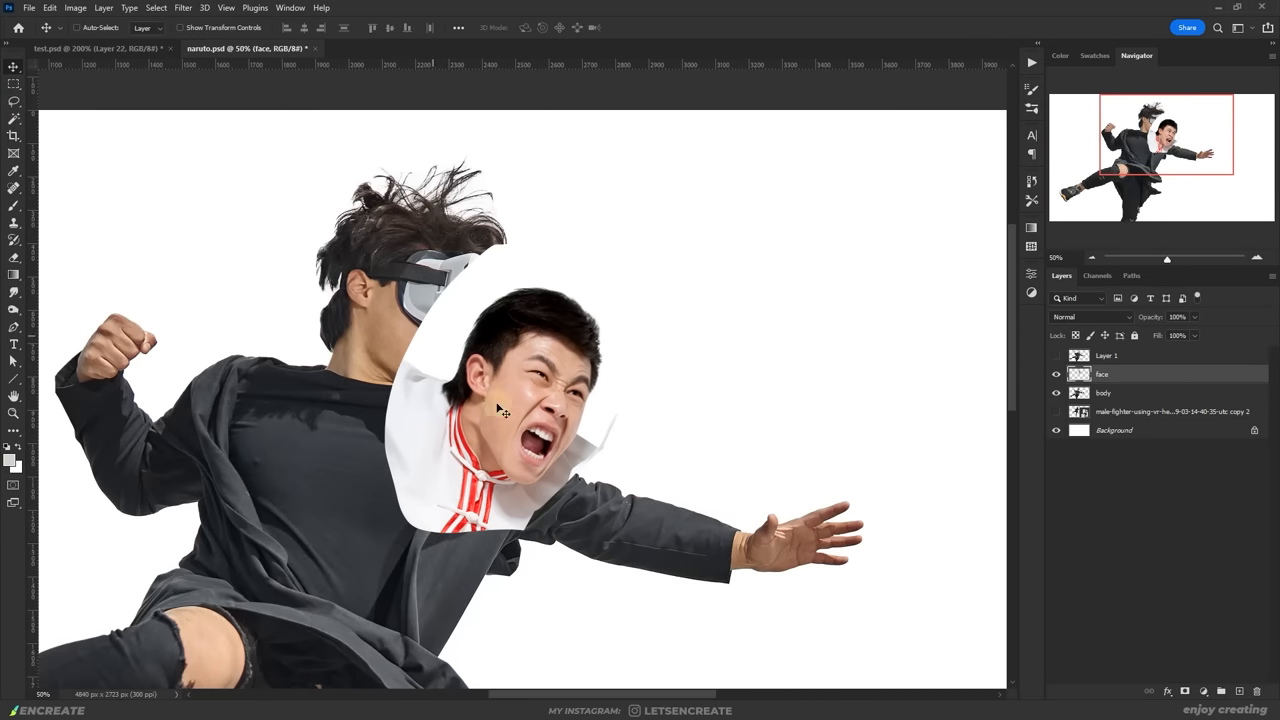
Liquify the screaming face to fit the head, mask it onto the body and add the grey headband plate
left_click(182, 7)
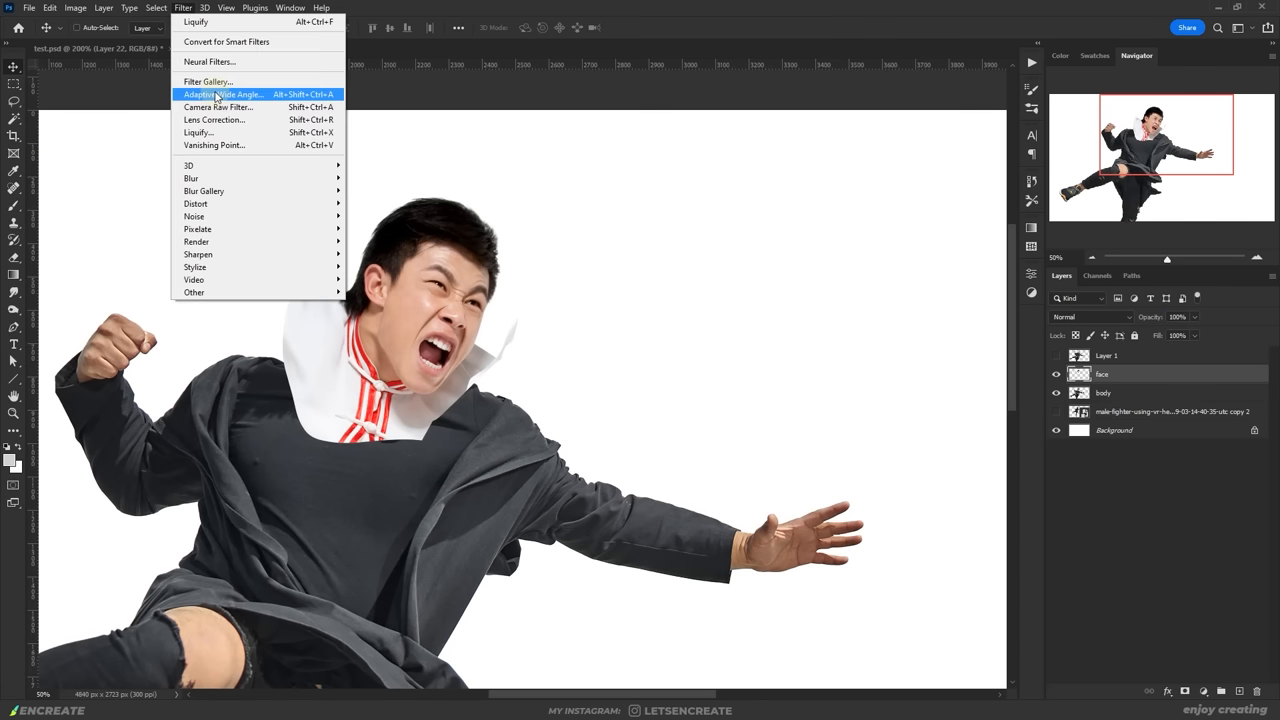
left_click(210, 62)
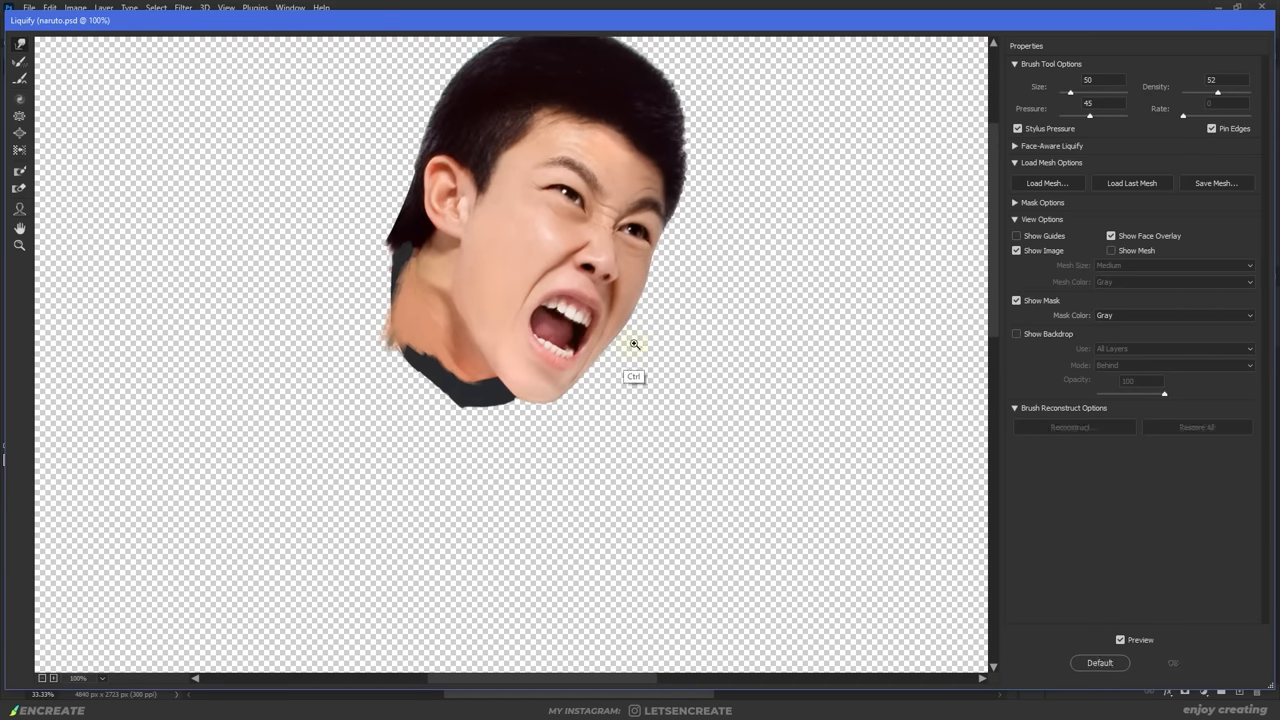
left_click(1016, 145)
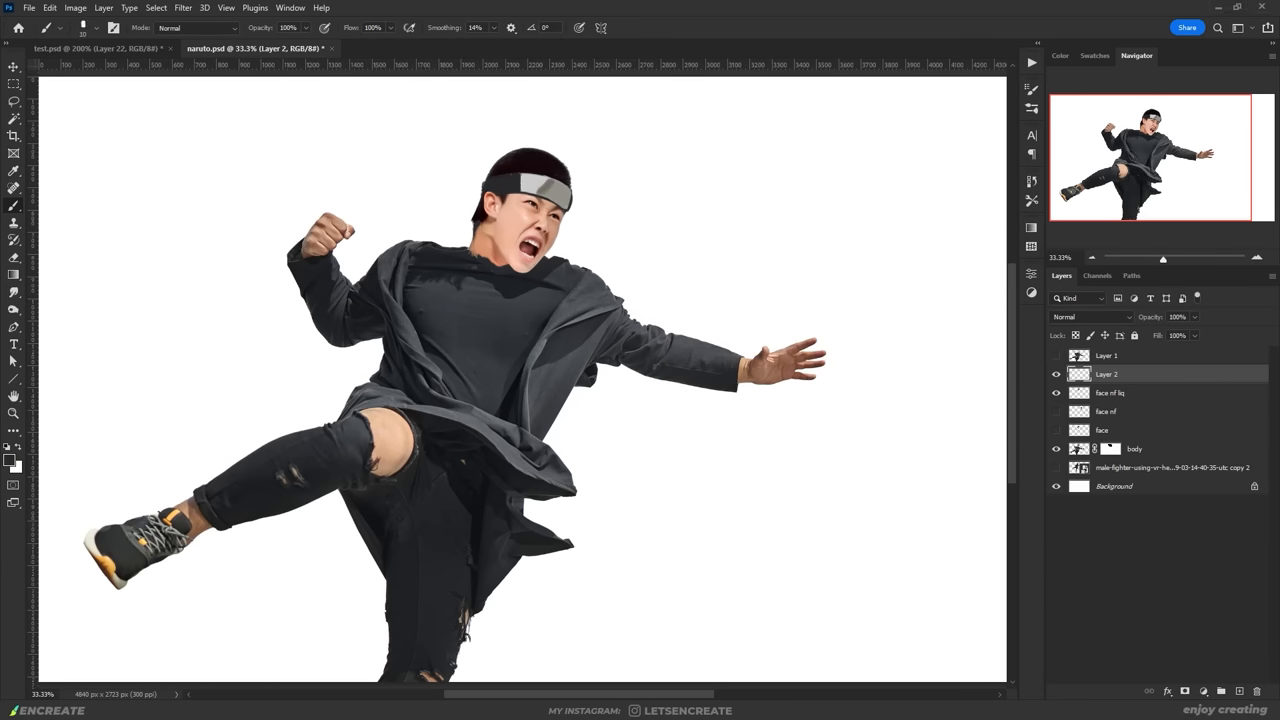
Add the leaf symbol to the plate and paint spiky hair in sandy blond #aba079
left_click(604, 261)
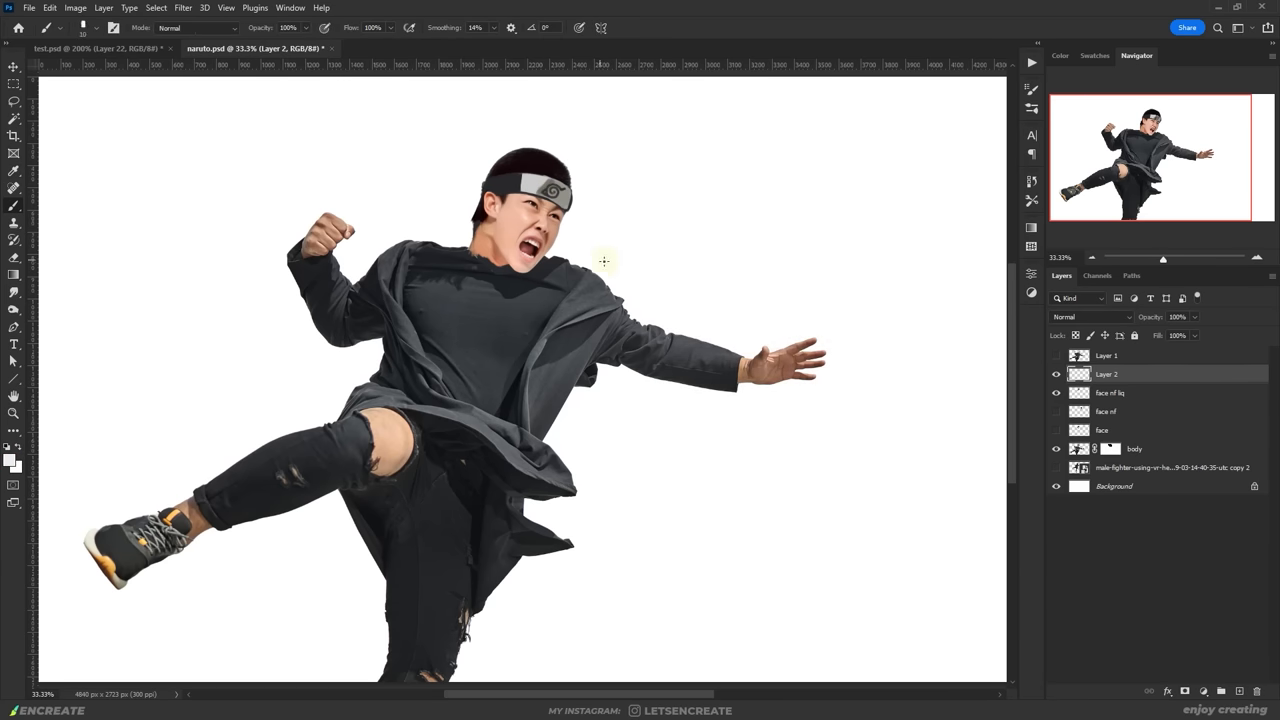
left_click(9, 458)
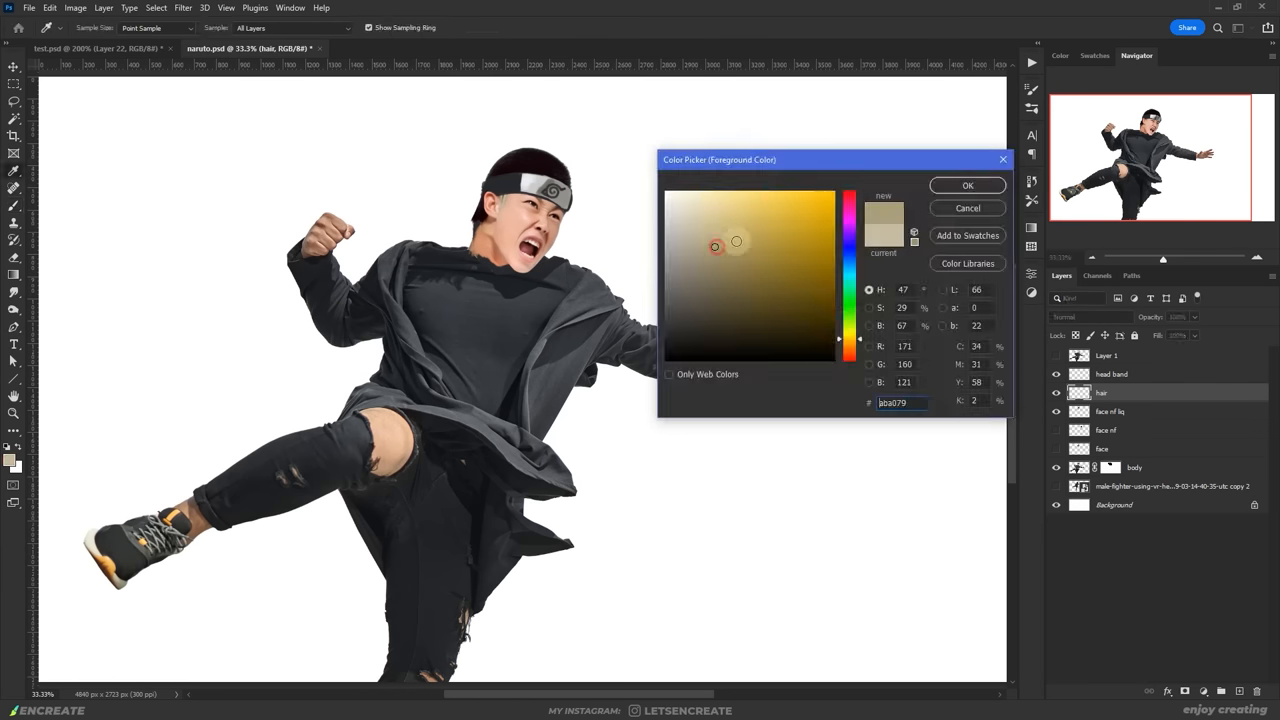
left_click(966, 185)
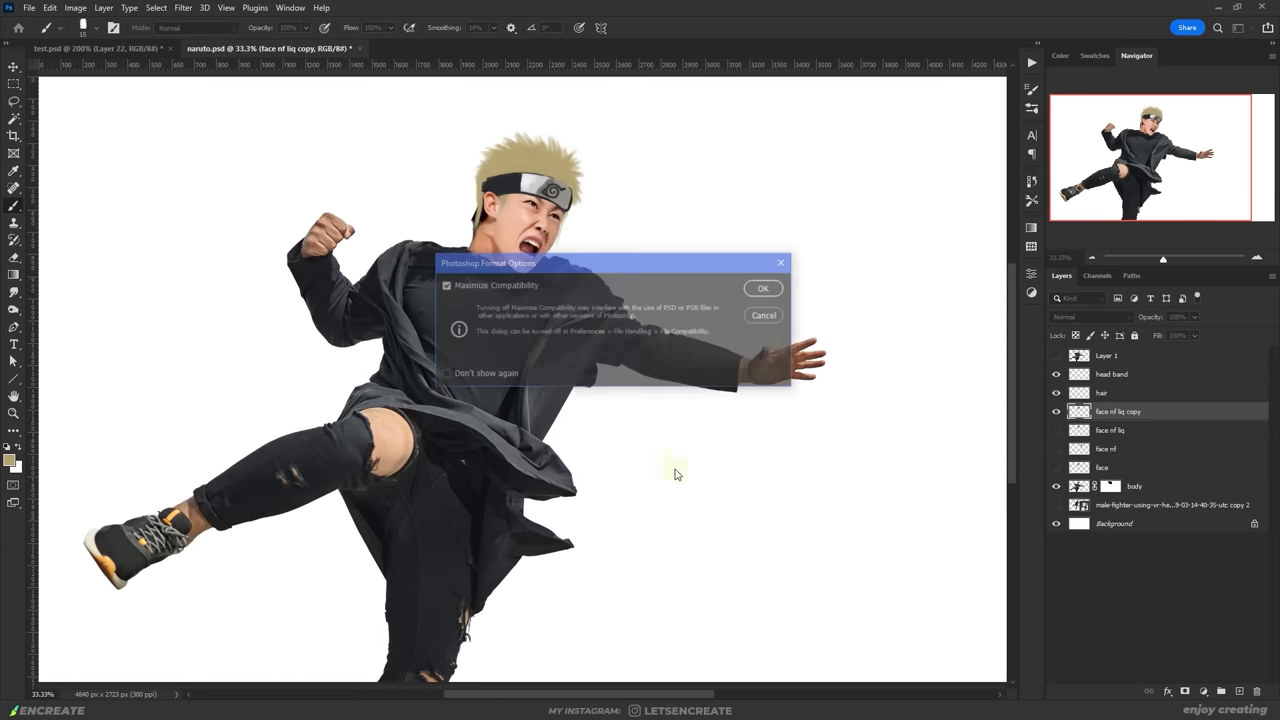
left_click(763, 288)
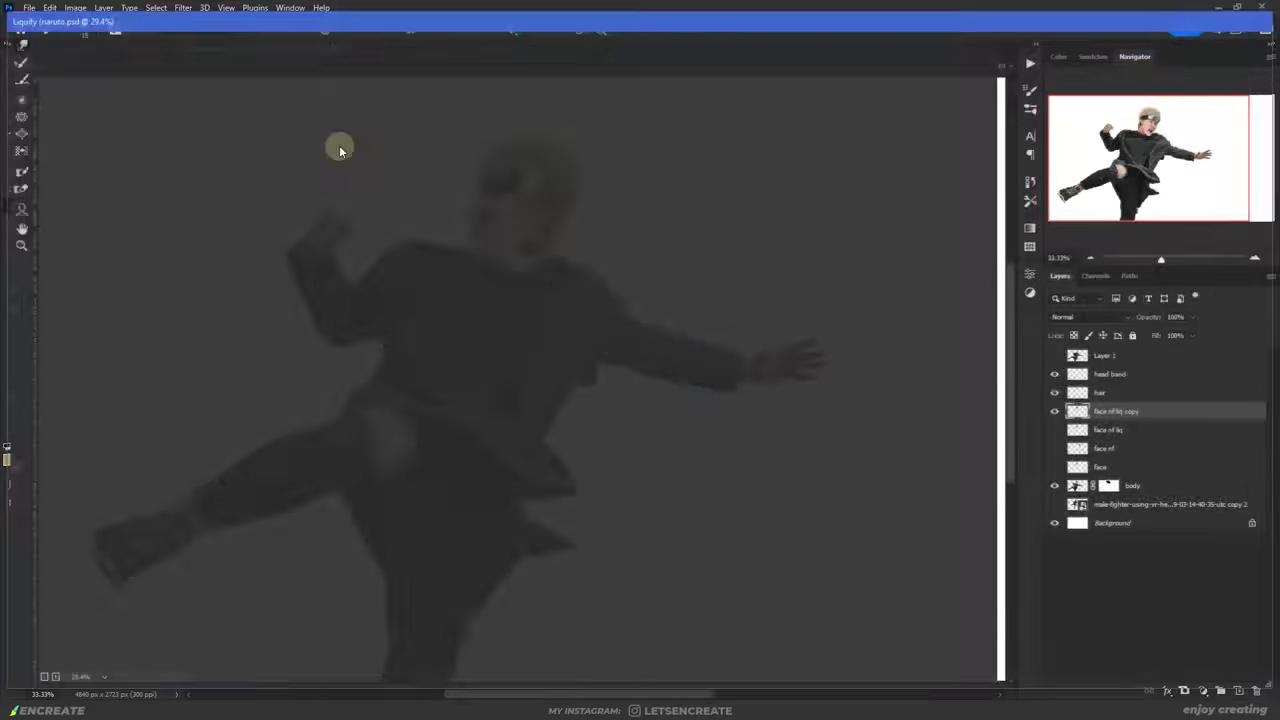
Adjust the face proportions with Face-Aware Liquify and paste the eye close-ups as new layers
left_click(182, 8)
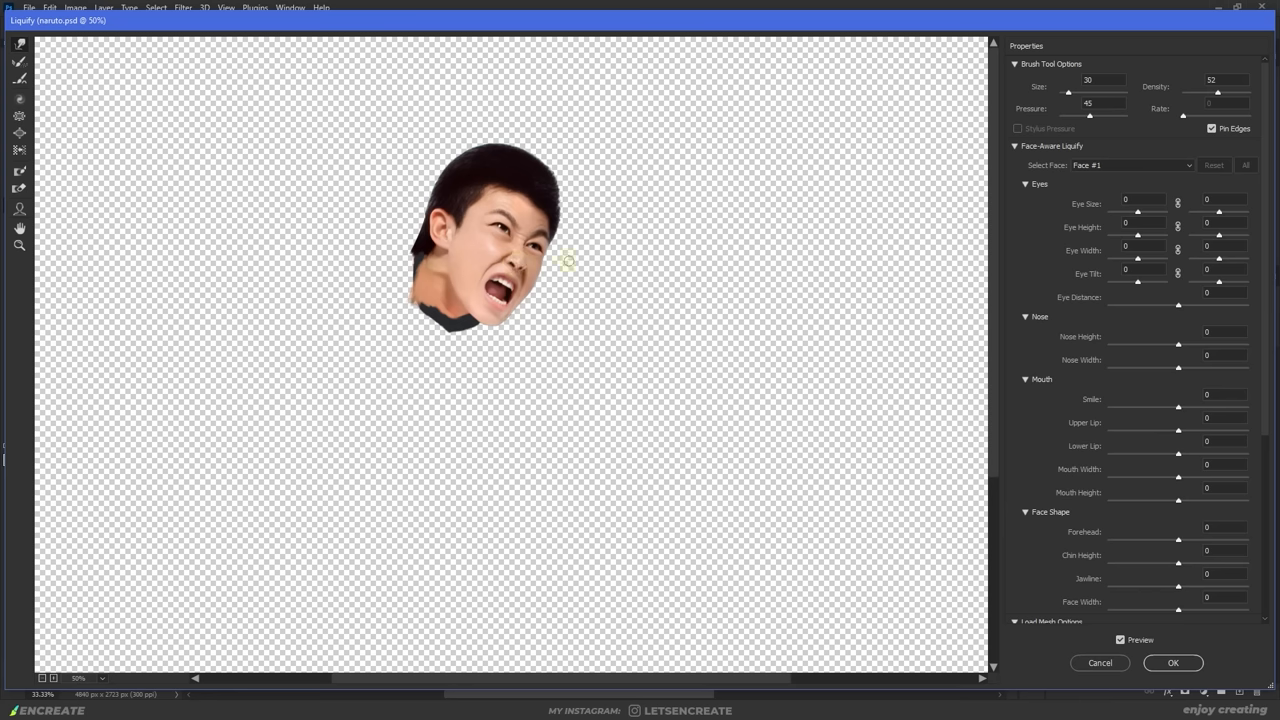
left_click(1173, 662)
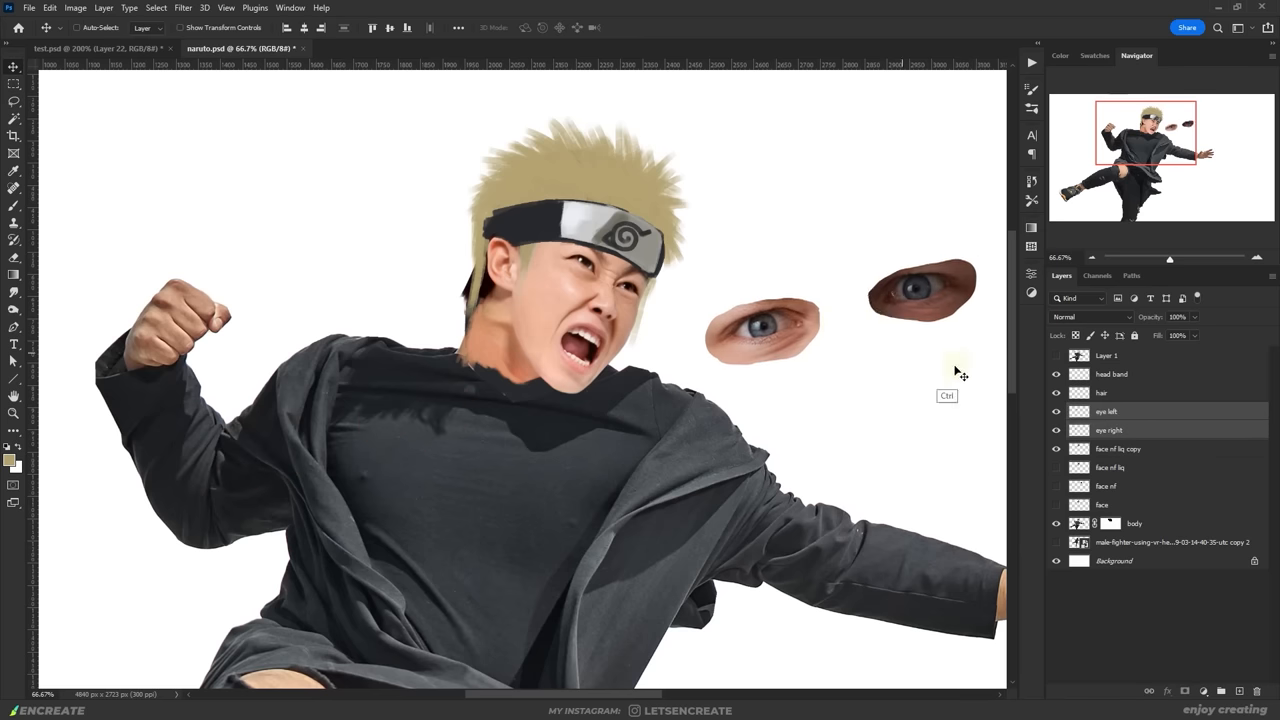
Move the eyes onto the face, mask their edges to blend and brighten them with clipped Curves
left_click_drag(762, 330, 636, 290)
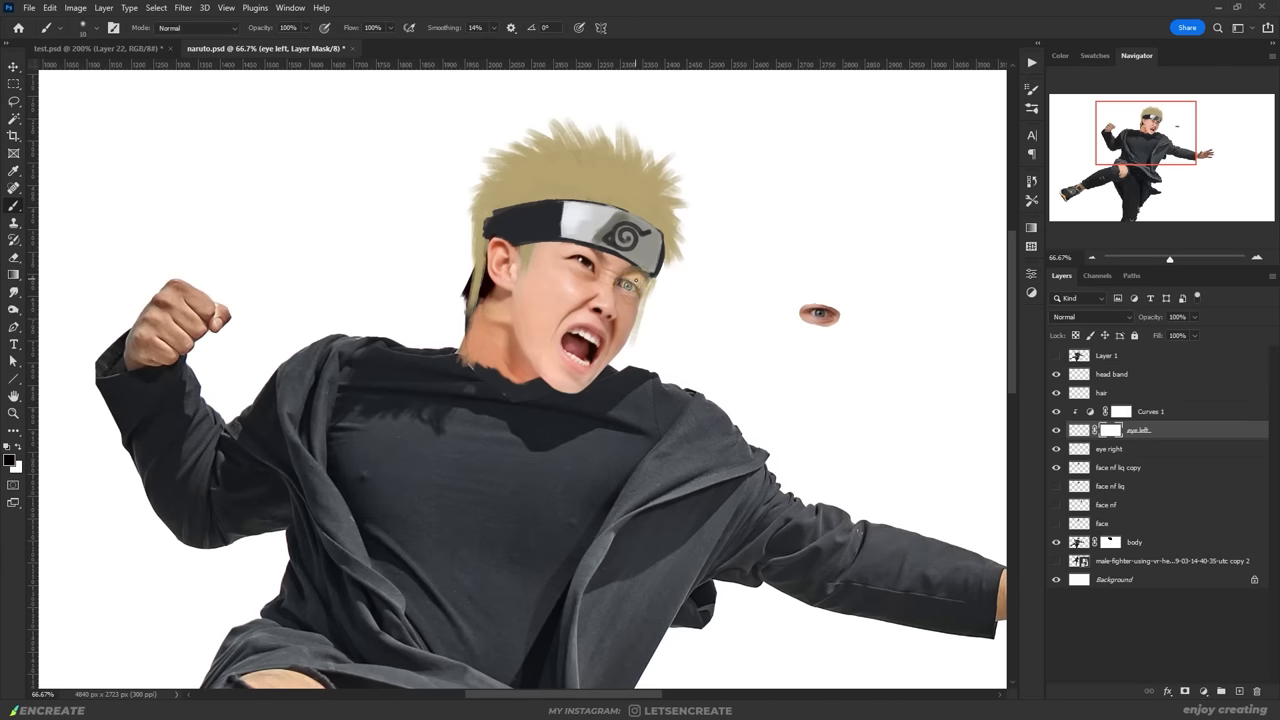
left_click(1140, 448)
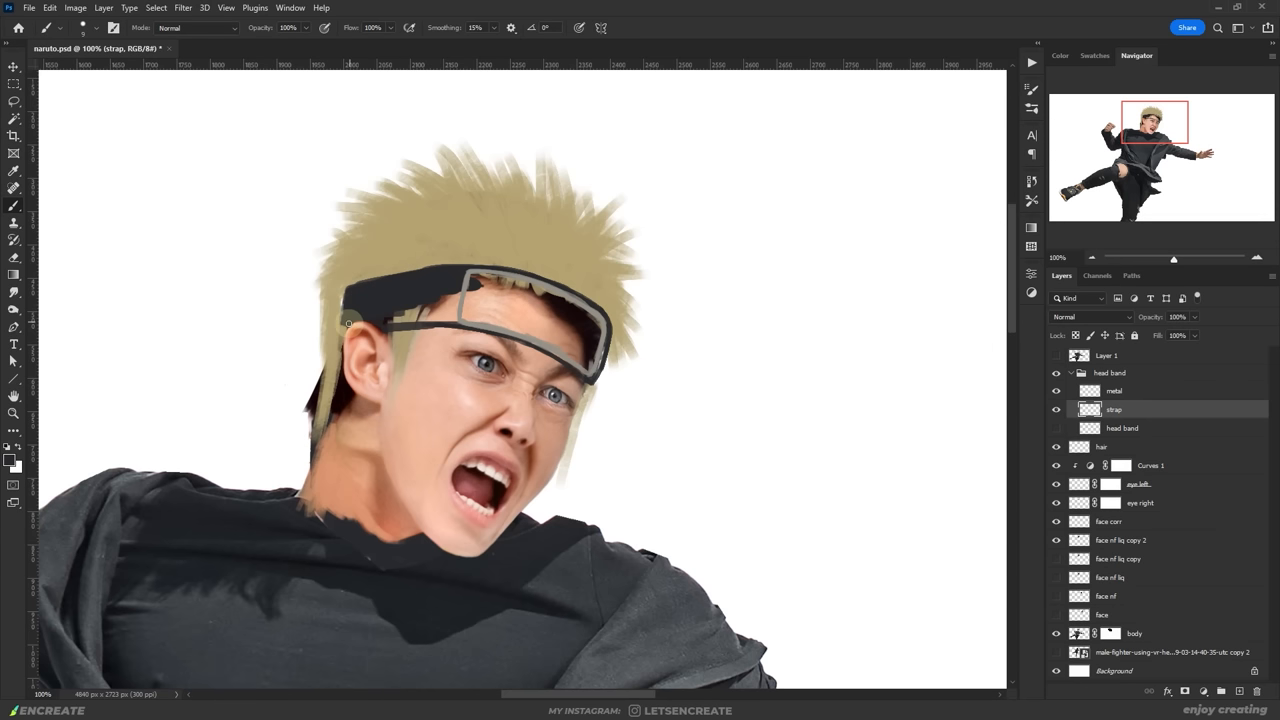
Paint the dark headband strap and add a new layer for the shiny metal plate
left_click(1114, 390)
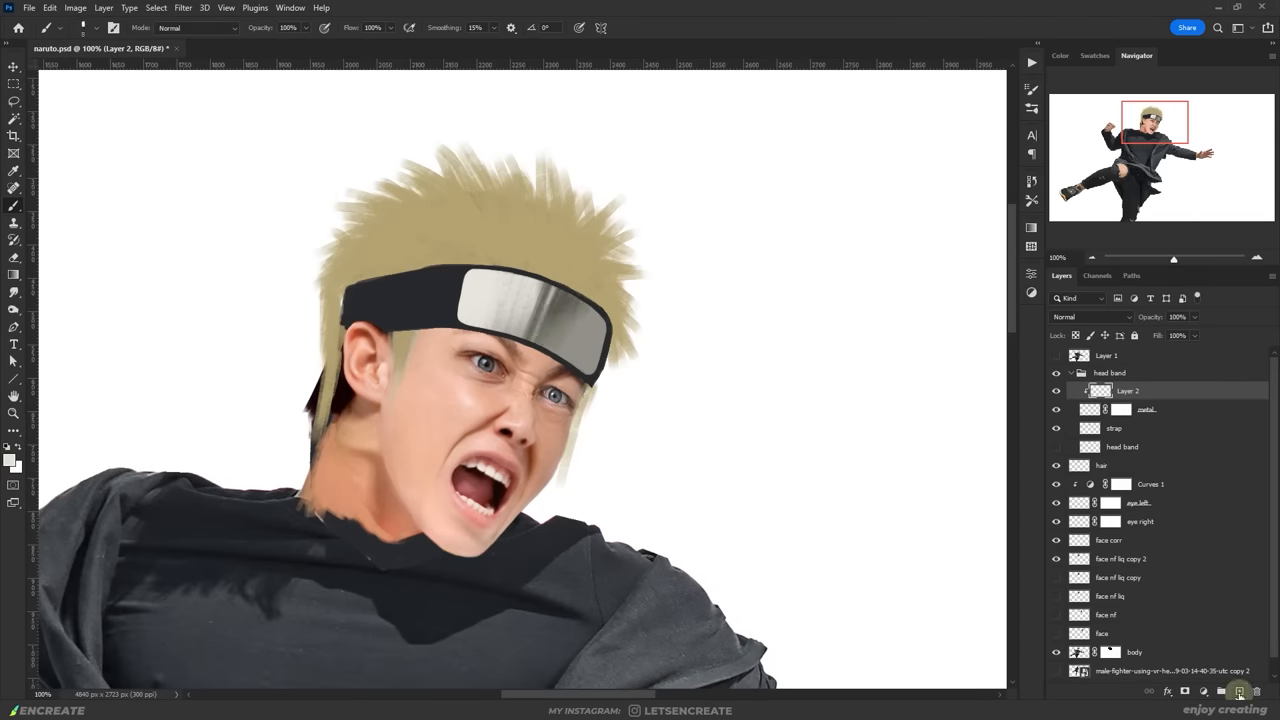
left_click(1239, 691)
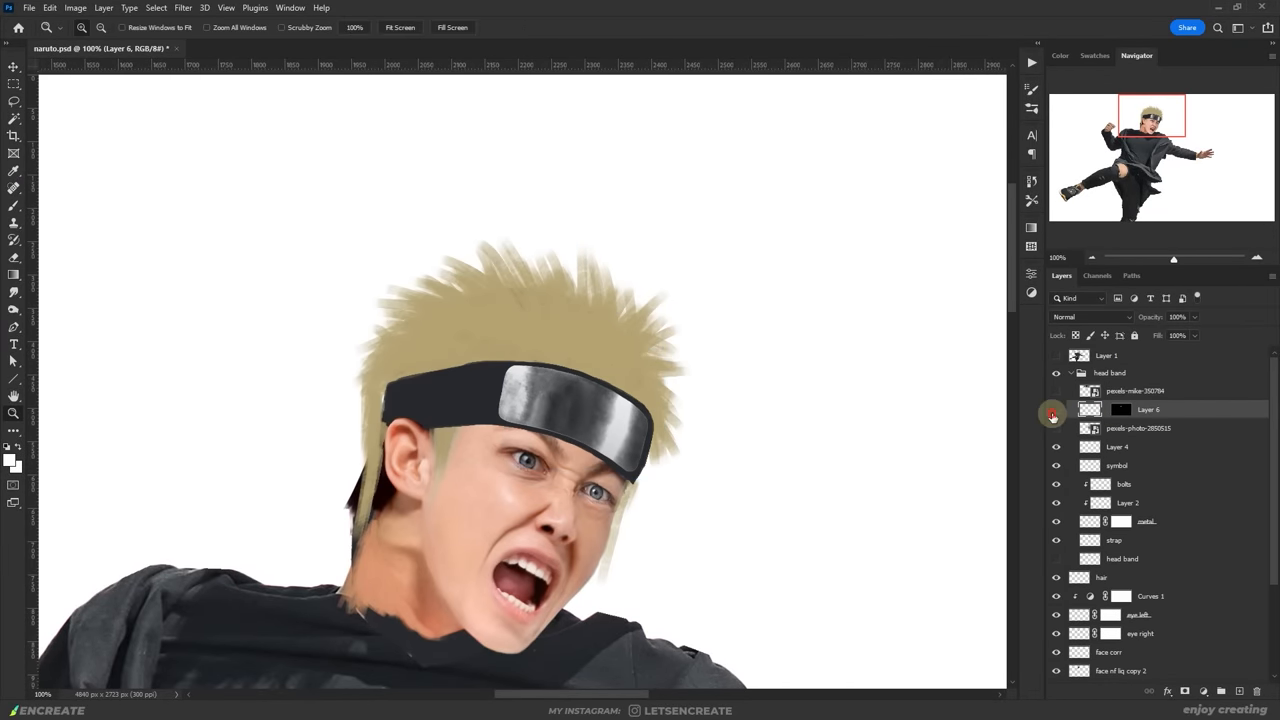
Show the metal texture layer and blend it into the plate in Overlay mode
left_click(1090, 317)
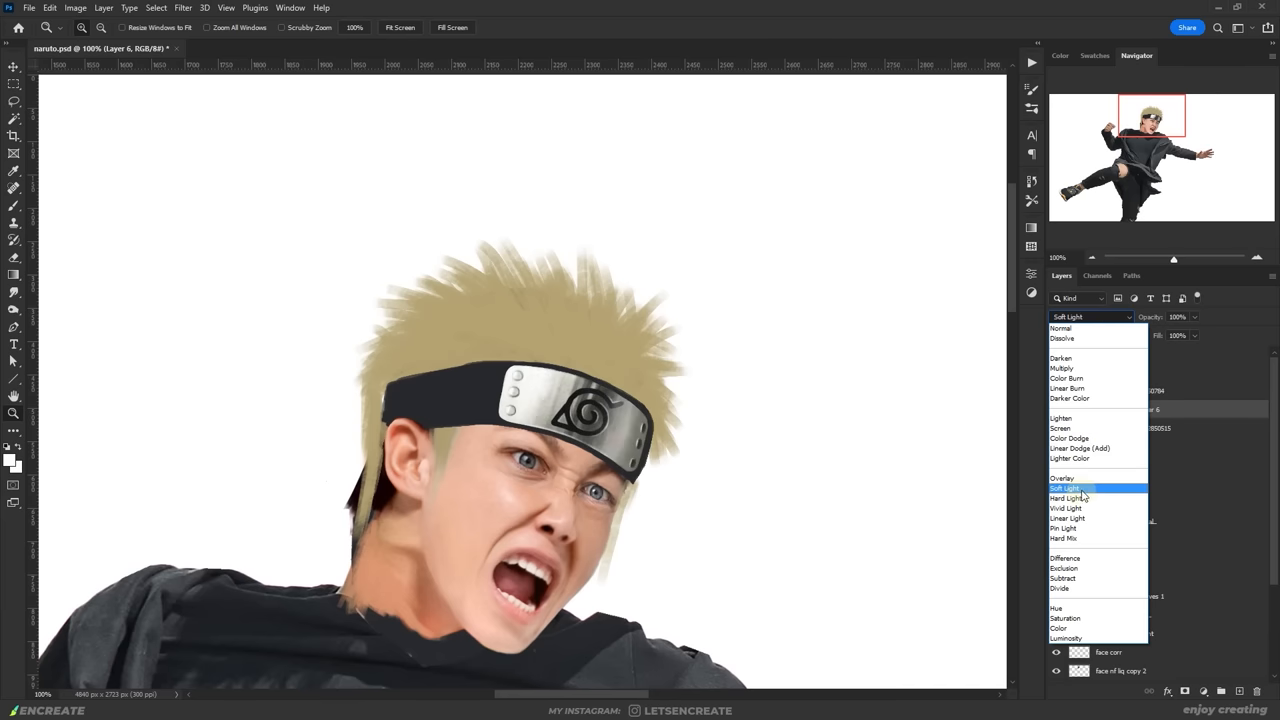
left_click(1062, 477)
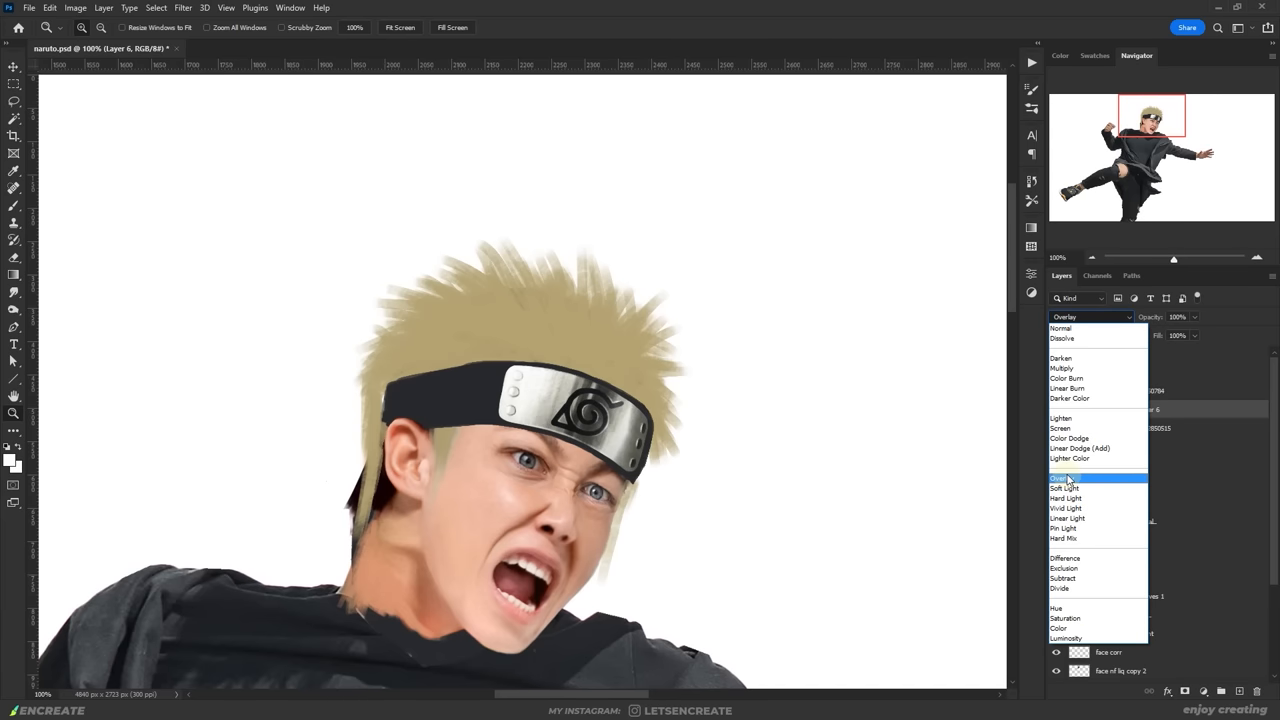
left_click(1065, 498)
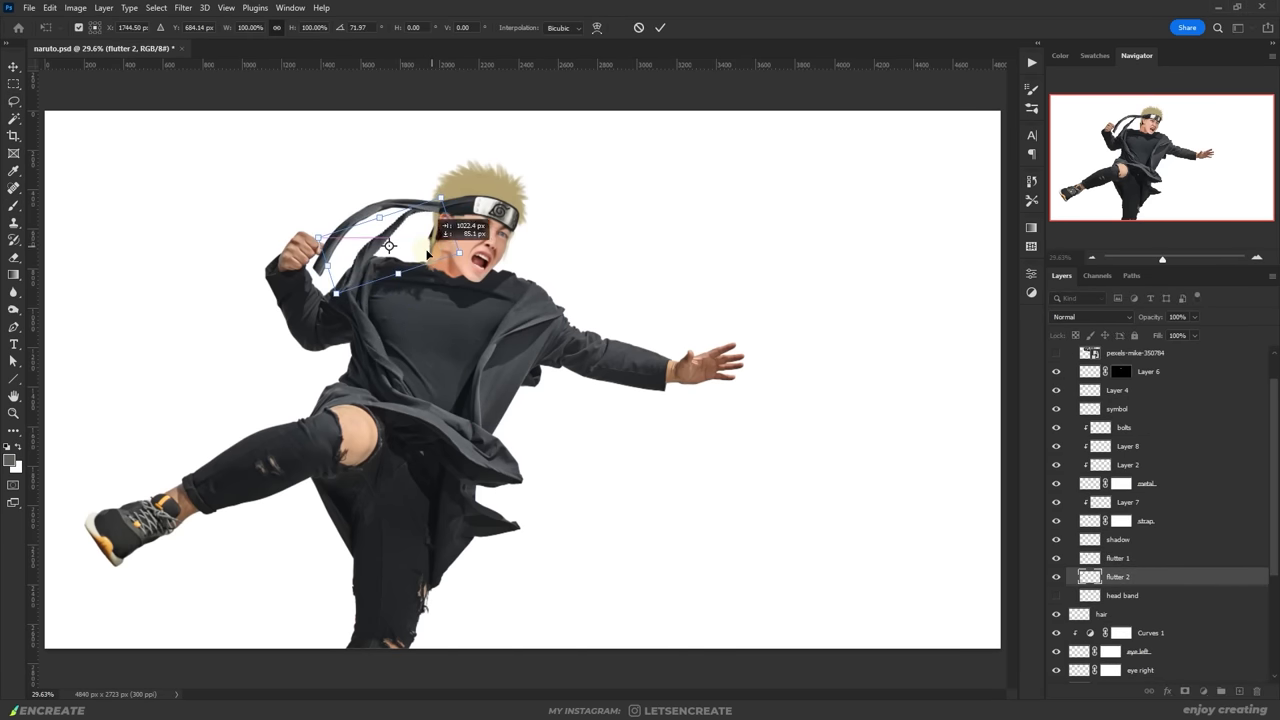
Commit the transformed headband tail so it streams behind the head
double_click(1150, 632)
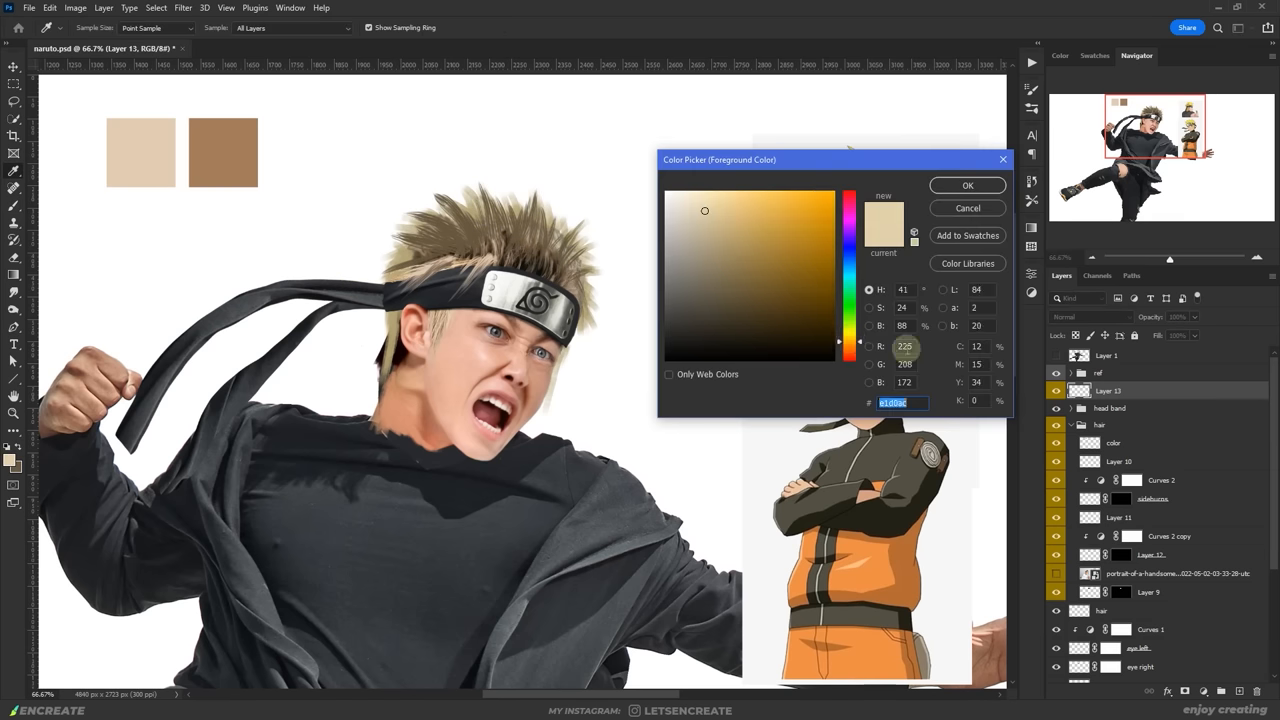
Confirm the pale skin tone and paint light then dark tones onto the hair layers
left_click(966, 185)
type("light")
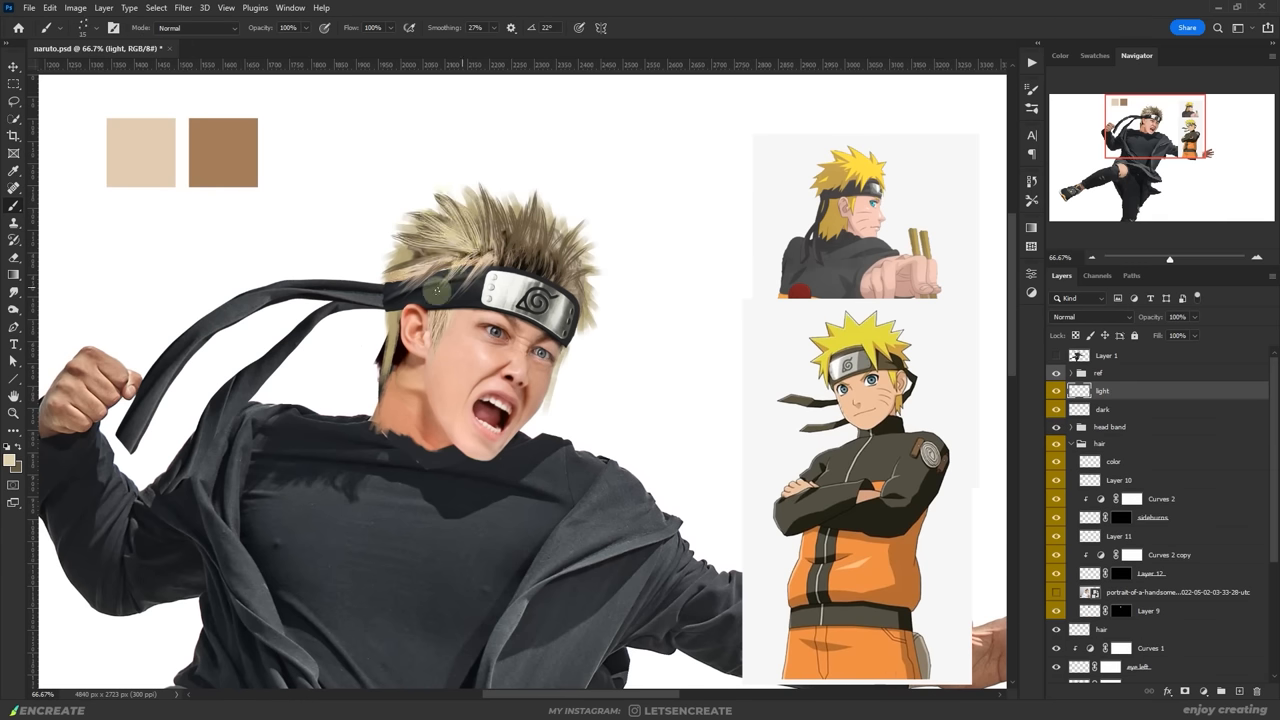
left_click(440, 290)
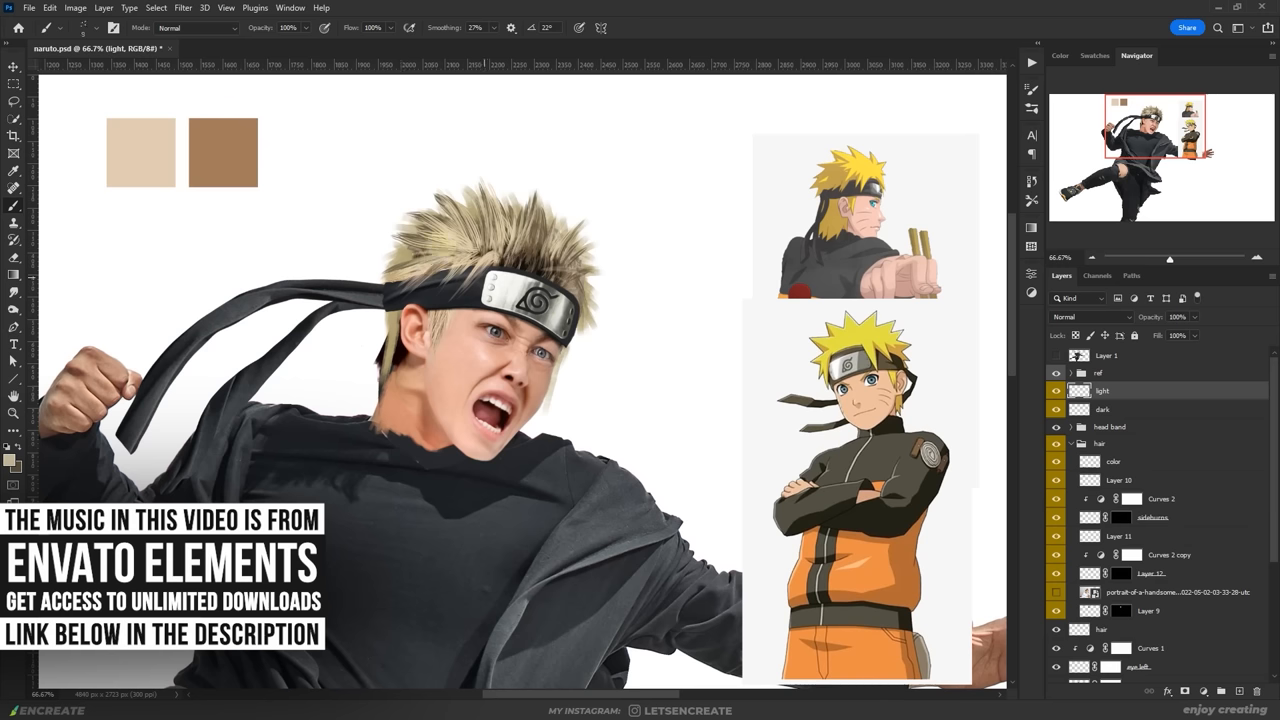
left_click(1102, 409)
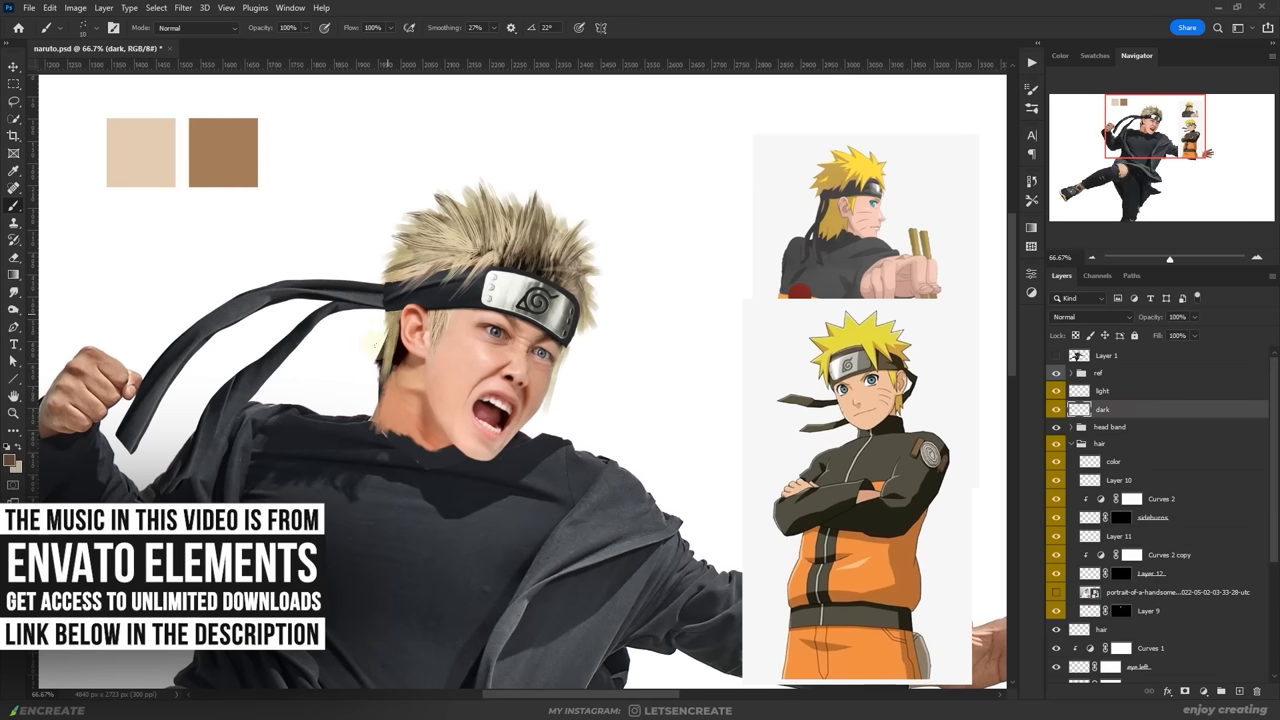
left_click(1103, 390)
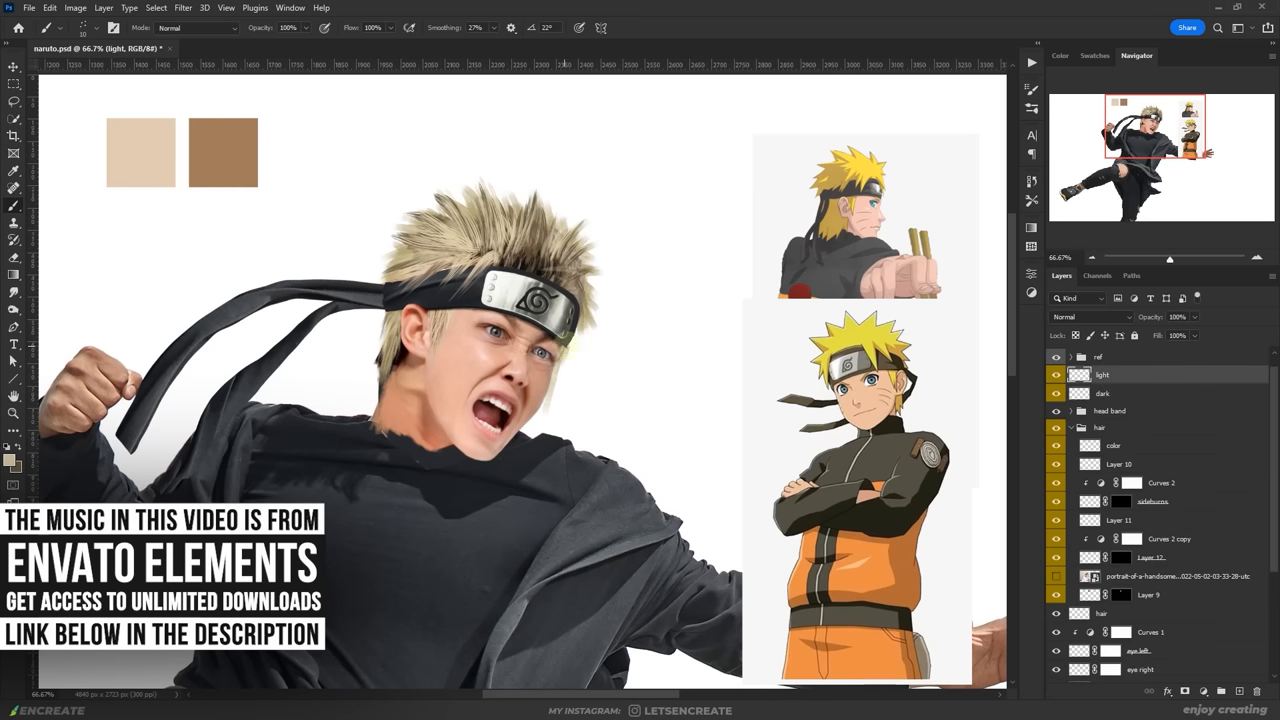
left_click(1103, 393)
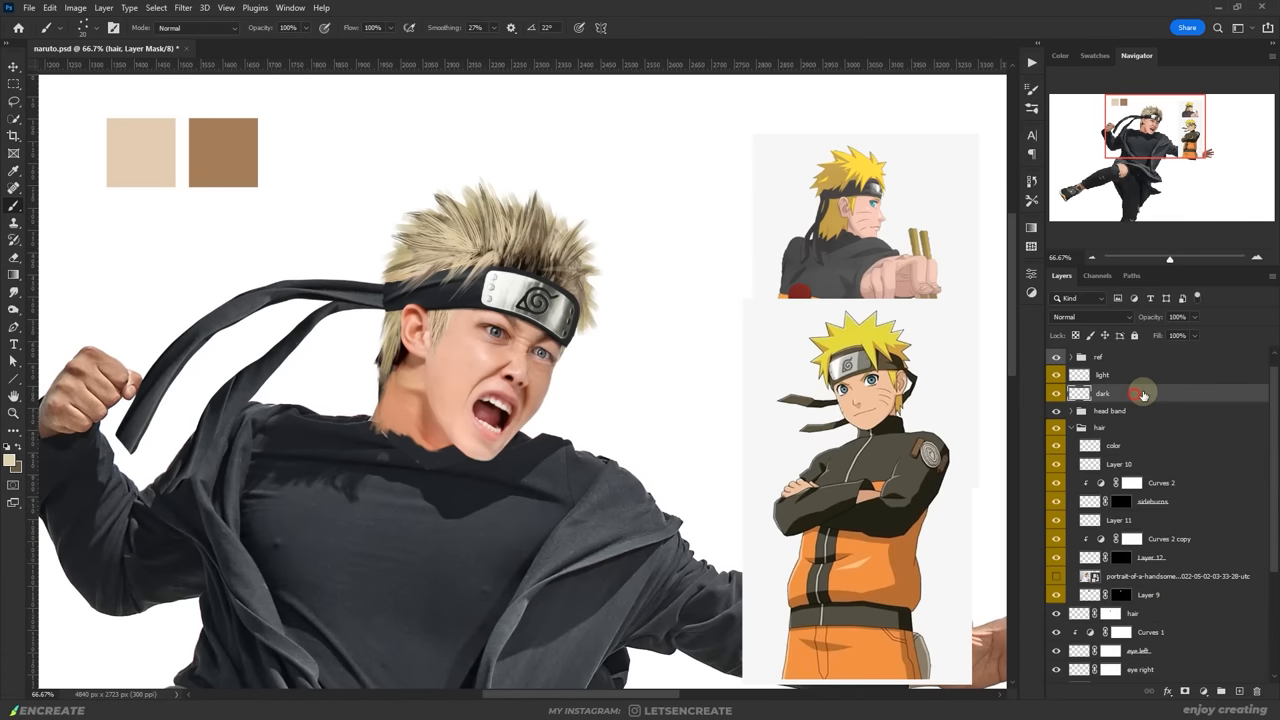
left_click(1102, 374)
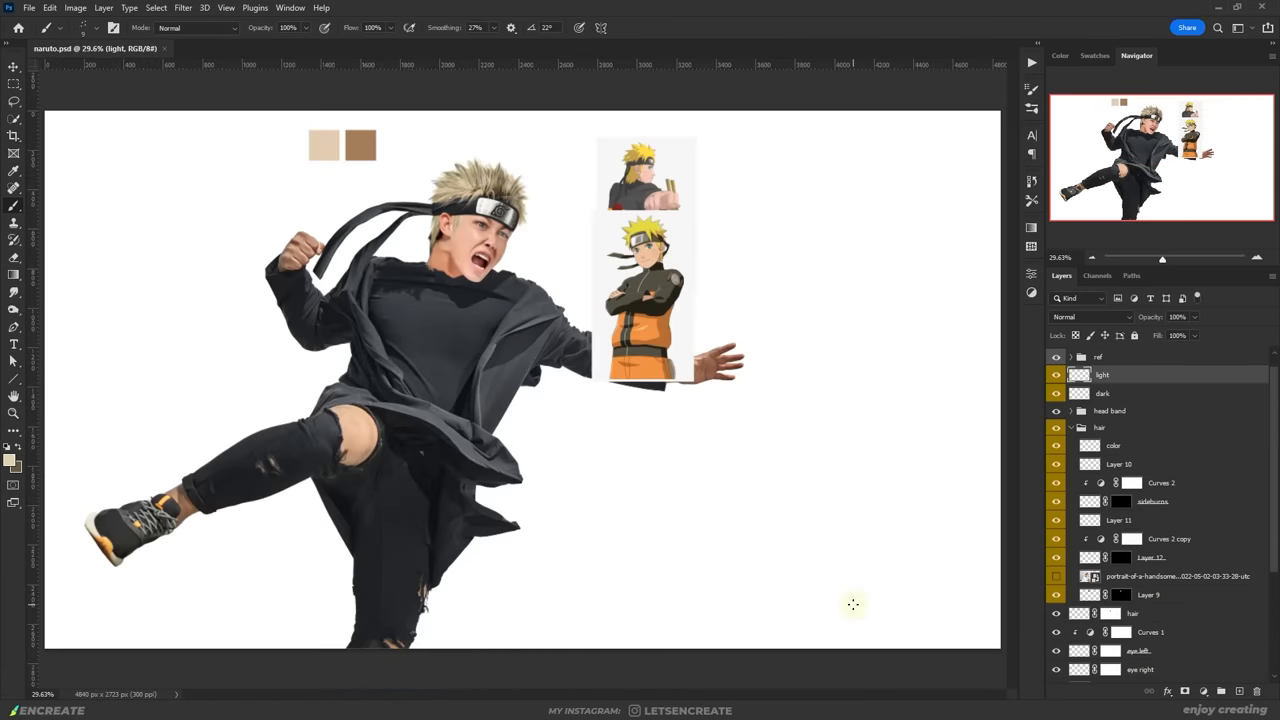
Paint shading strokes over the hair and headband, set their blend mode and group as 'hair top'
left_click(182, 7)
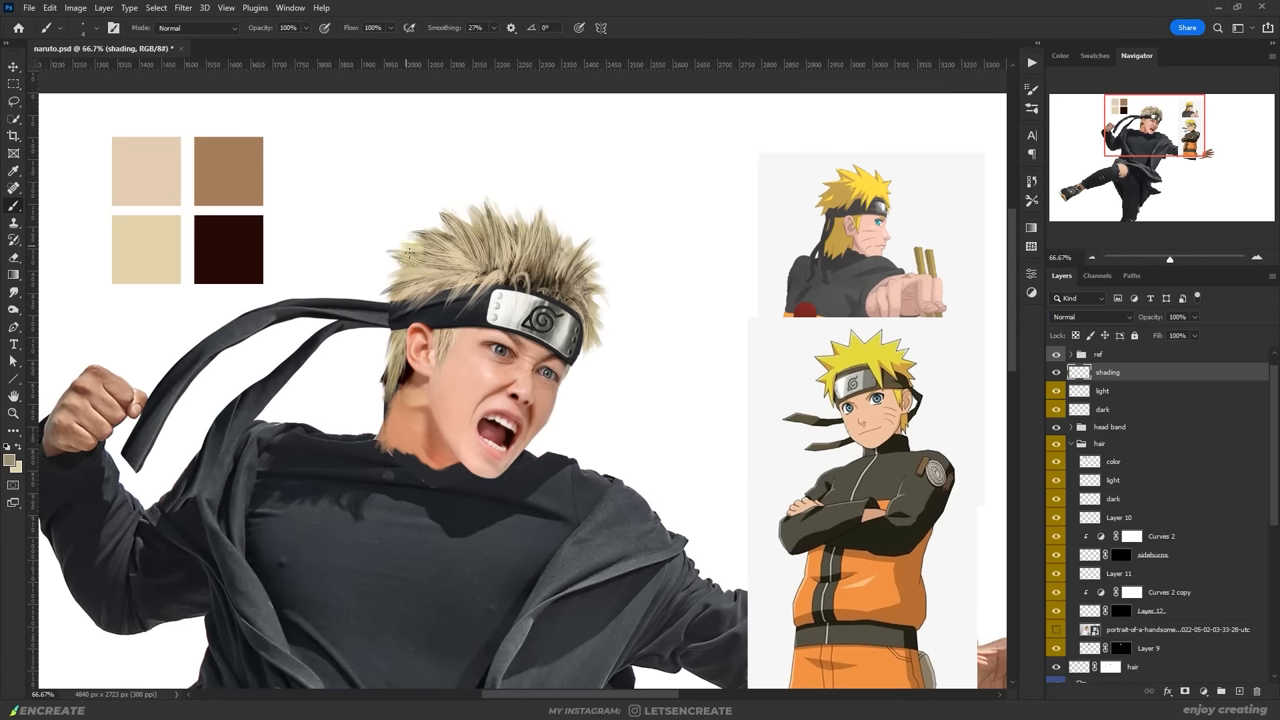
left_click(1090, 317)
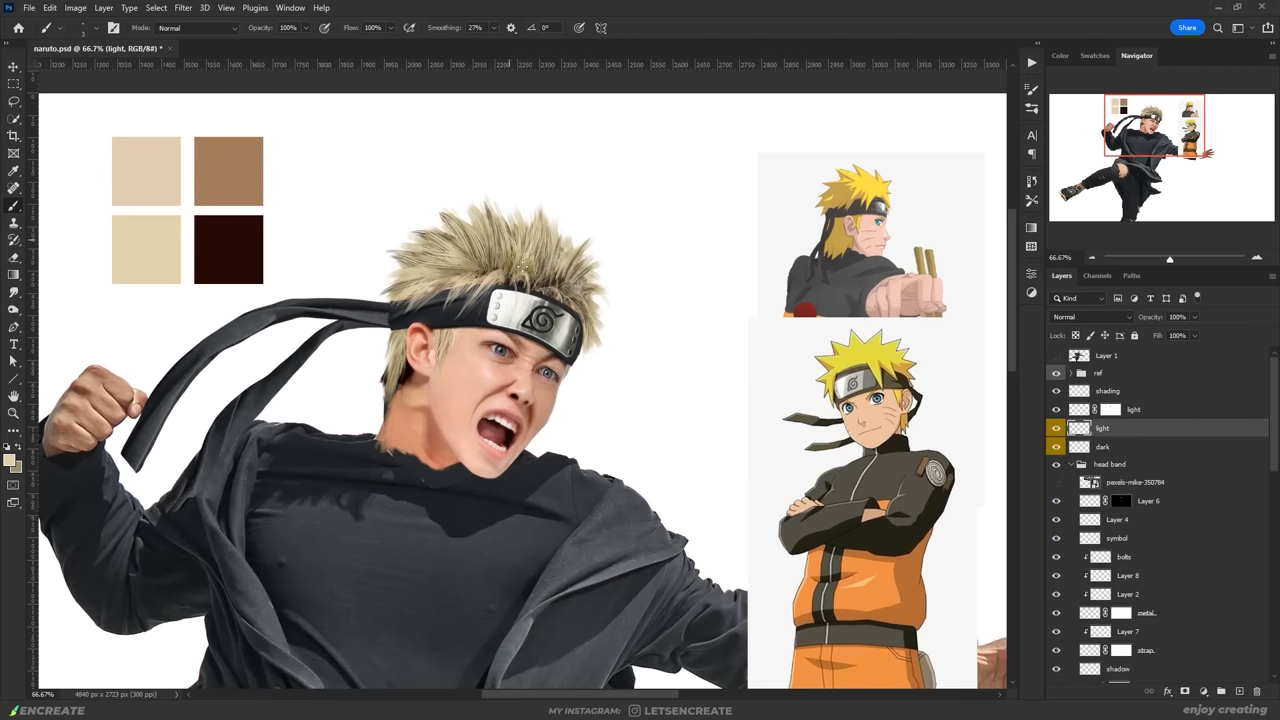
left_click(1107, 390)
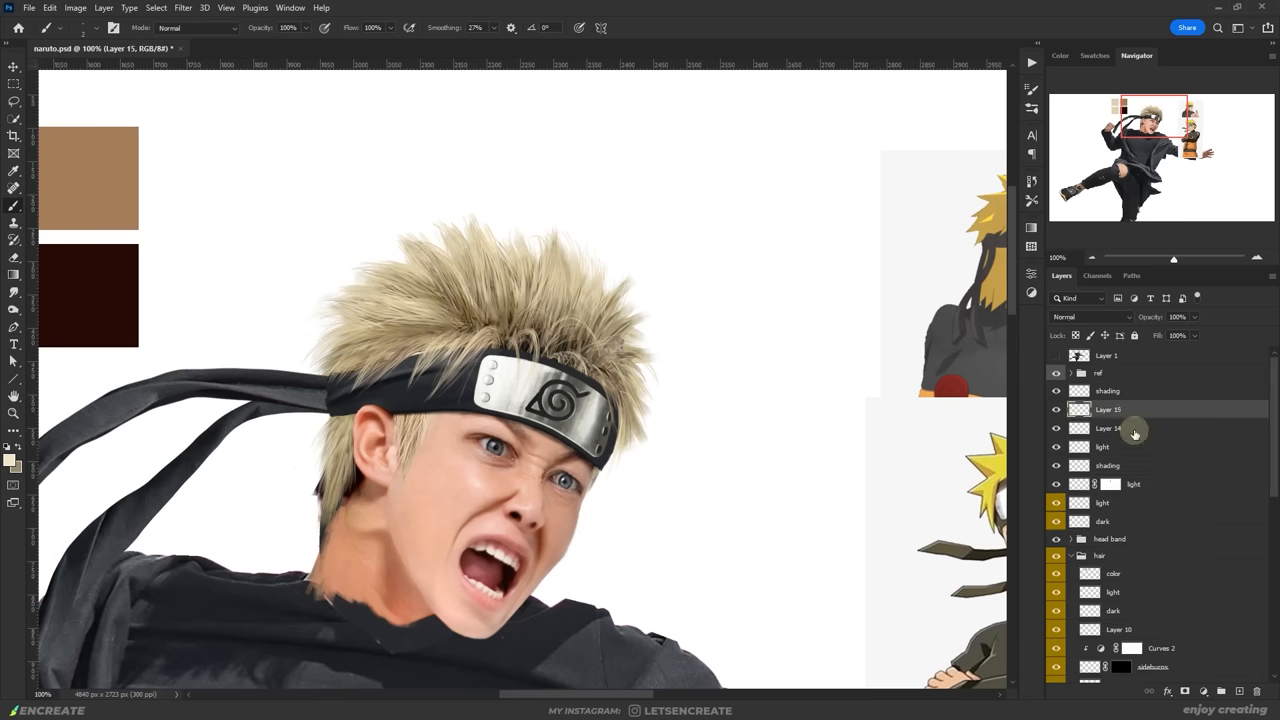
left_click(1107, 428)
type("shading")
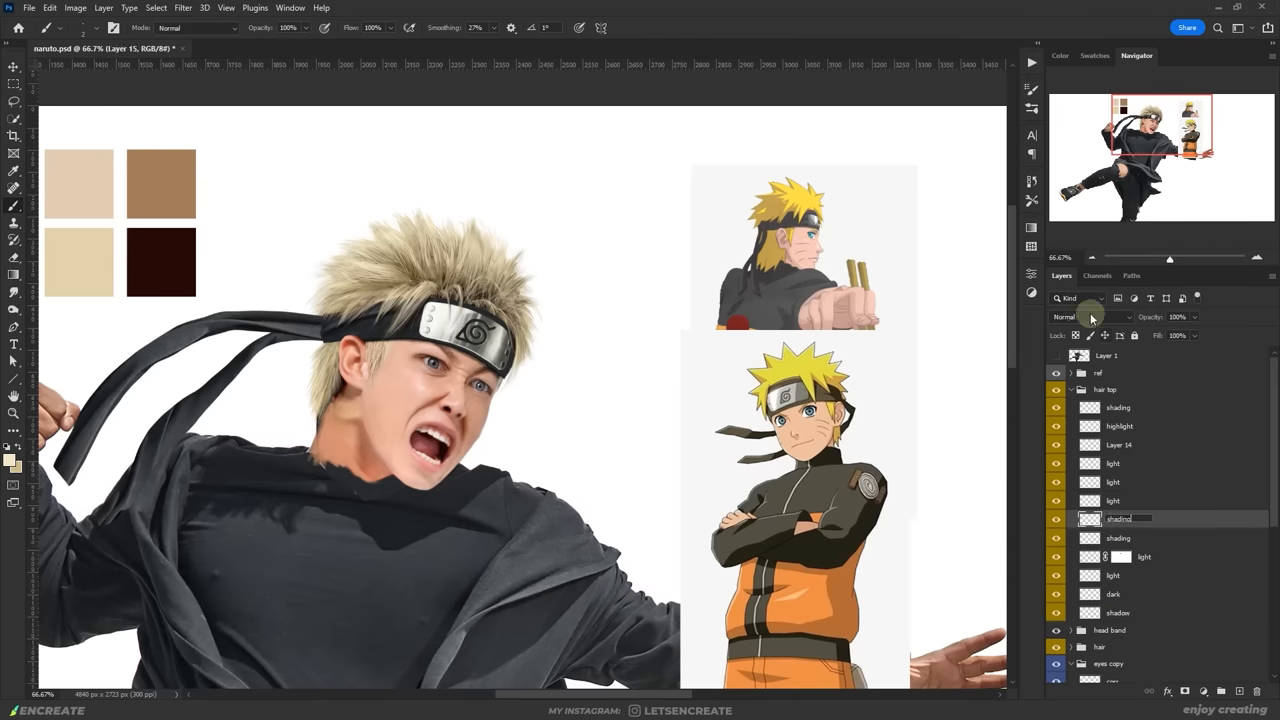
left_click(1090, 317)
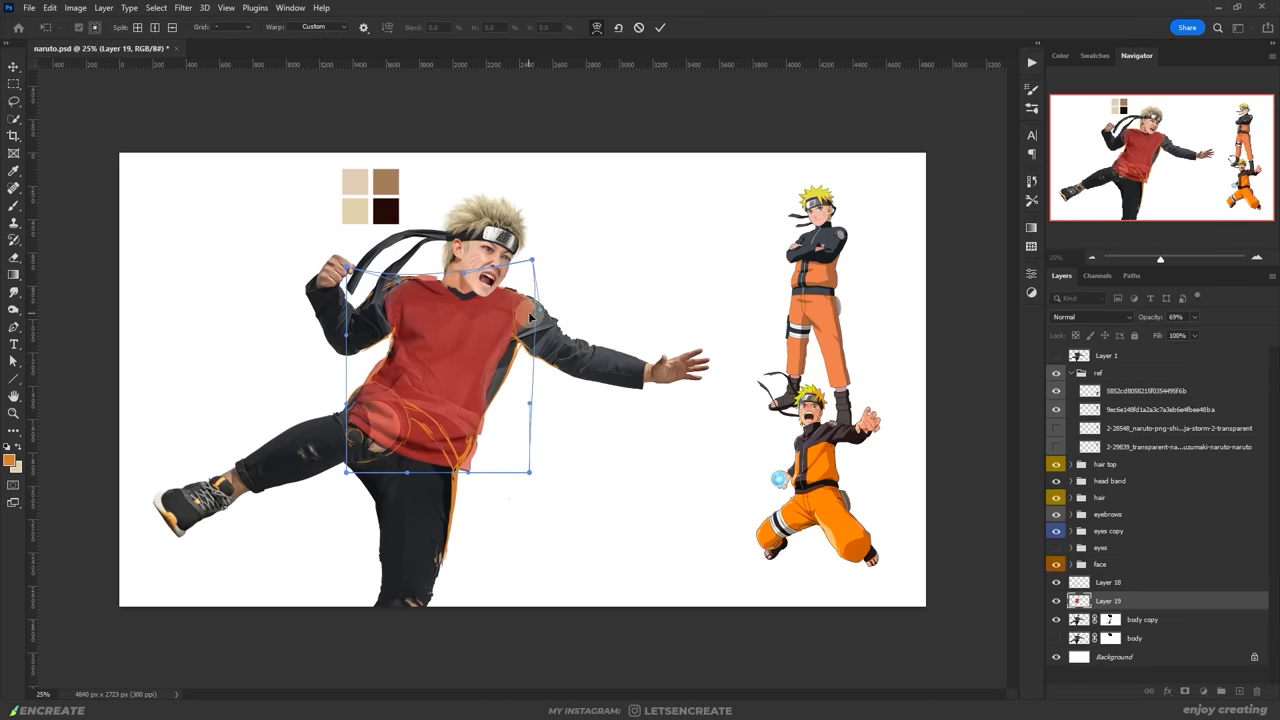
Warp the red shirt piece onto the torso and recolour it with a Color Balance layer
left_click(1055, 601)
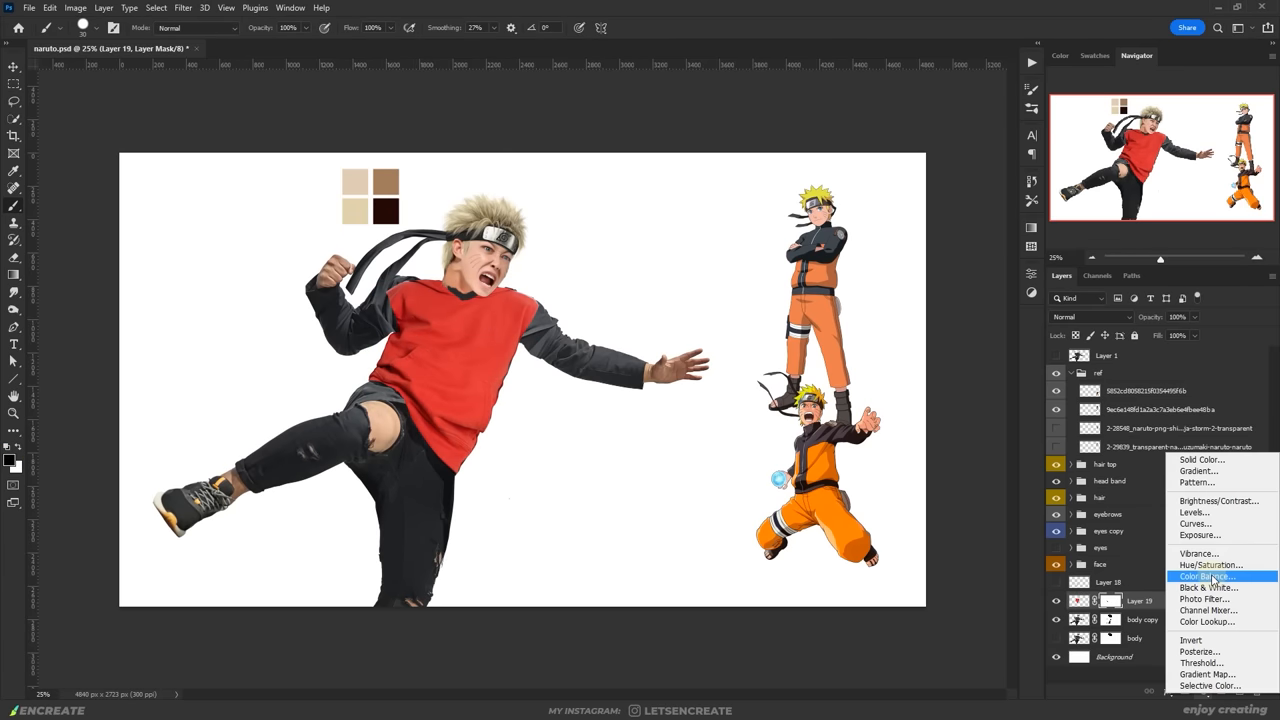
left_click(1210, 565)
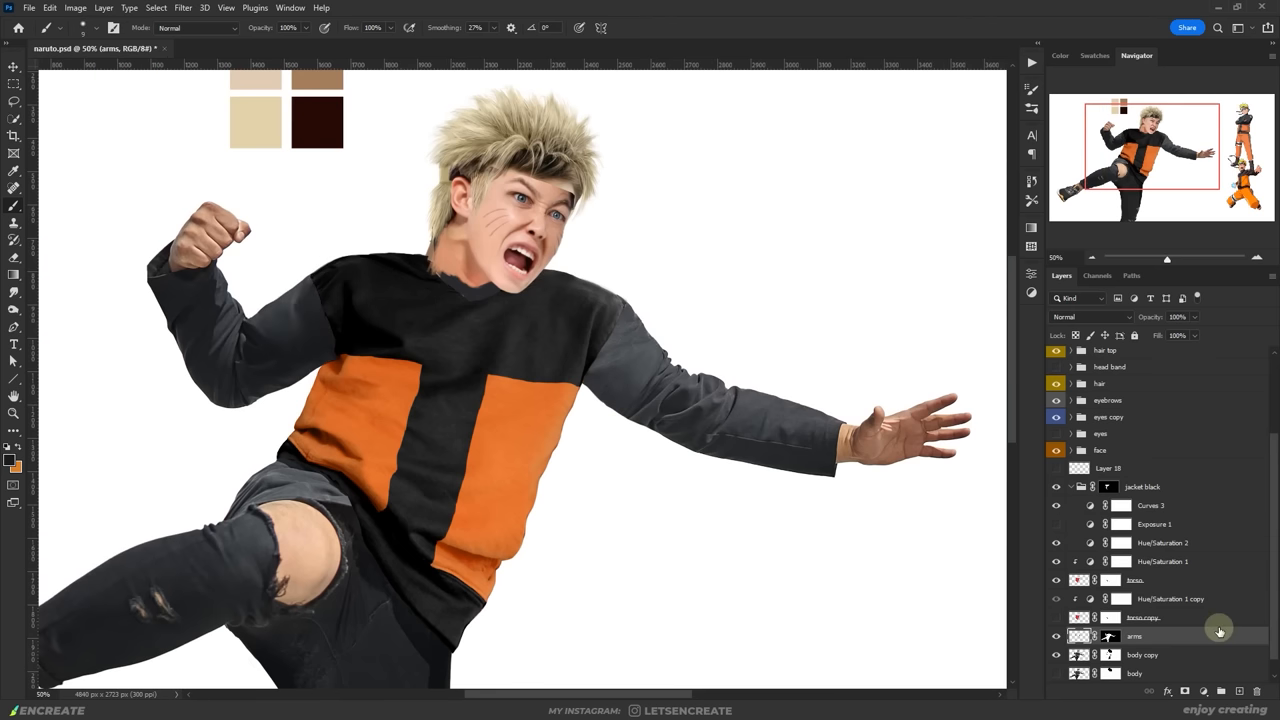
Darken the grey sleeves to near black with a Curves layer on the arms
left_click(1199, 691)
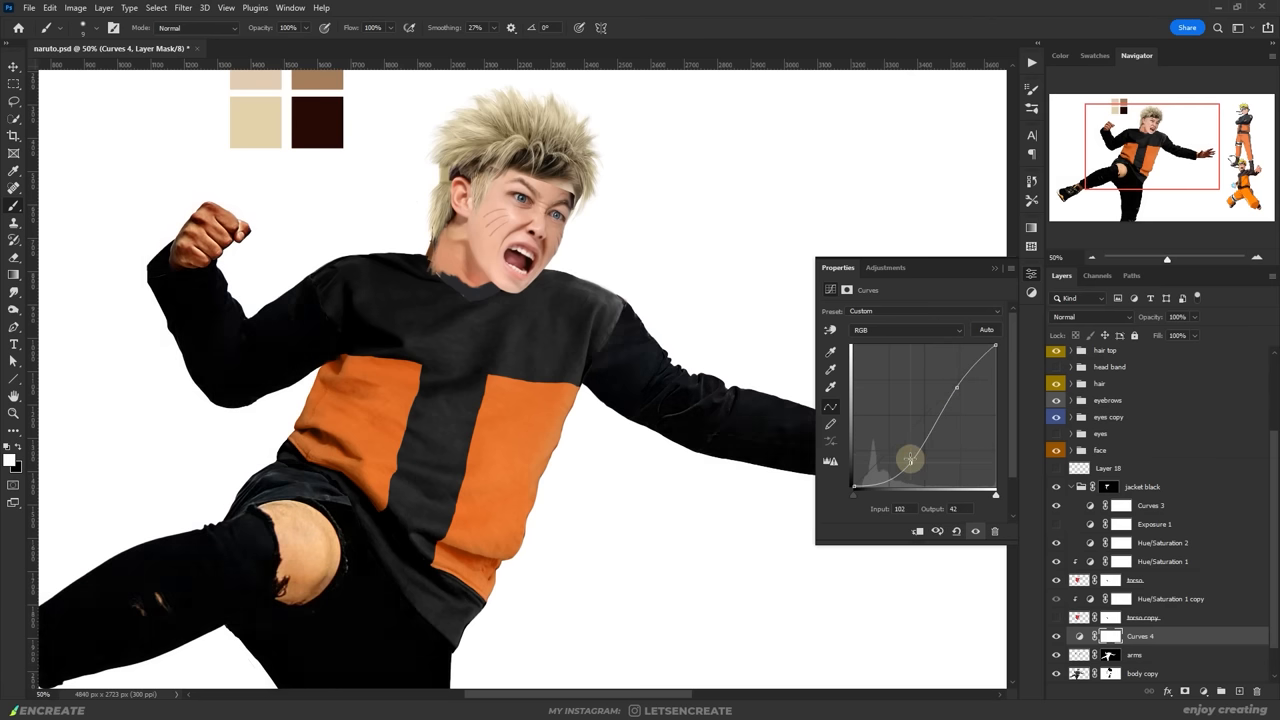
left_click(905, 330)
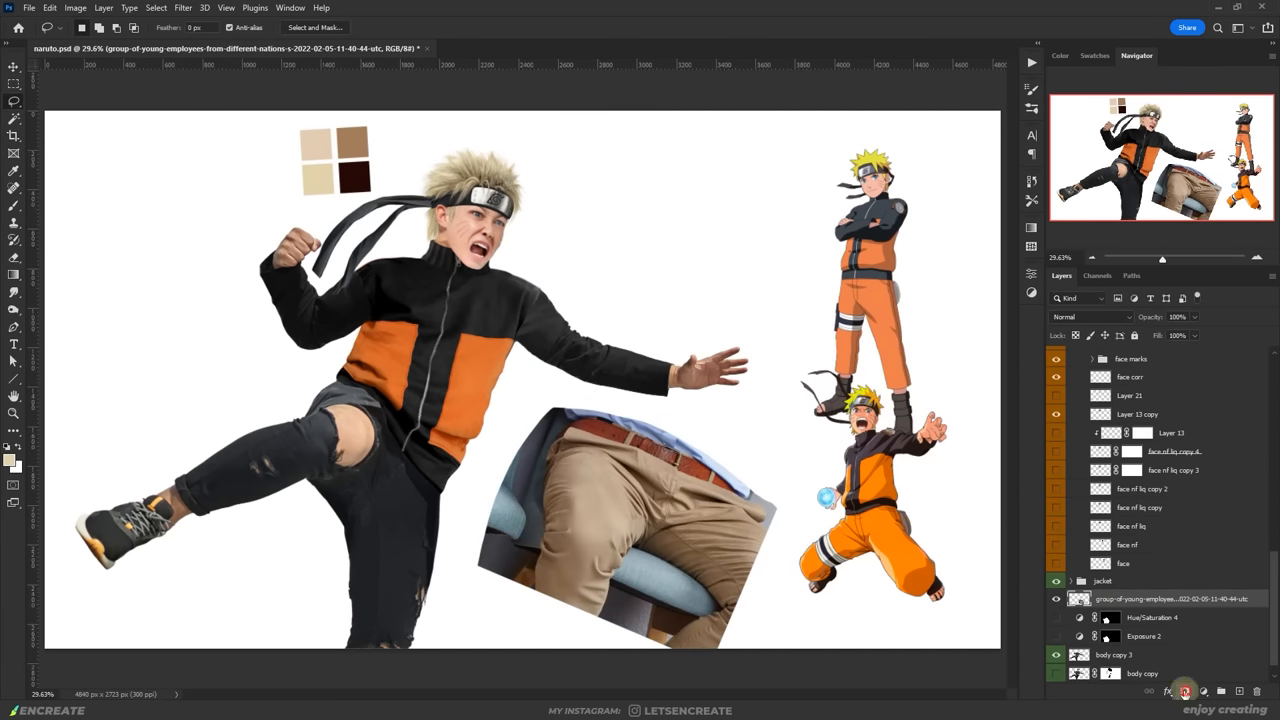
Mask the trousers photo onto the legs and tint it with a colourised Hue/Saturation layer
left_click(14, 135)
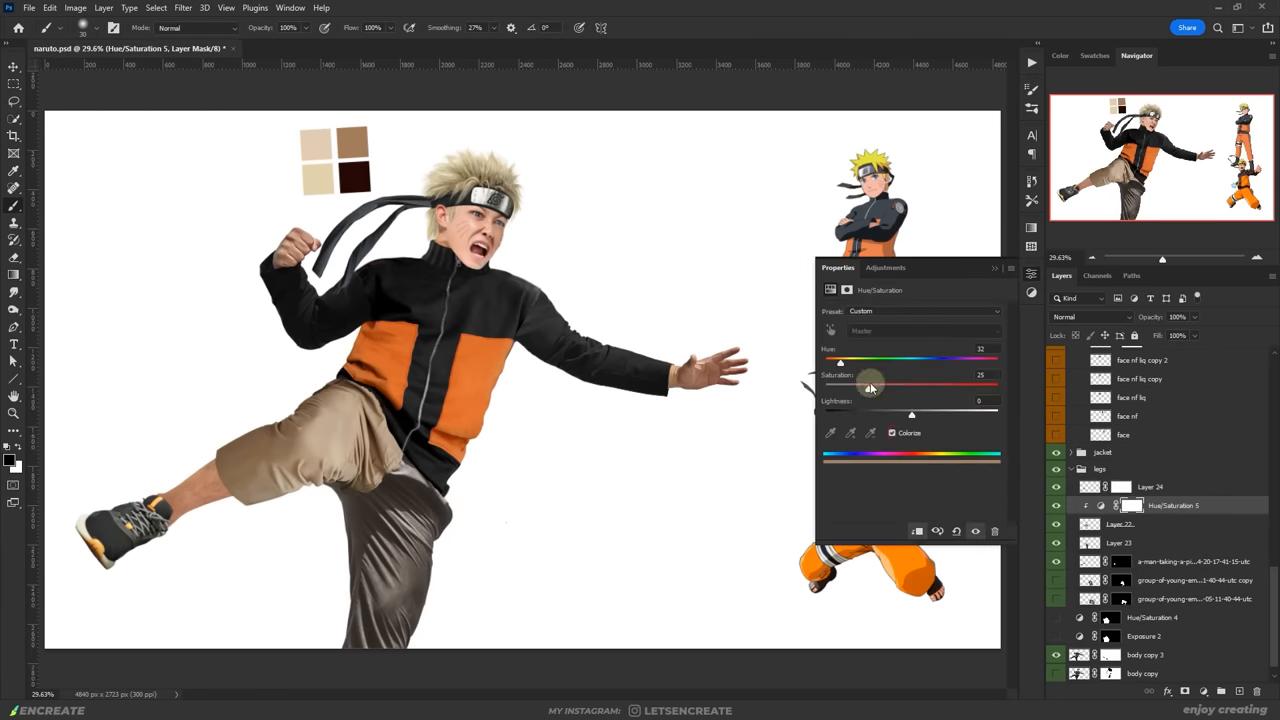
left_click_drag(869, 388, 948, 388)
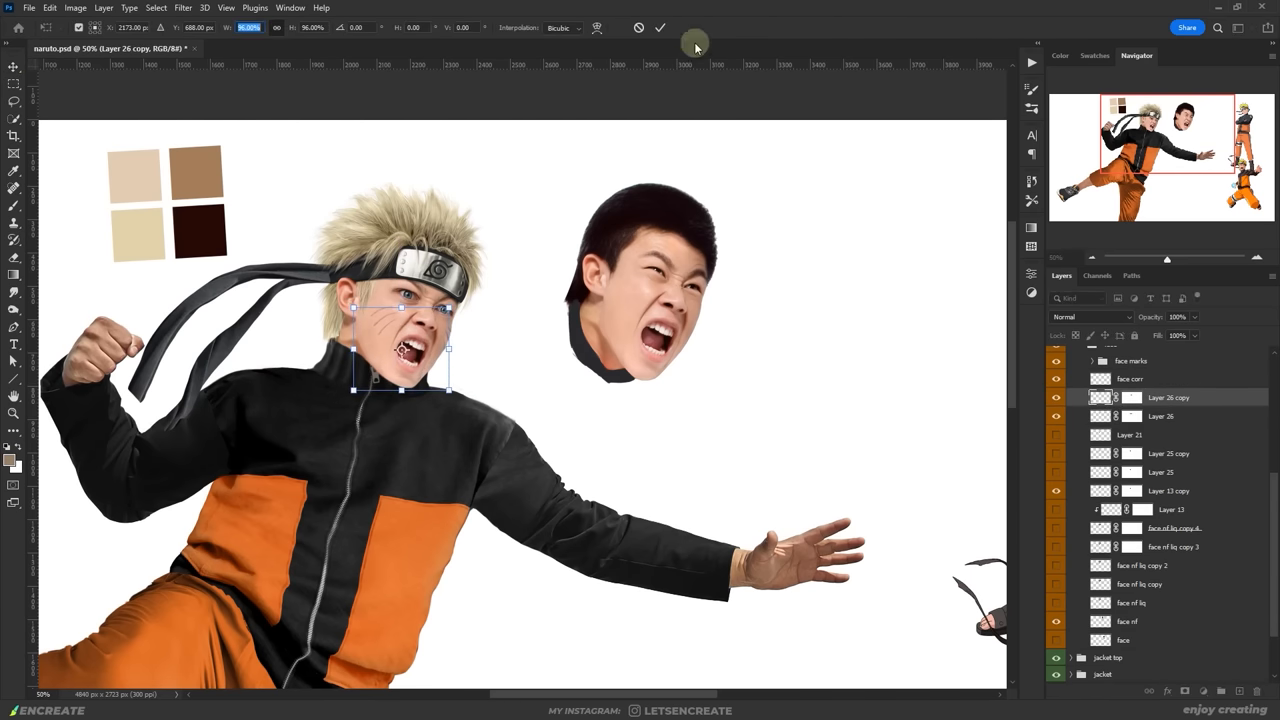
Commit the new shouting face scaled to about 96% over the original face
left_click(660, 27)
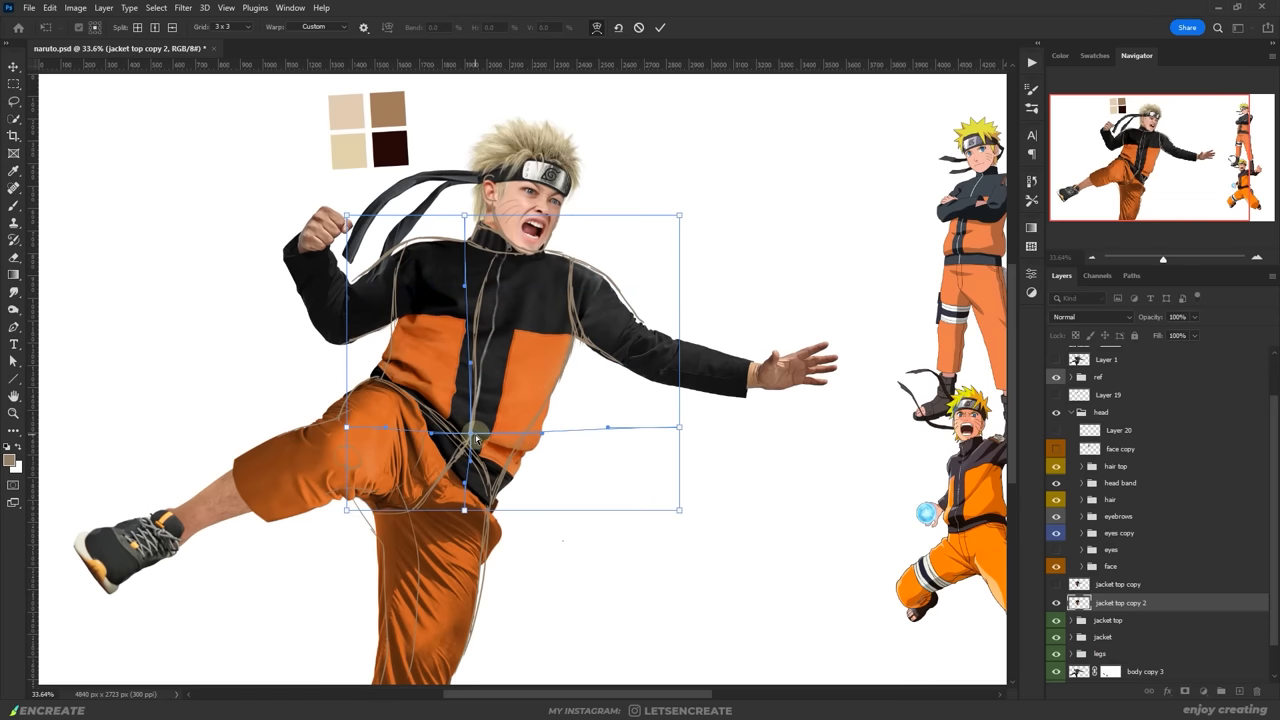
Warp the duplicated jacket top so it wraps around the torso and hips
left_click_drag(465, 440, 465, 295)
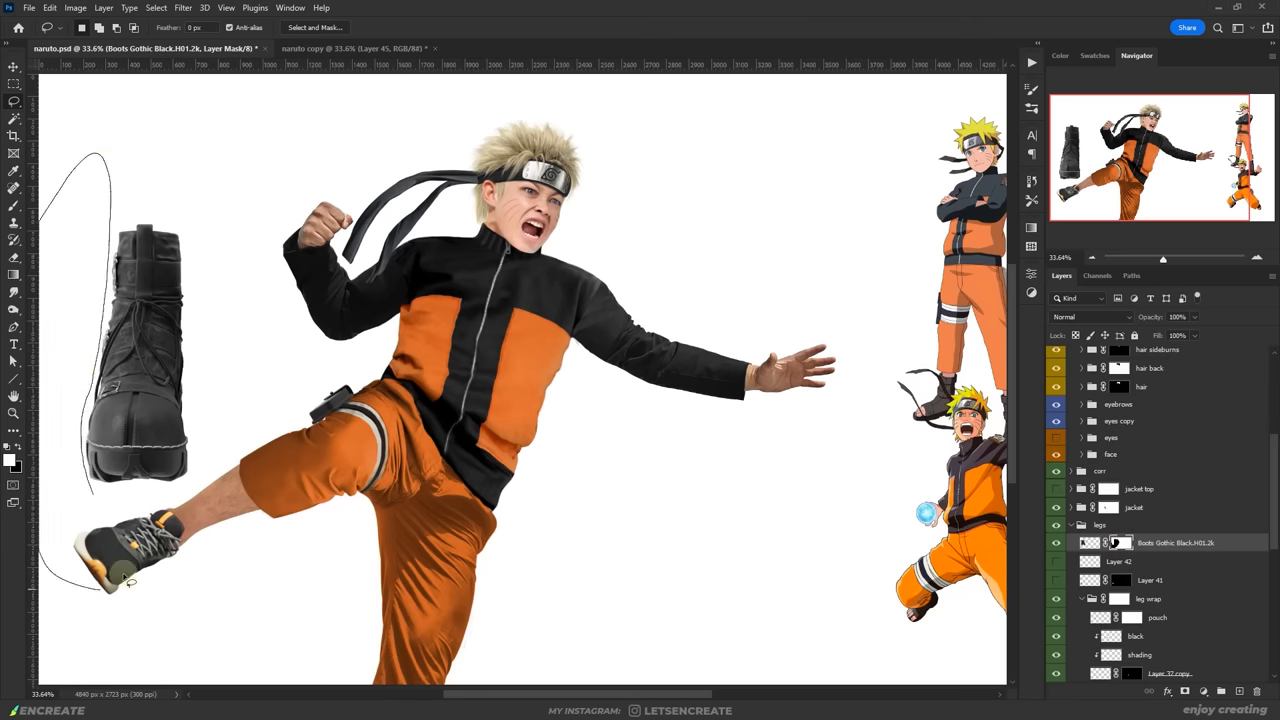
Cut the boot piece onto the foot as a black ninja sandal, tone it with Curves and paint highlights
right_click(1119, 542)
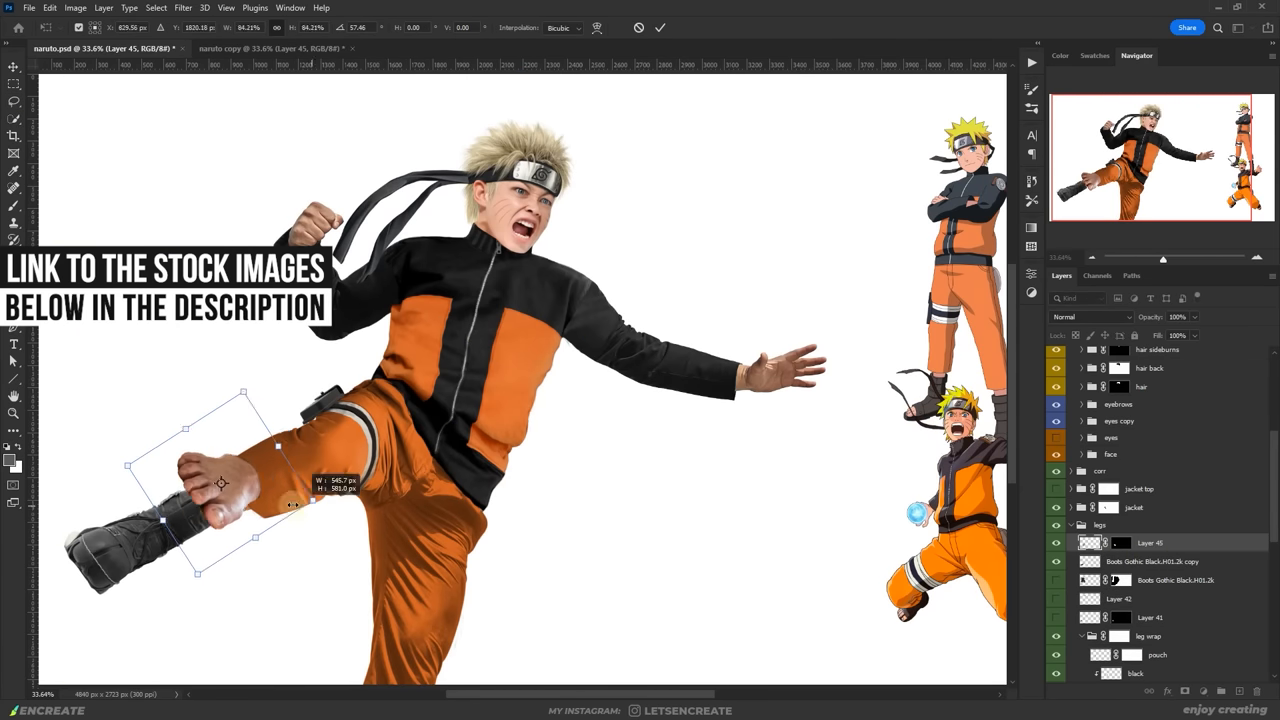
left_click(659, 27)
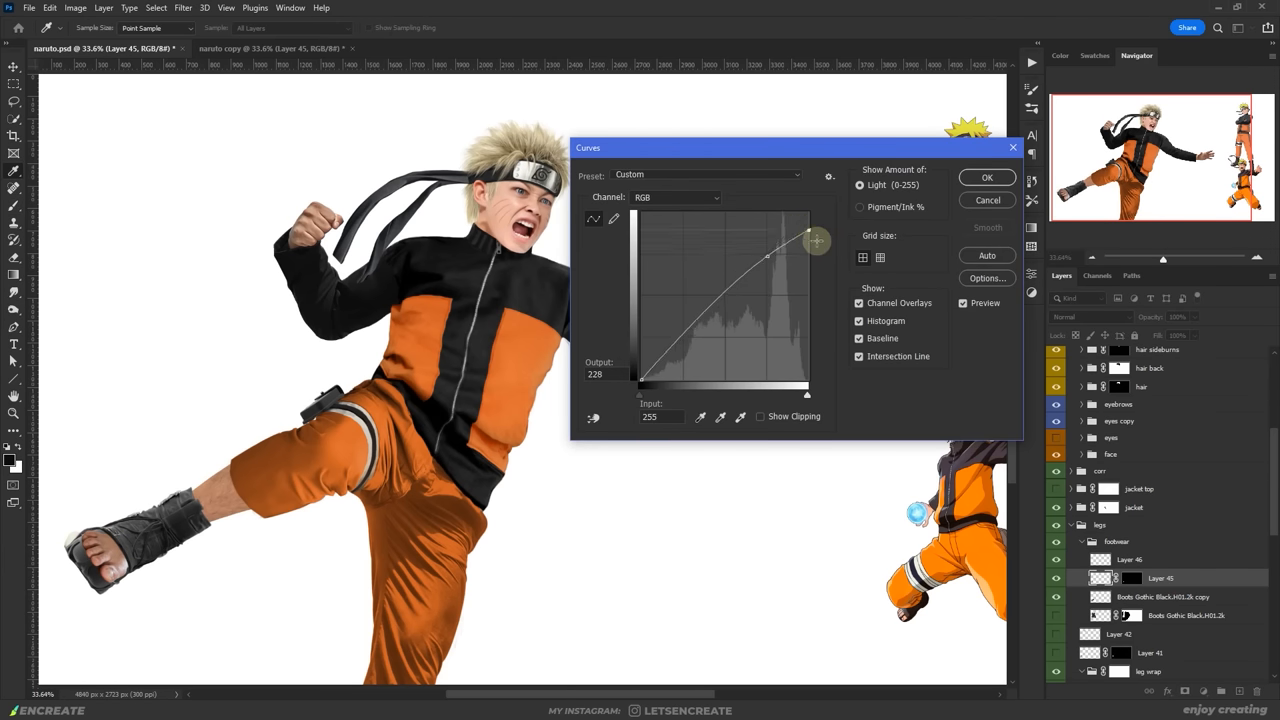
left_click(986, 177)
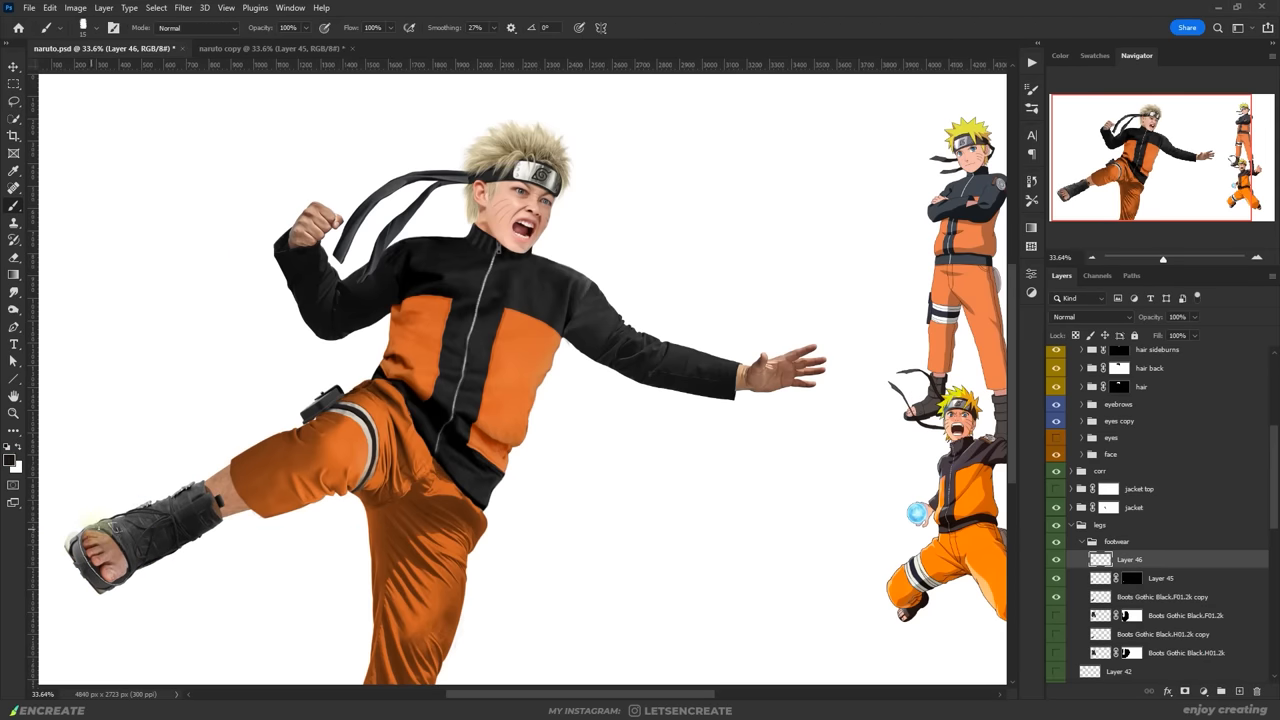
left_click(1163, 596)
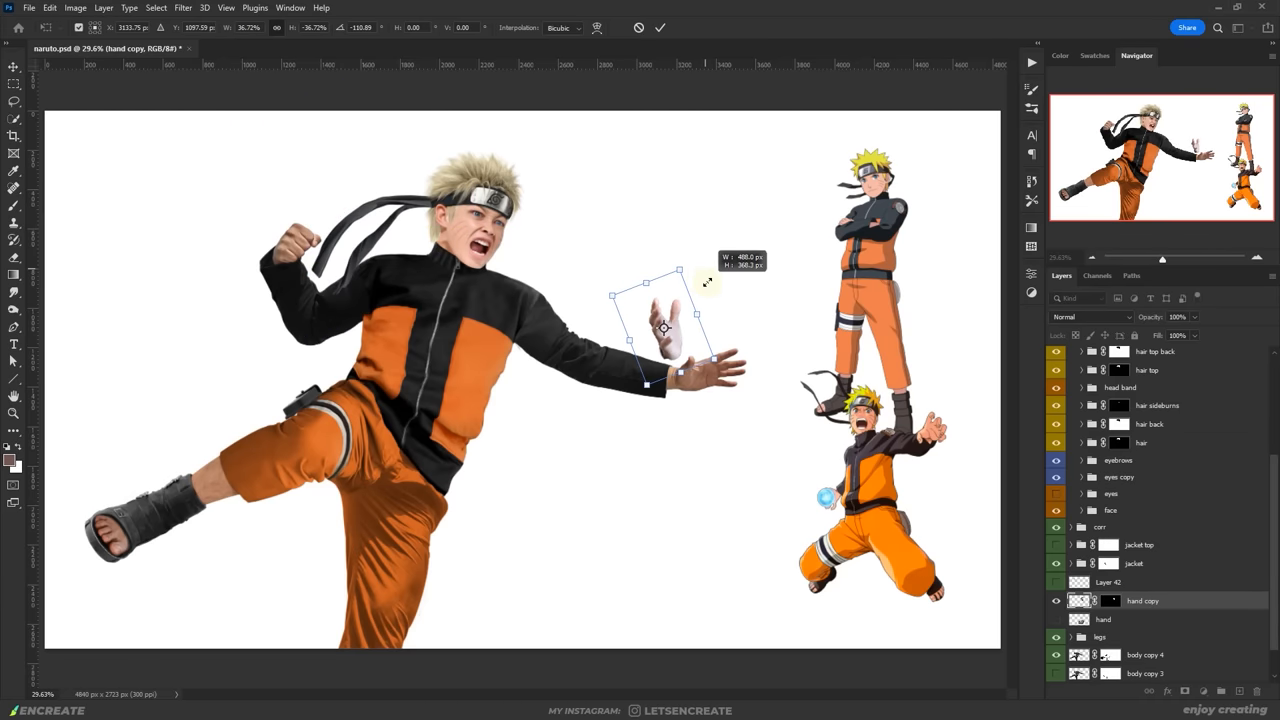
Transform the copied open hand over the raised fist and lighten it with a clipped Curves layer
left_click_drag(665, 325, 277, 225)
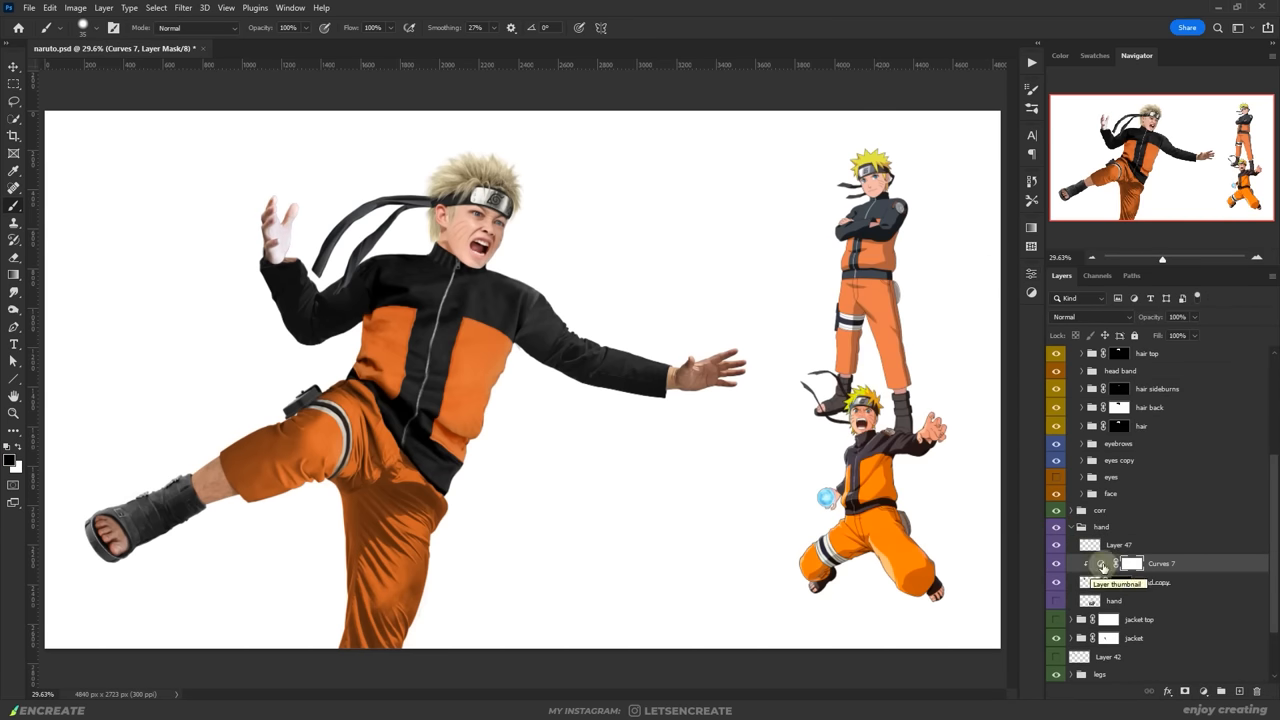
left_click(1118, 544)
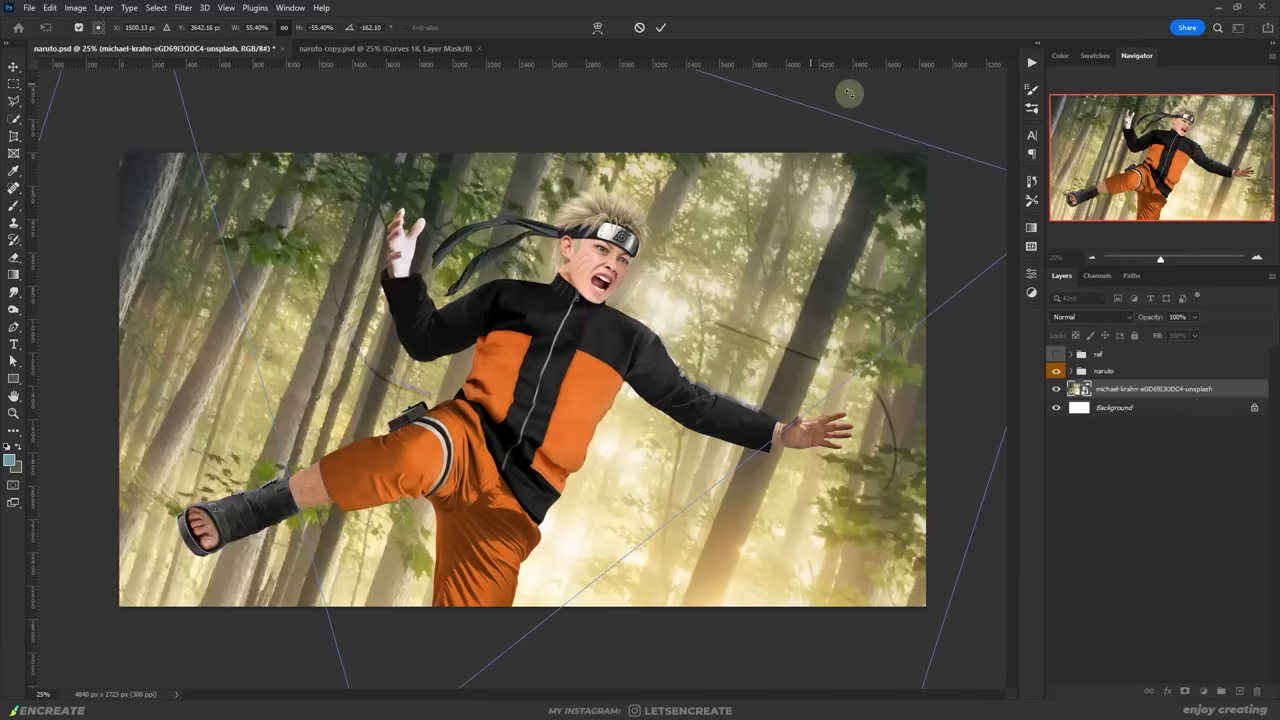
Streak the forest background with a Path Blur angled to suggest fast motion
left_click(182, 8)
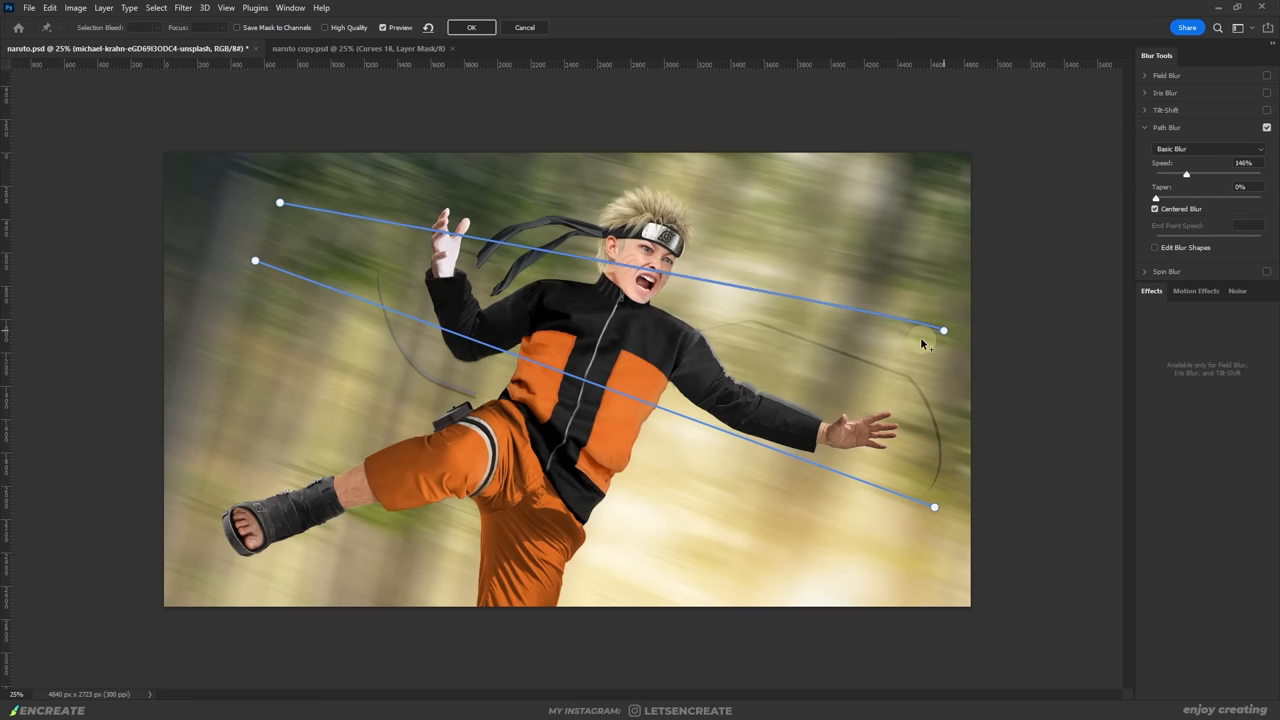
left_click(470, 27)
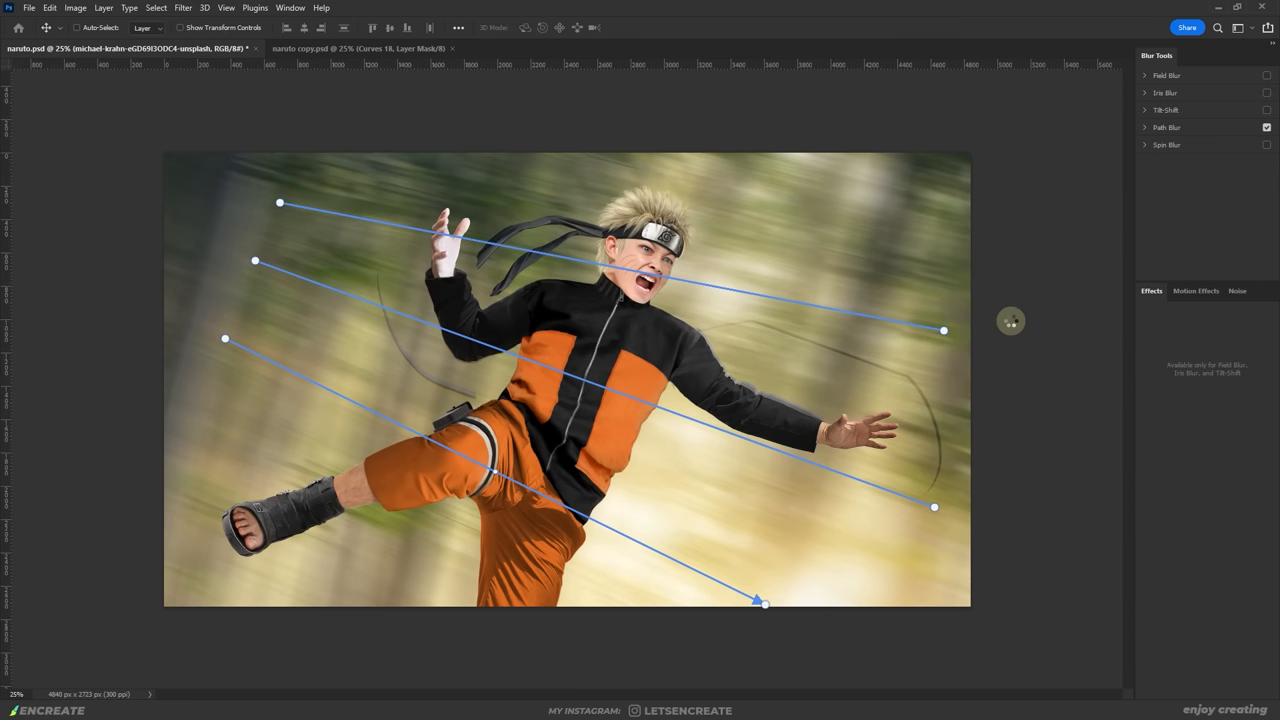
mouse_move(1010, 328)
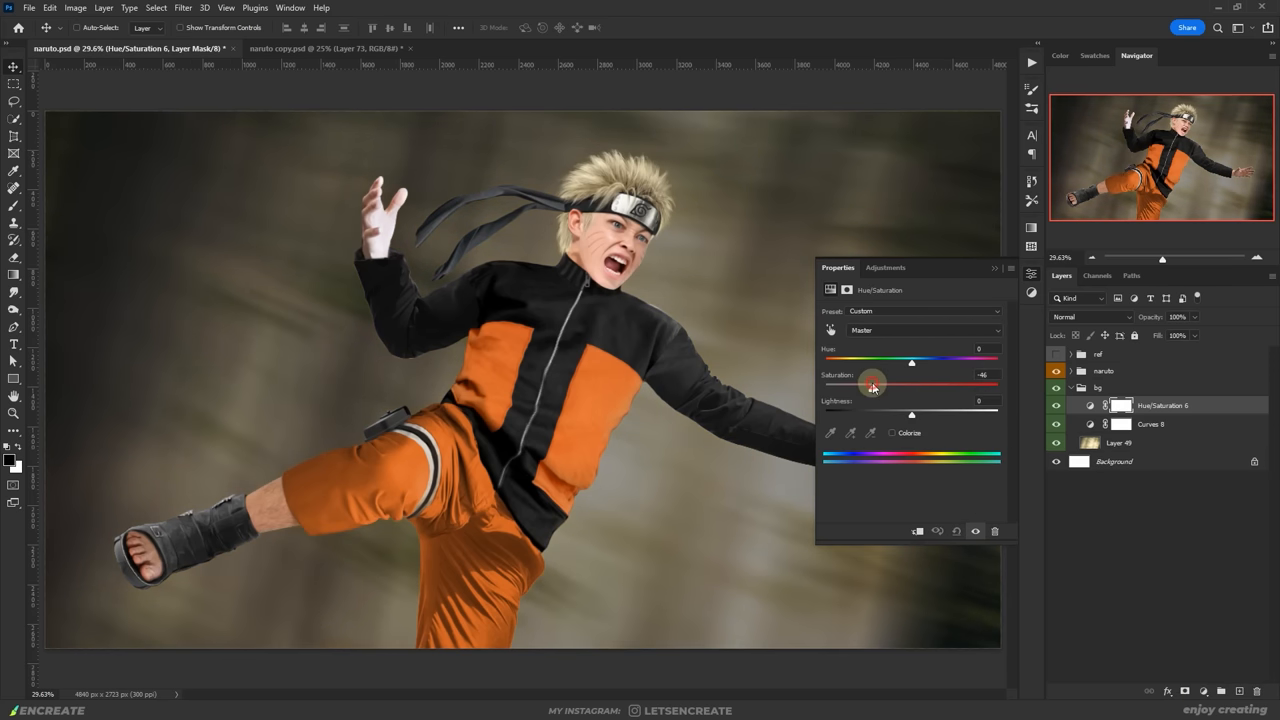
Desaturate the background to -46 and grade the scene darker and teal via RGB and Red curves
left_click_drag(911, 361, 985, 361)
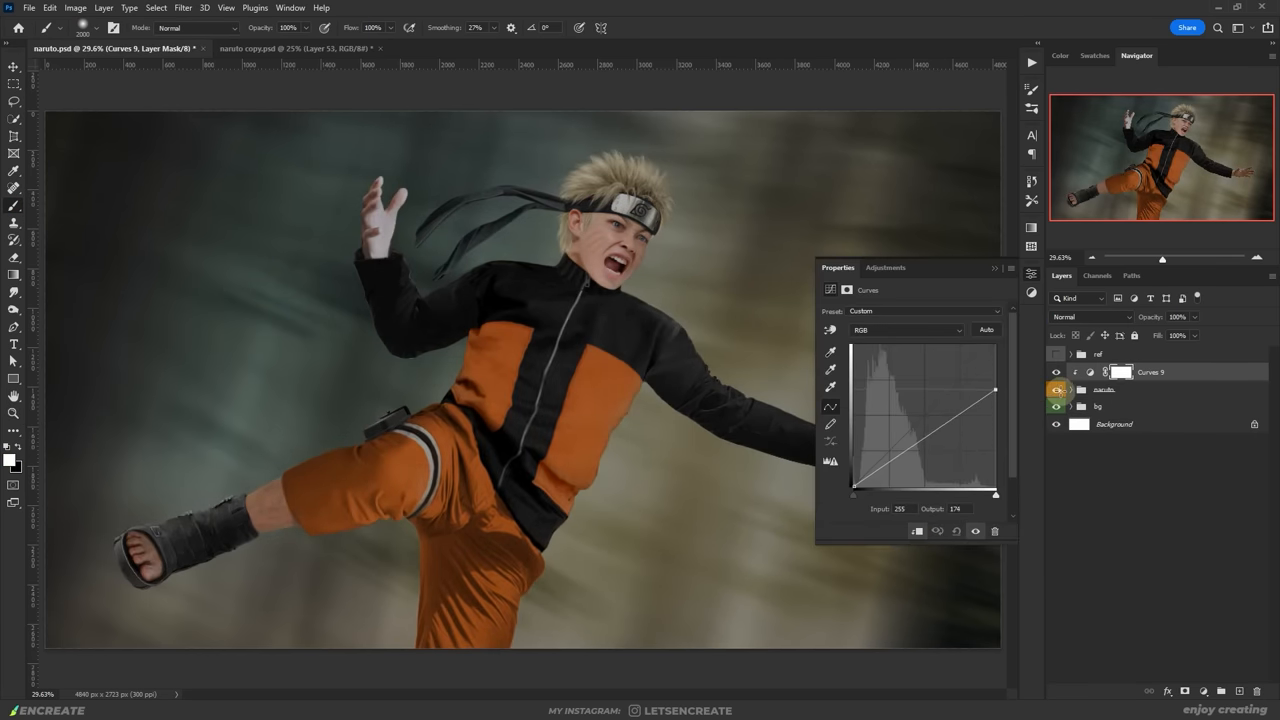
left_click(905, 330)
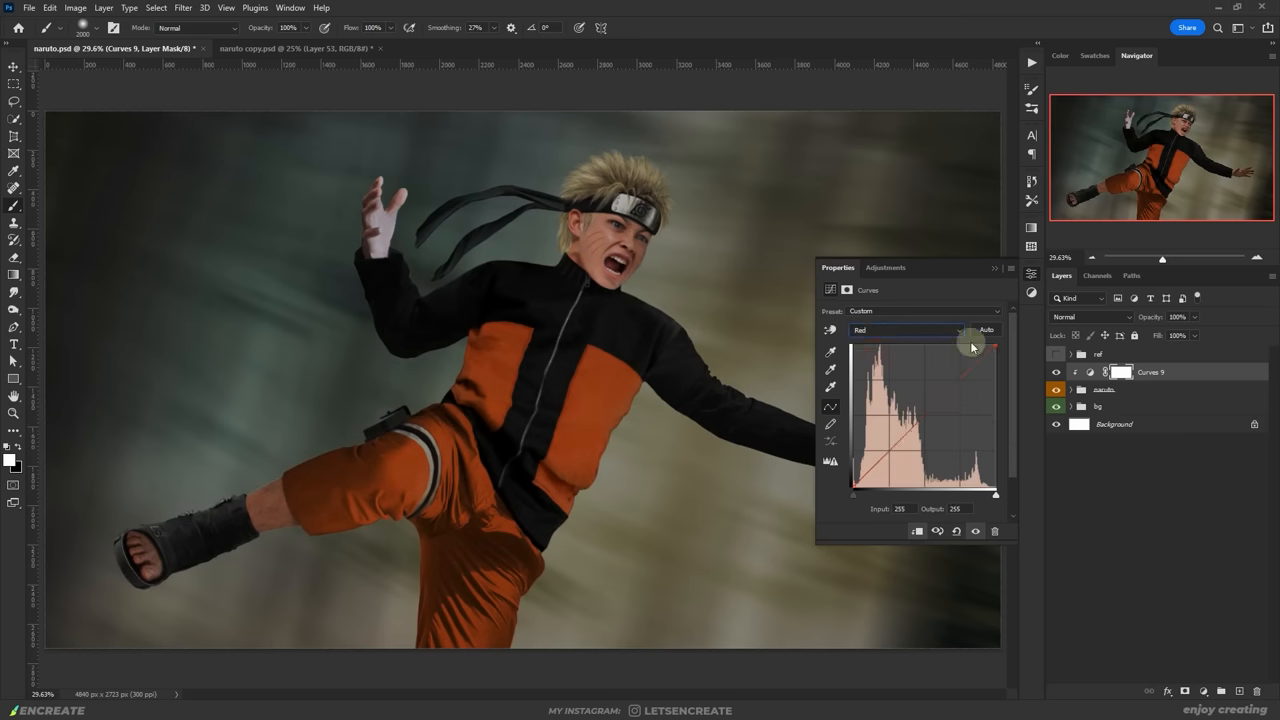
left_click(905, 330)
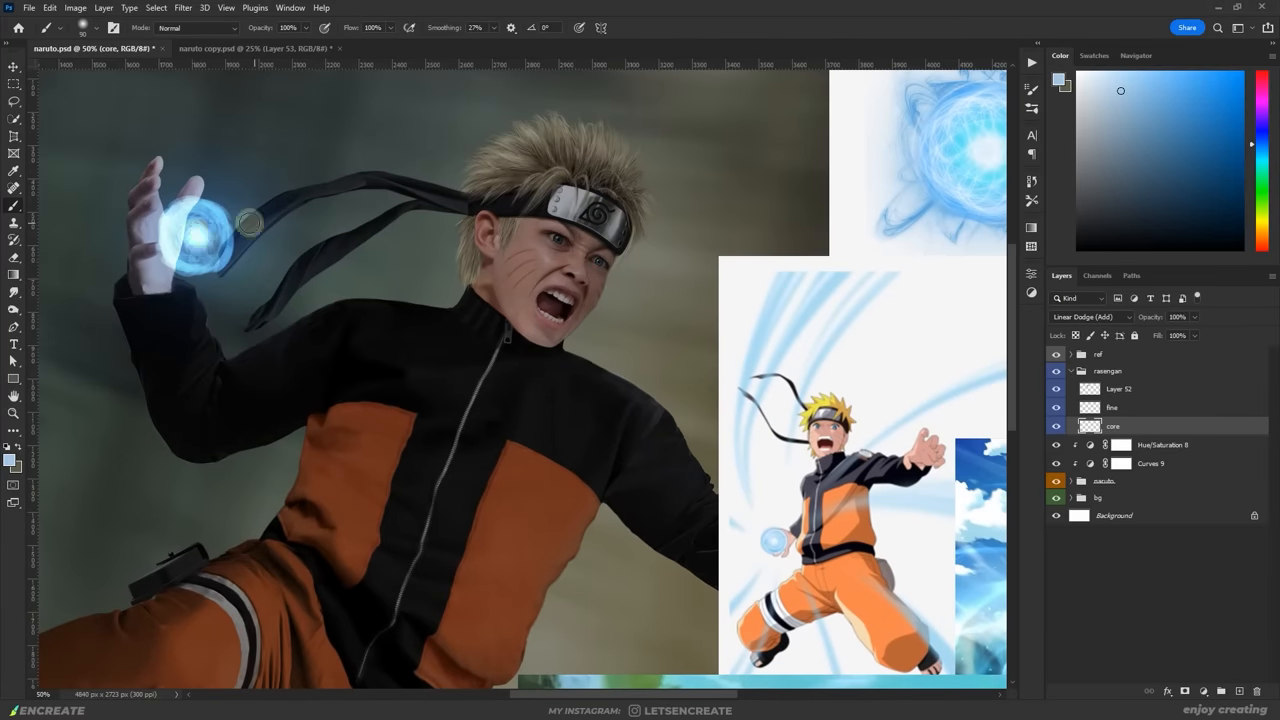
Paint the Rasengan's bright core and soft glowing halo, masking with swapped colours
left_click(1112, 407)
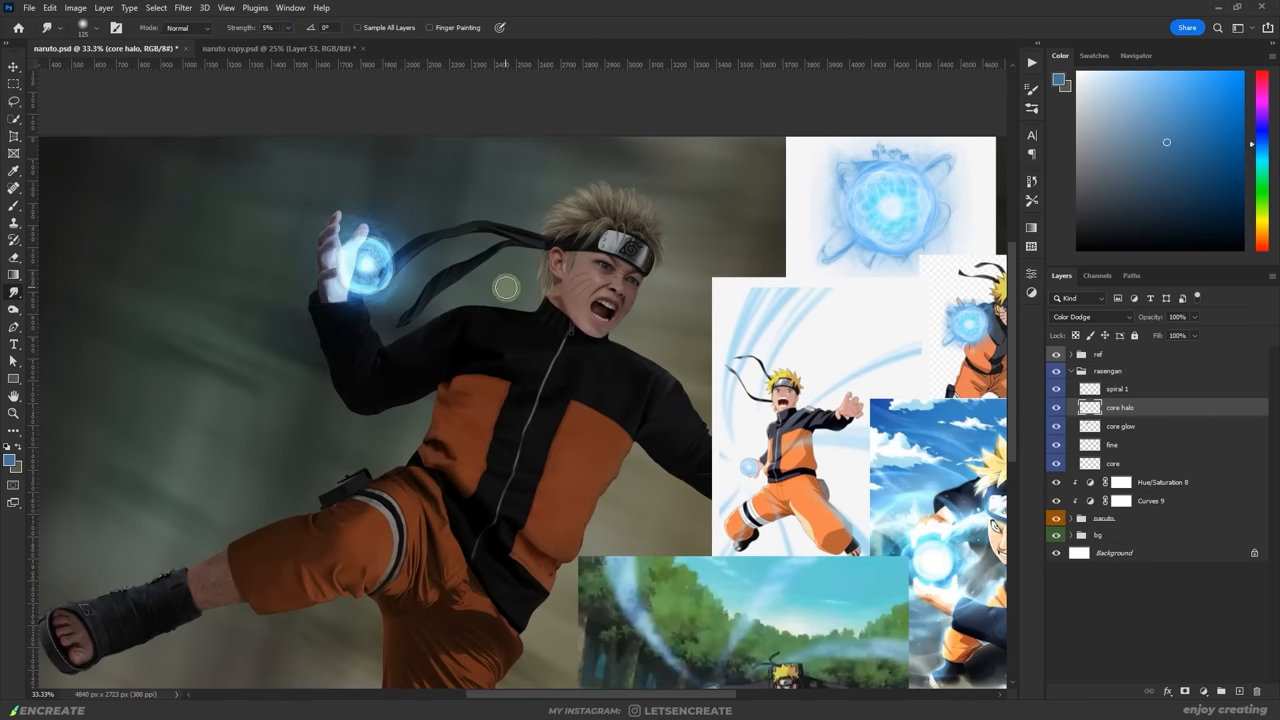
left_click(1117, 388)
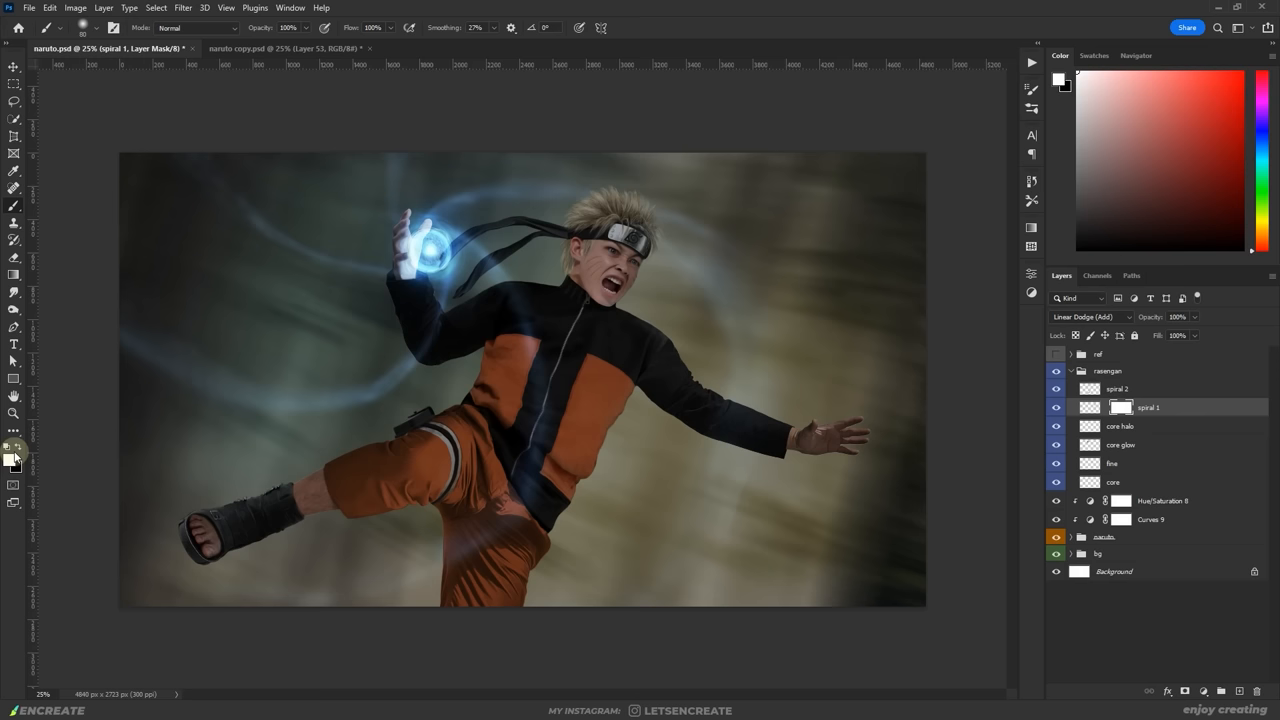
left_click(1148, 388)
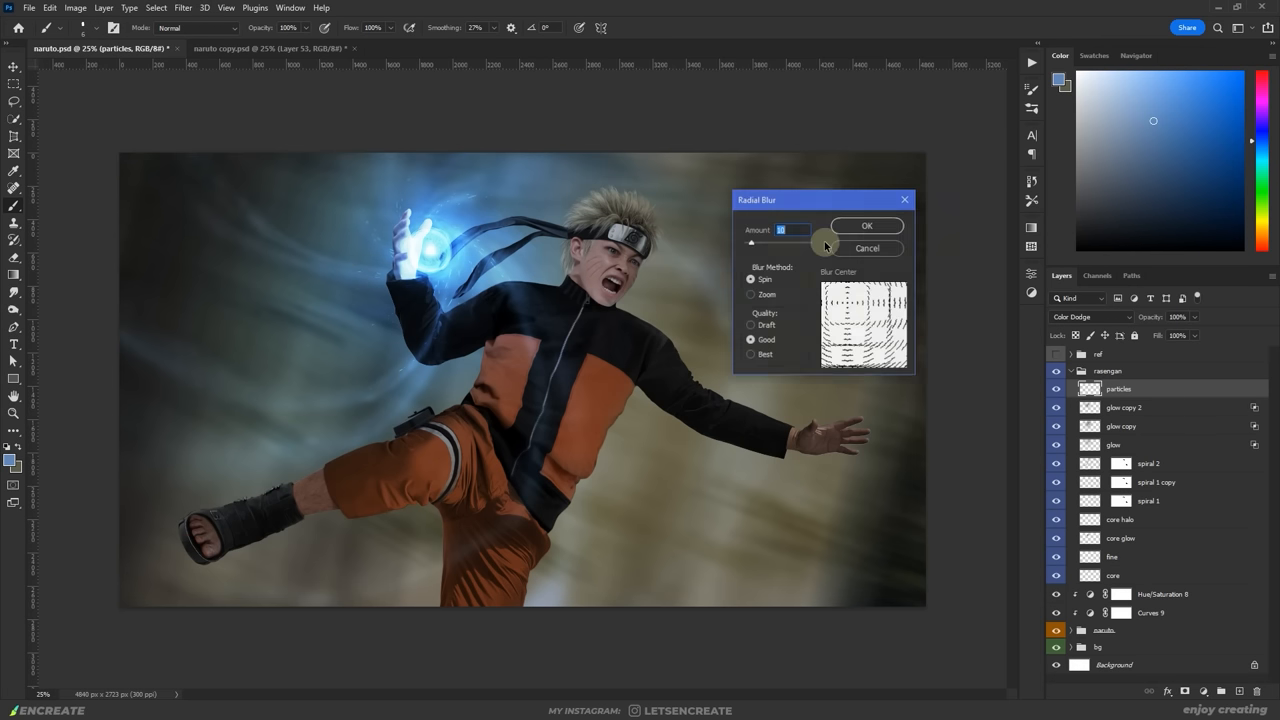
Spin-blur the particles layer with Radial Blur and smudge the streaks near the orb
left_click(866, 225)
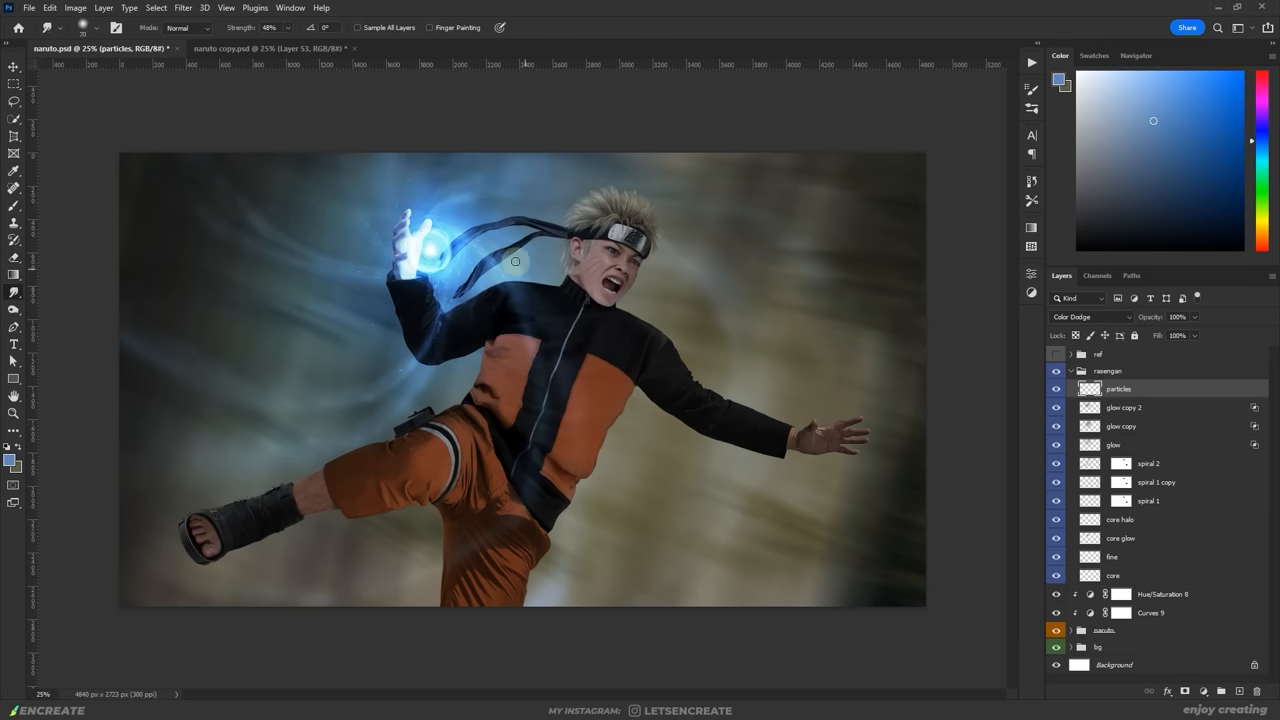
left_click(1148, 500)
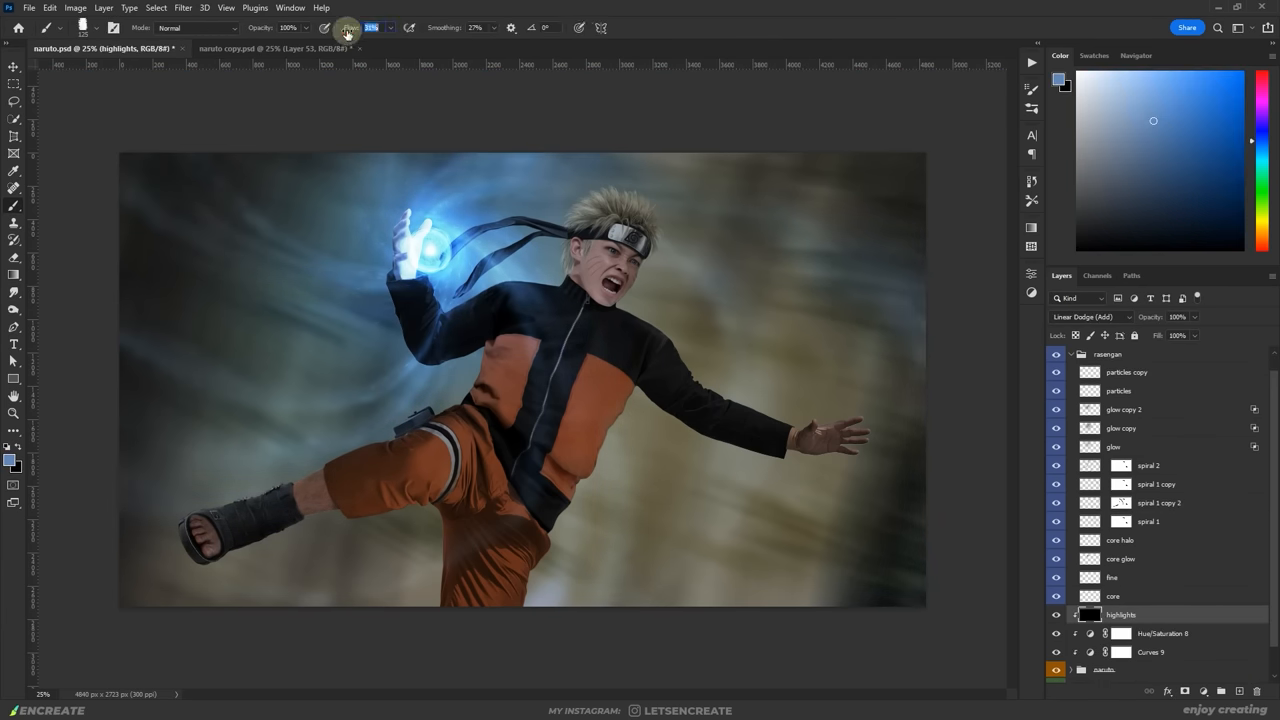
Shift the blue highlights' hue, then paint highlight along the hair edge on the highlights layer
double_click(1122, 633)
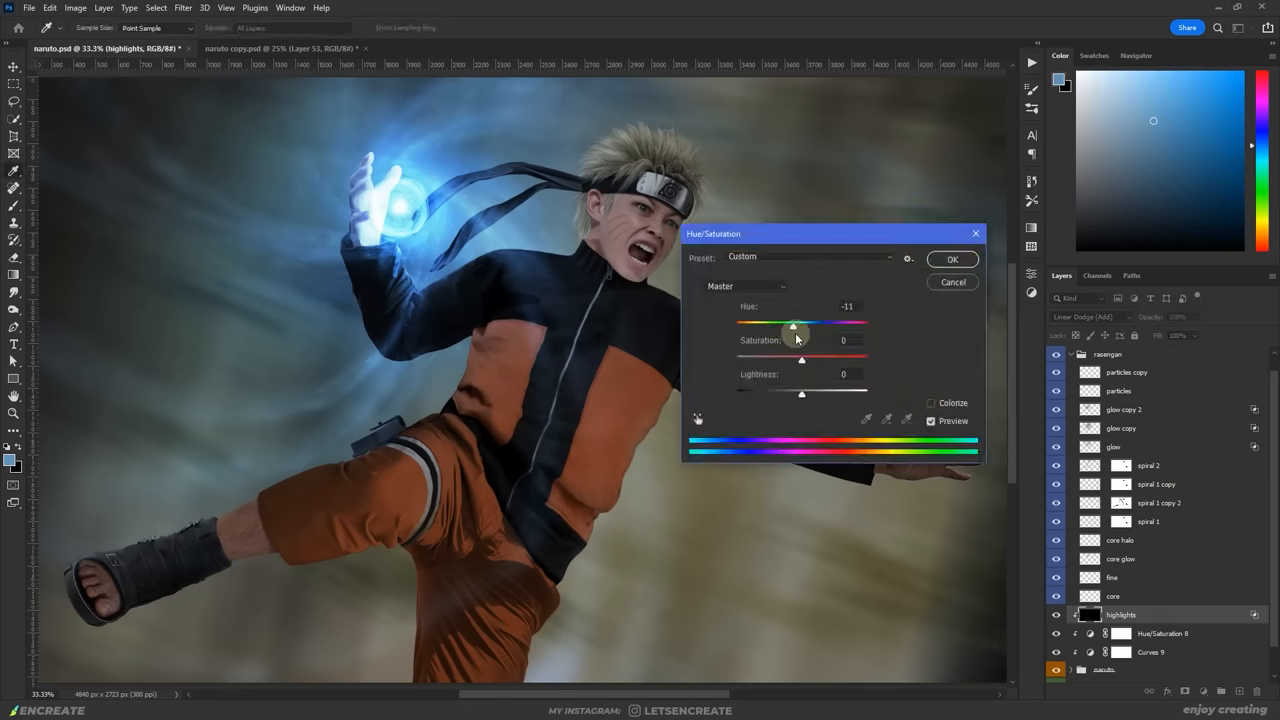
left_click(951, 259)
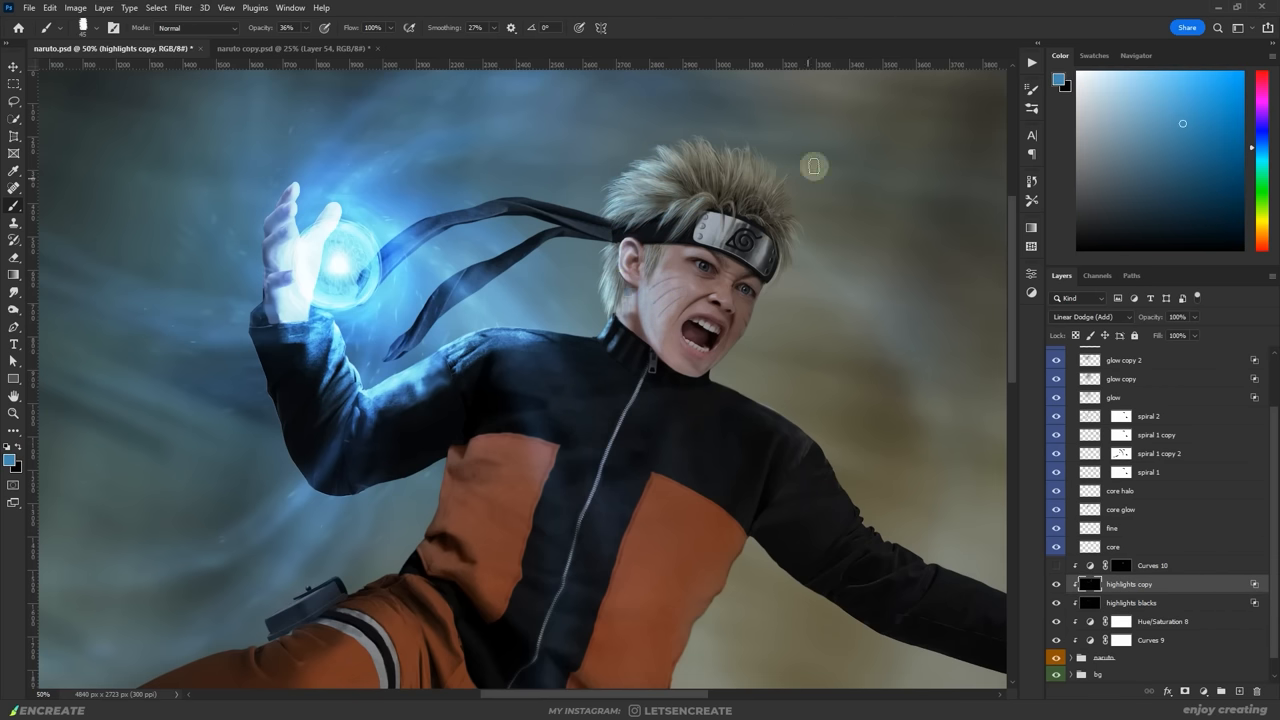
left_click(1131, 602)
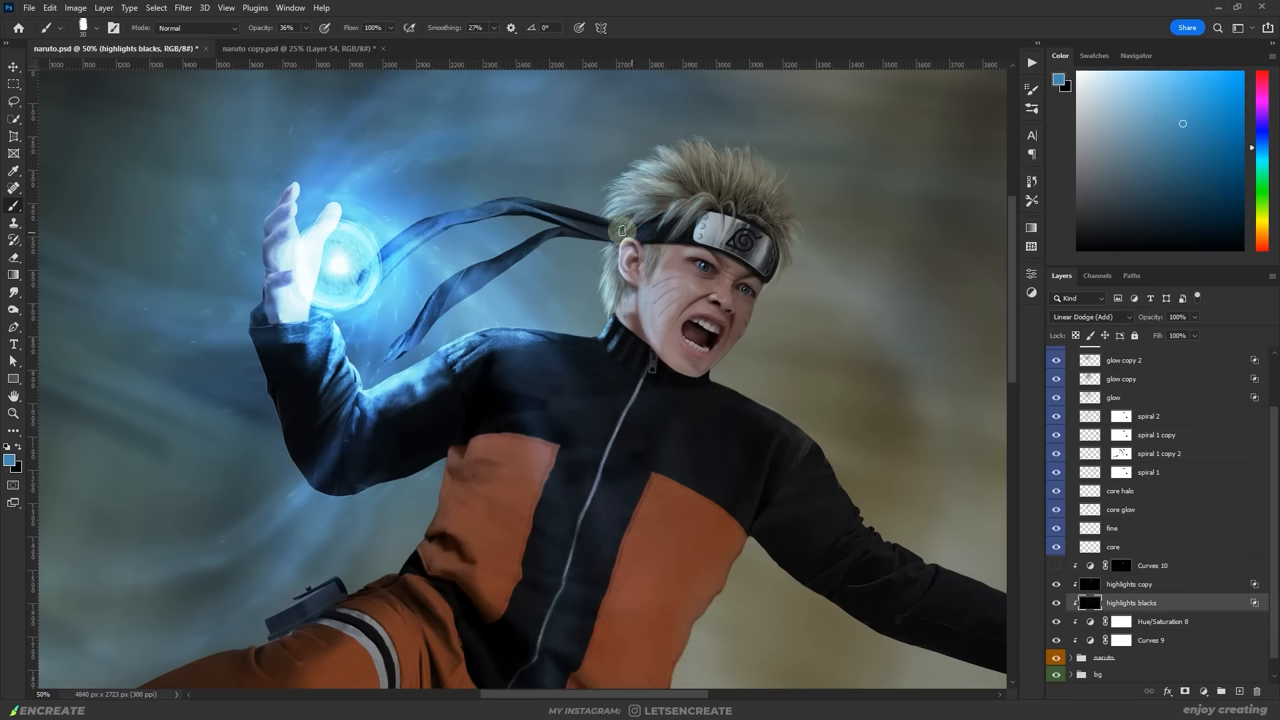
left_click(1128, 584)
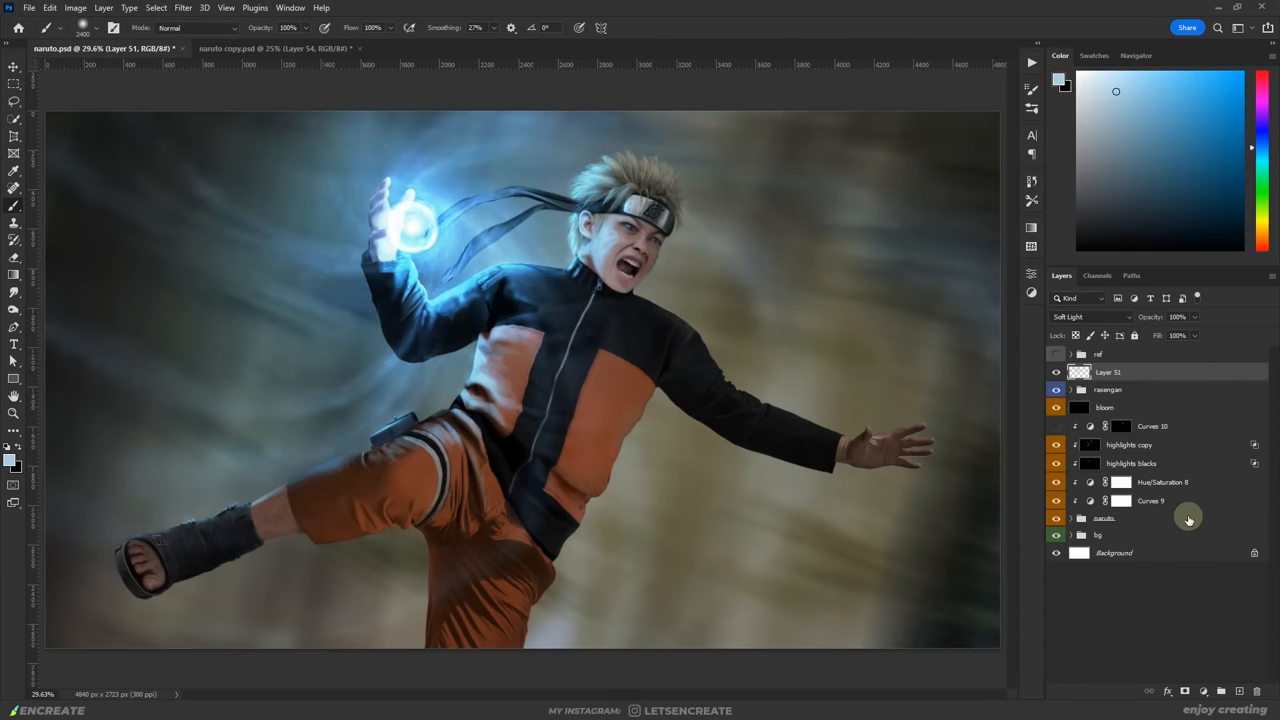
Add a Curves S-curve brightening highlights and darkening shadows, then a second Curves layer
left_click(1071, 389)
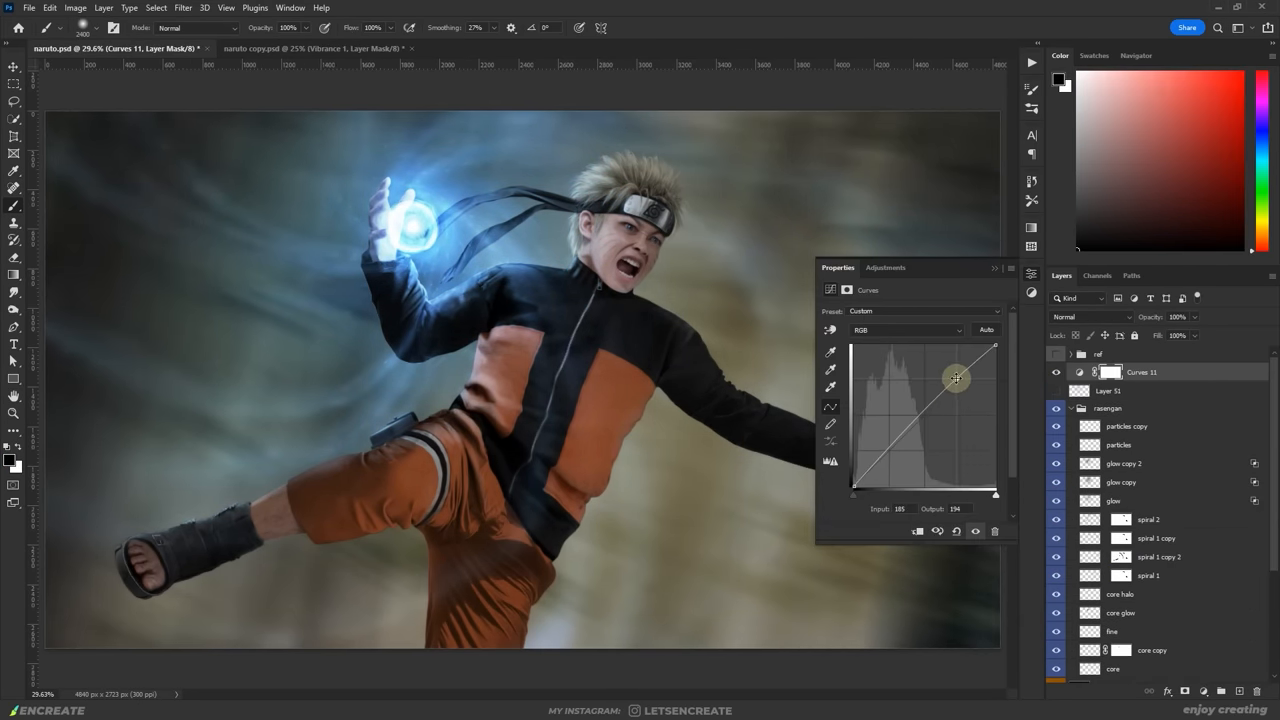
left_click_drag(955, 378, 897, 453)
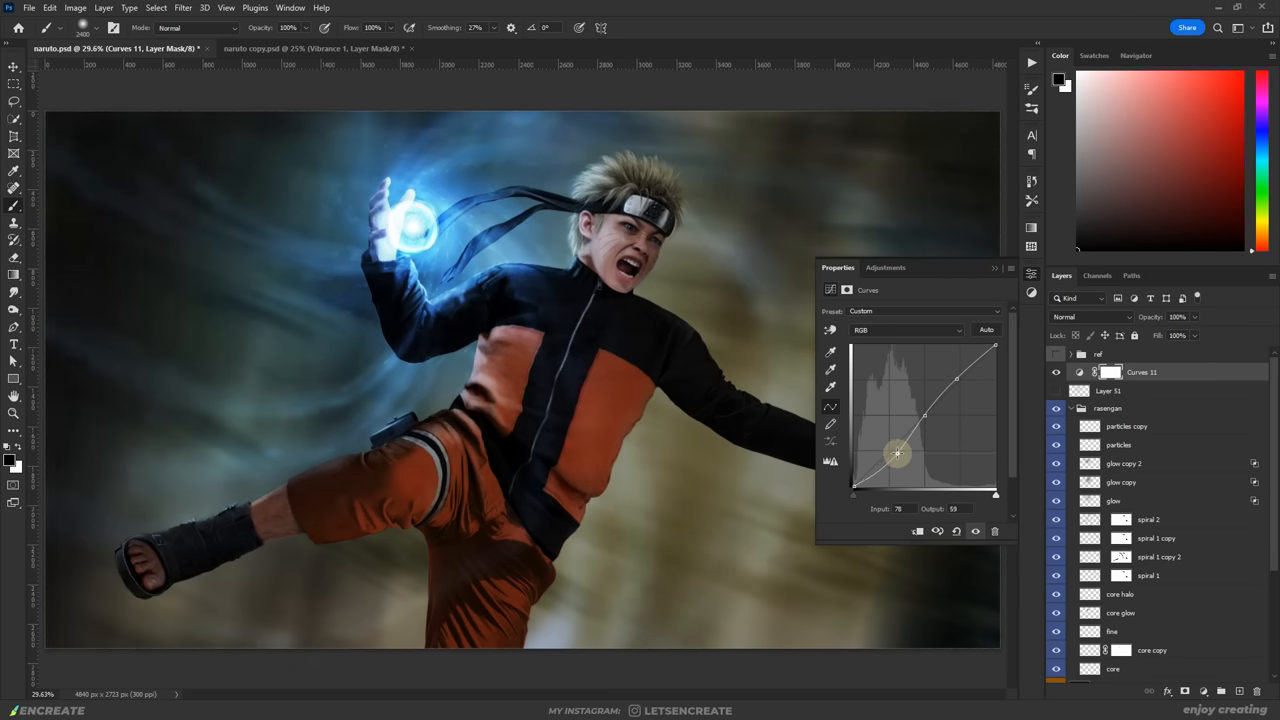
left_click_drag(898, 453, 888, 457)
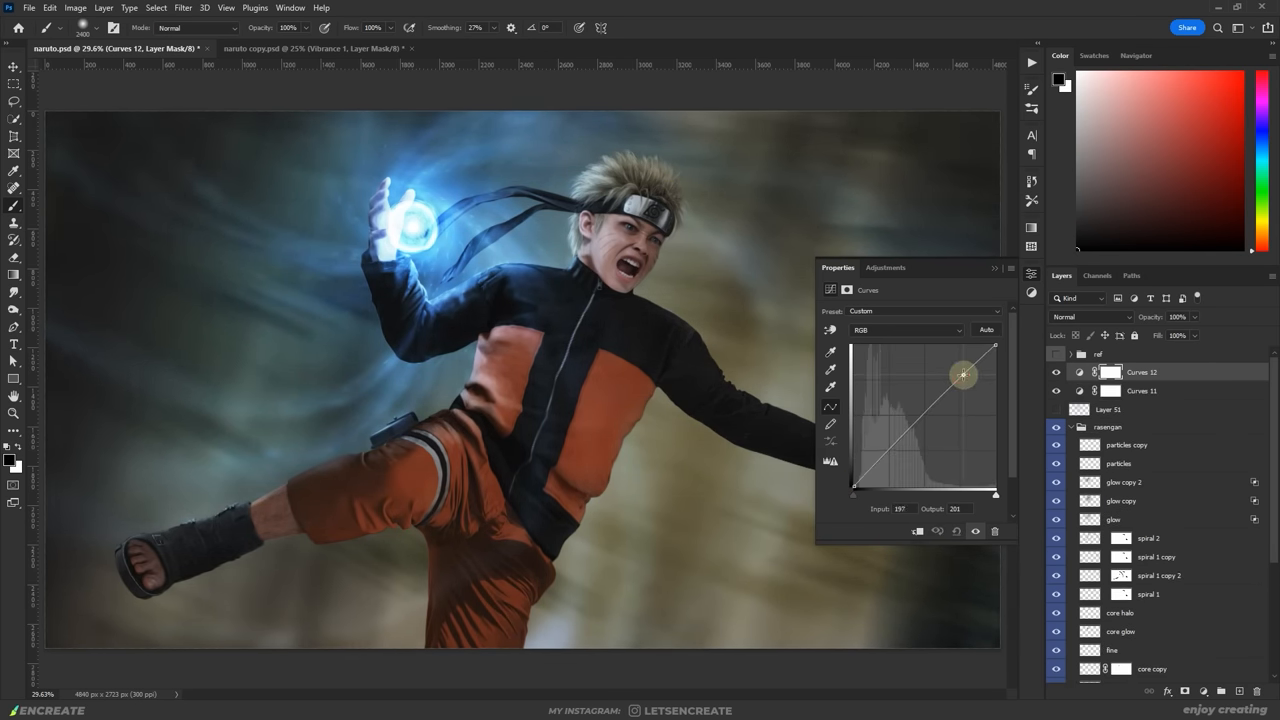
left_click(905, 330)
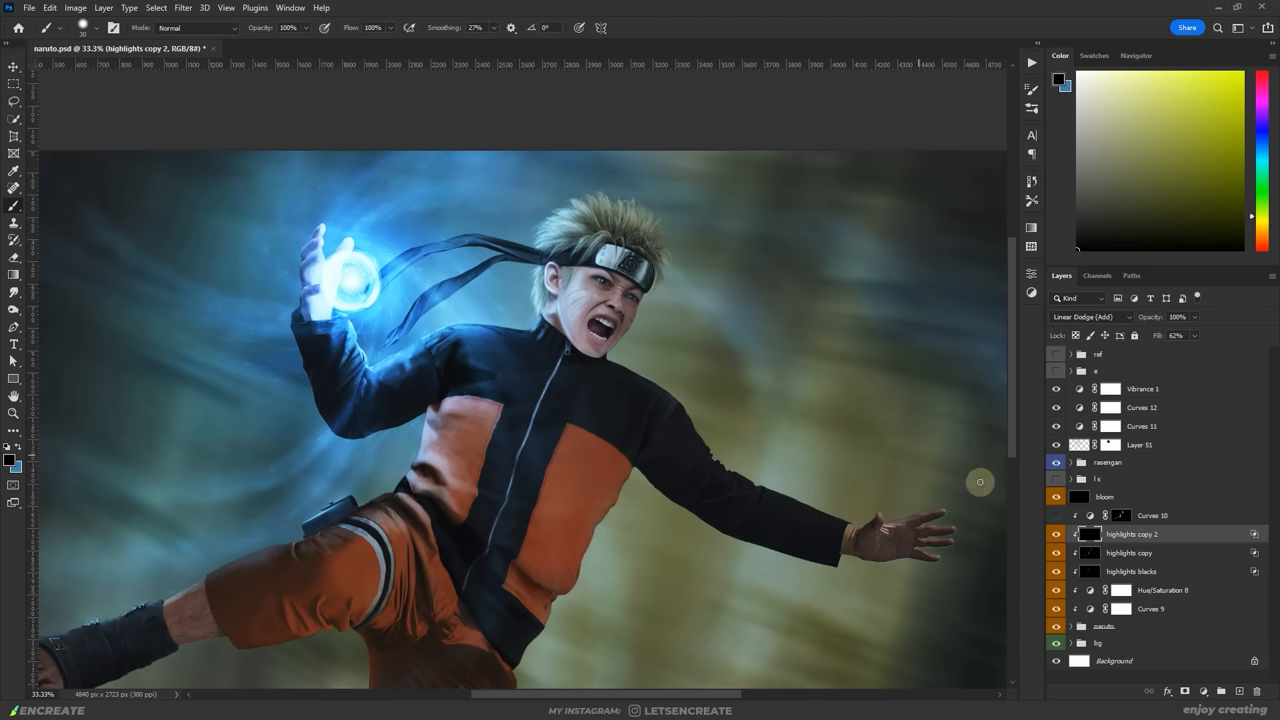
Create the 'reflected highlights' layer and confirm its Linear Dodge blending options
left_click(1129, 552)
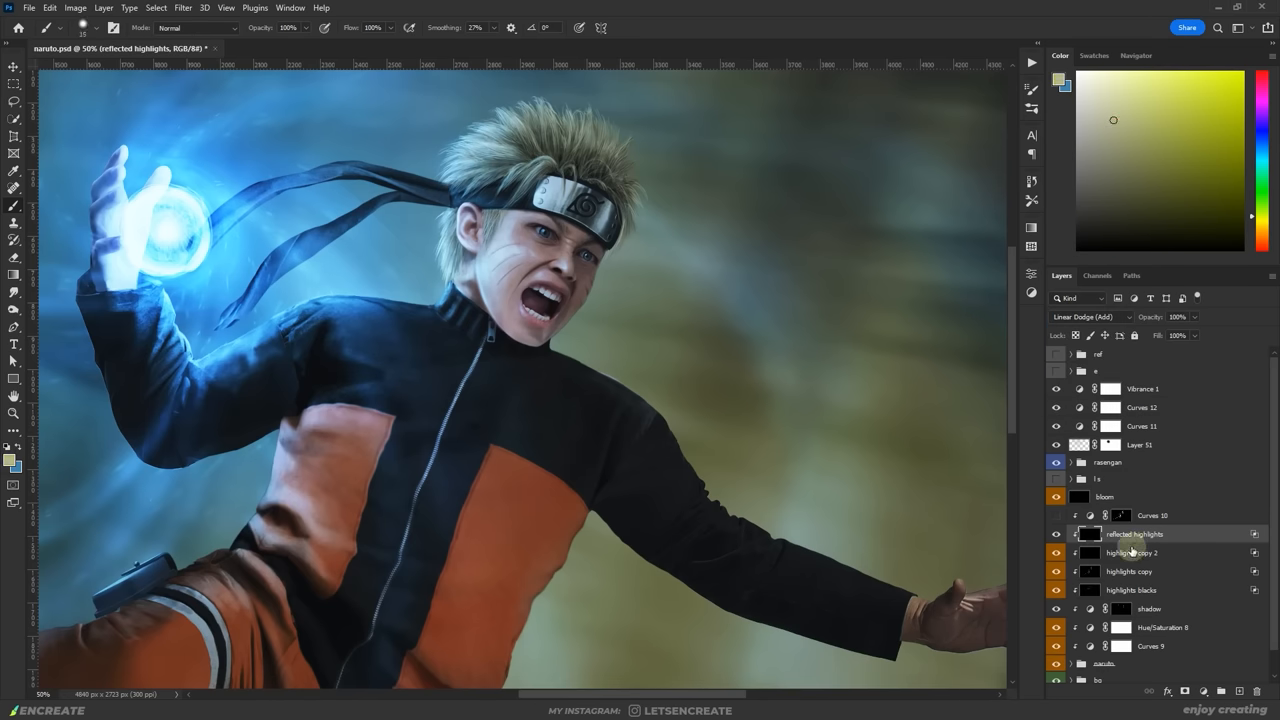
double_click(1135, 533)
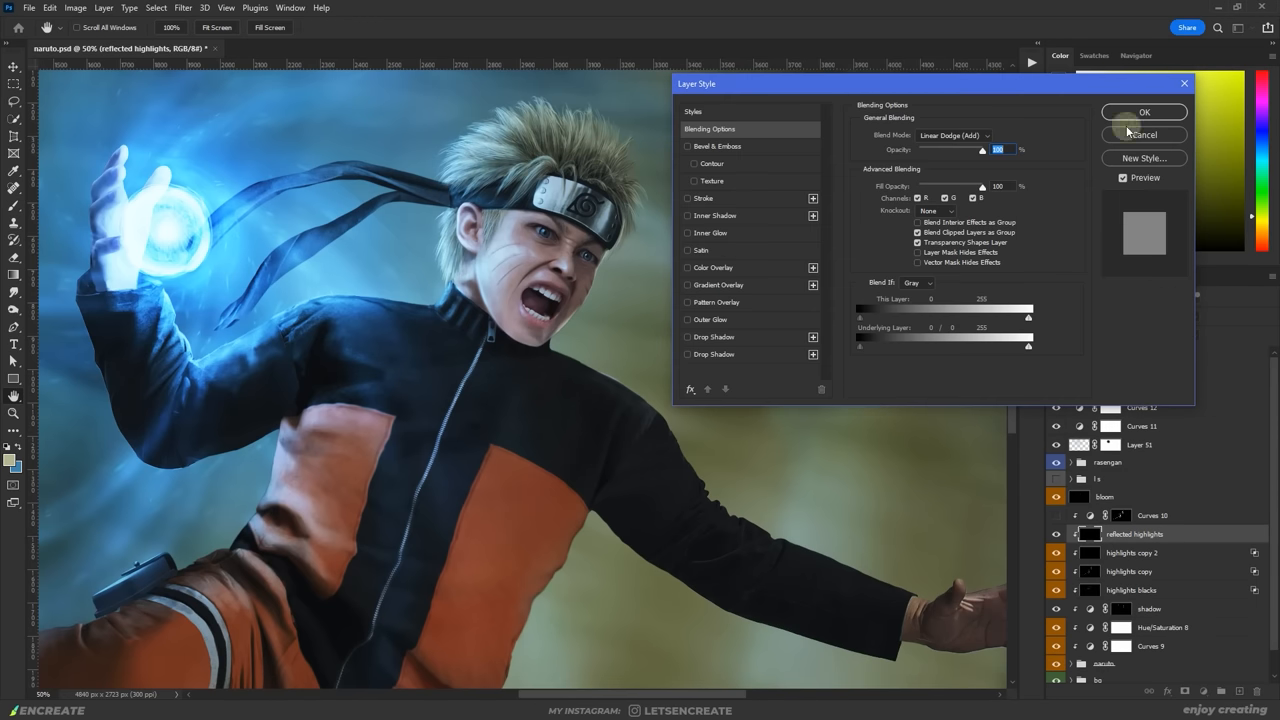
left_click(1144, 111)
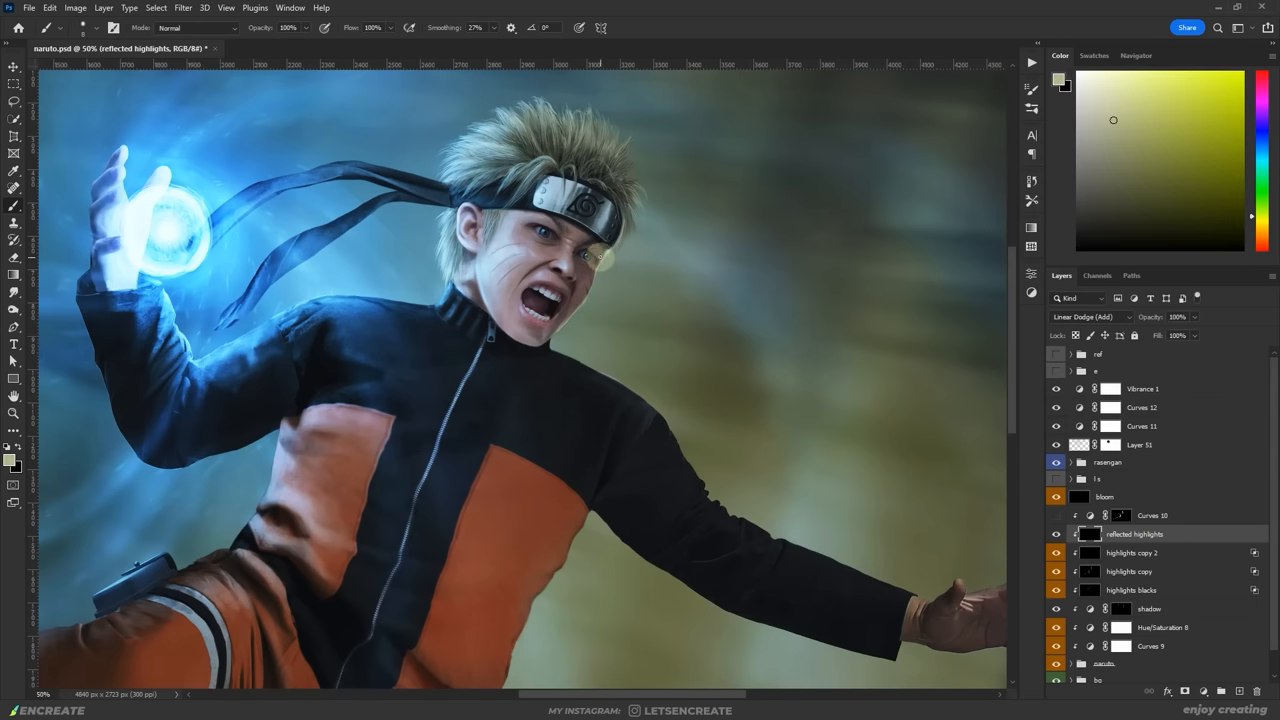
mouse_move(651, 183)
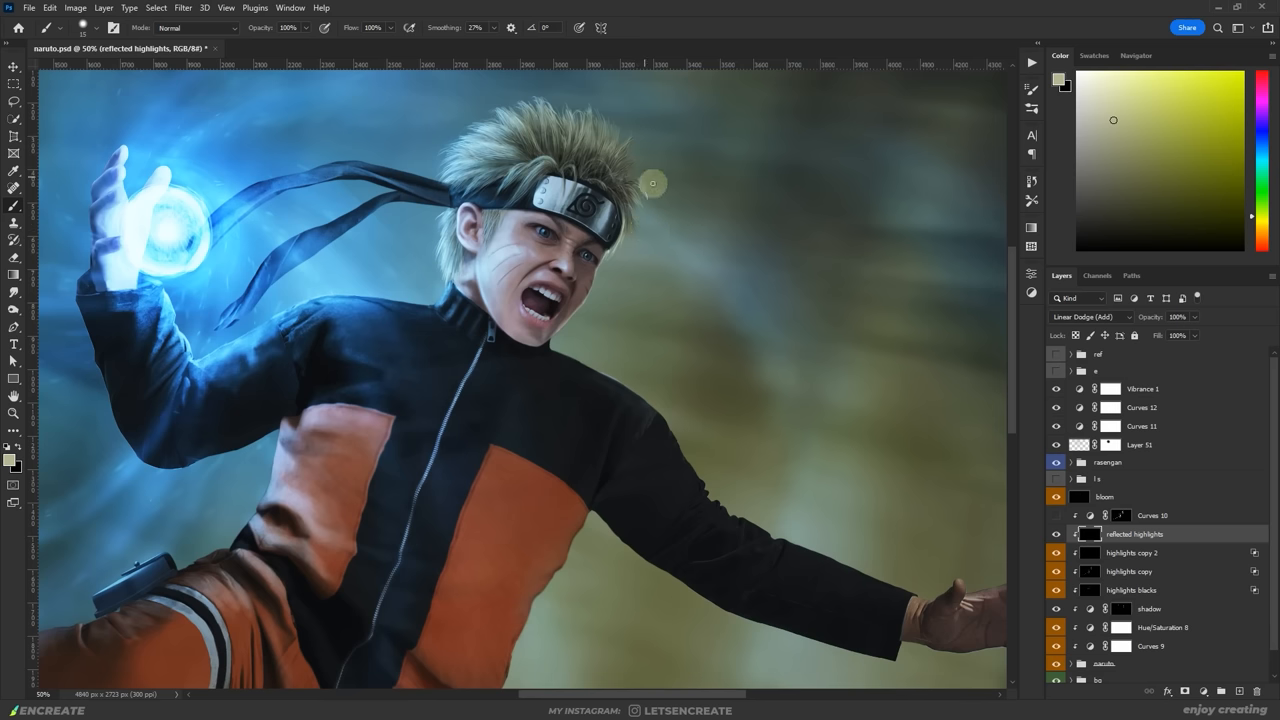
mouse_move(608, 287)
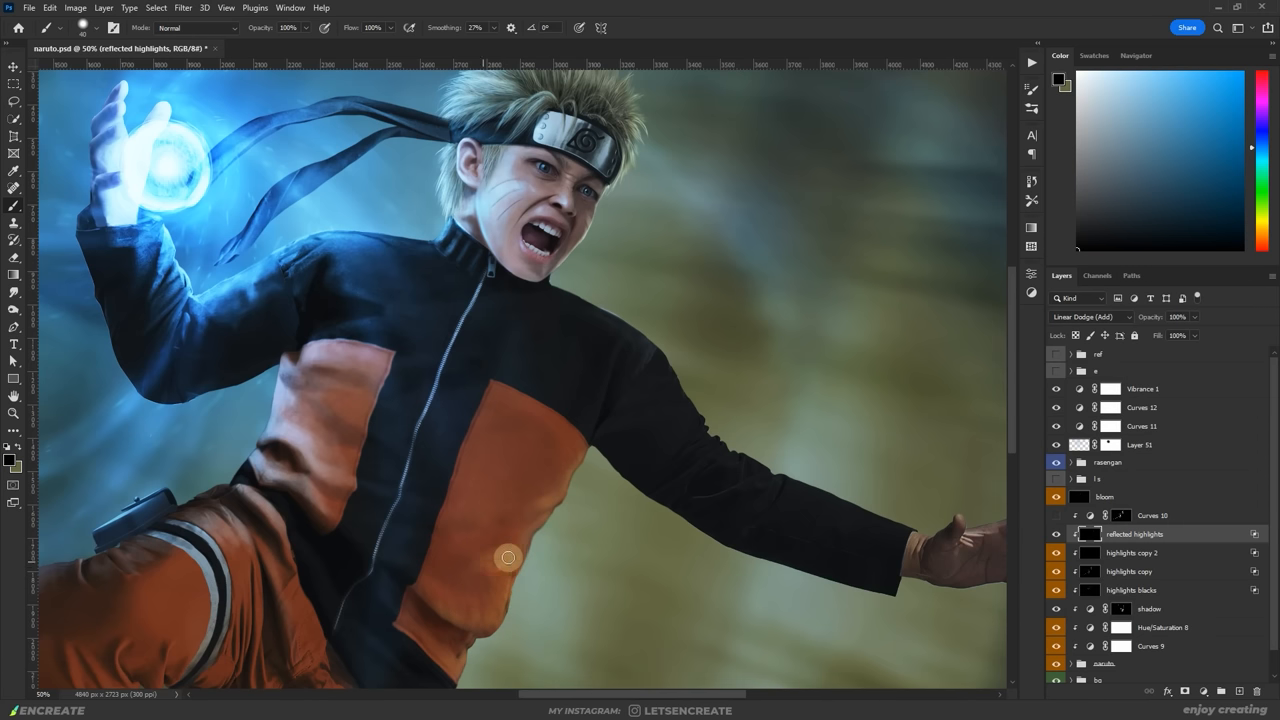
mouse_move(563, 483)
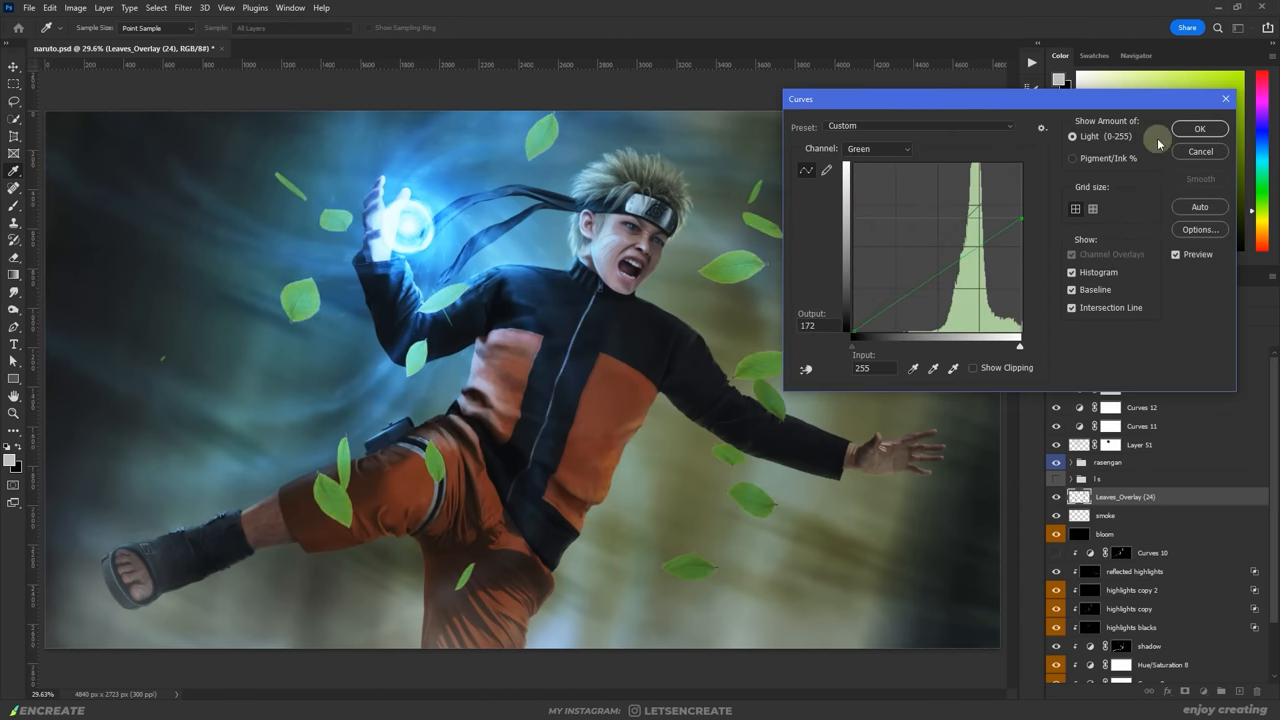
Confirm the leaves' green Curves tweak and reposition one bottom leaf with the Lasso
left_click(1199, 128)
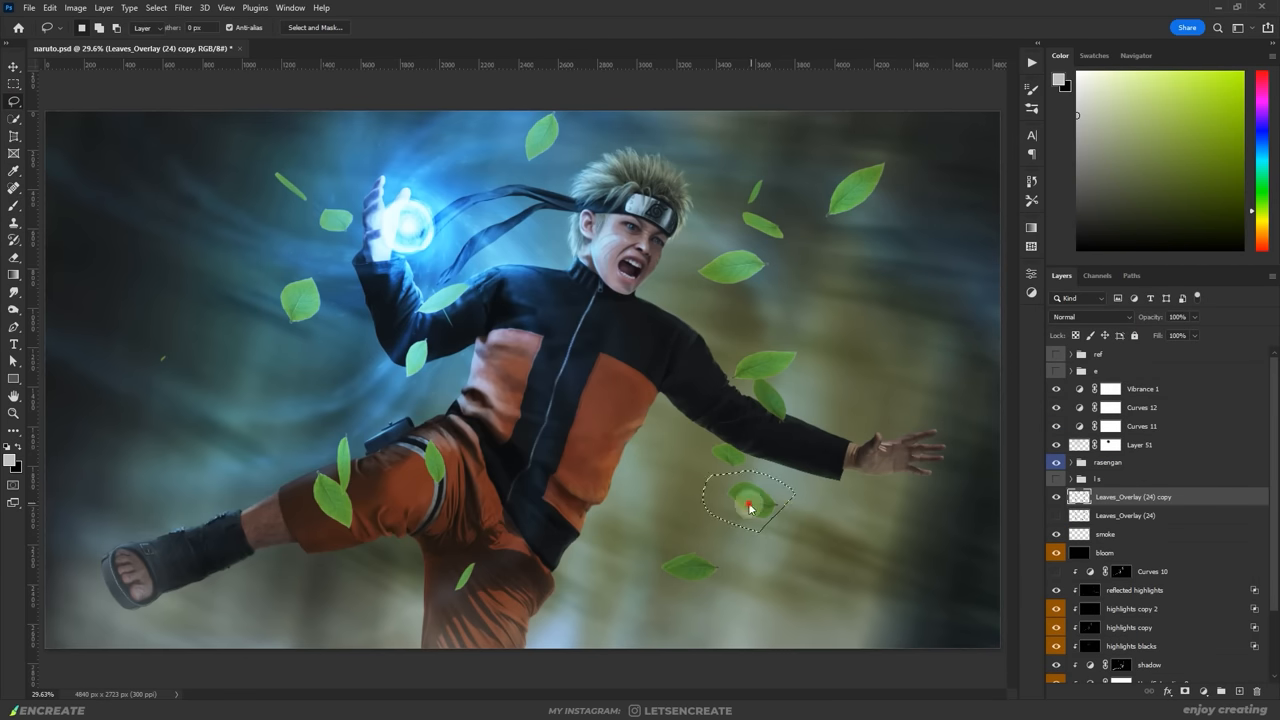
left_click_drag(750, 505, 700, 590)
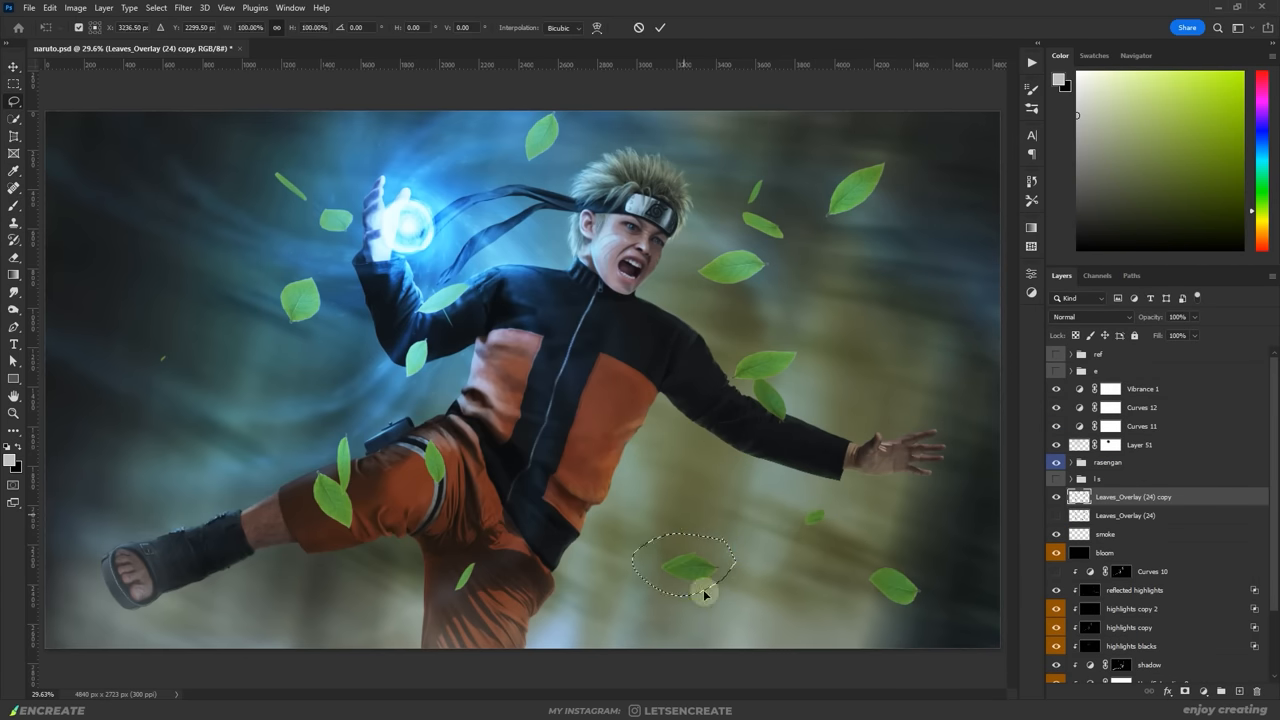
left_click(14, 101)
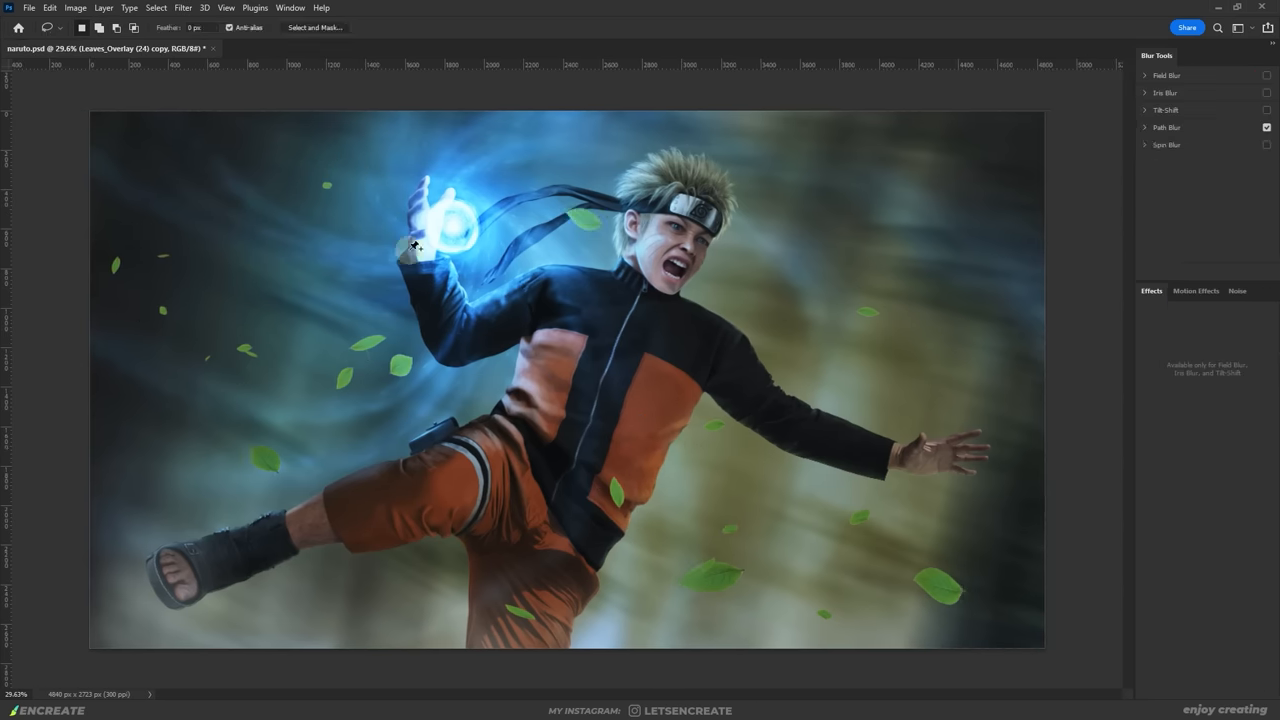
Apply a directional Path Blur to the leaves and paint onto the new leaf layer
left_click(1167, 127)
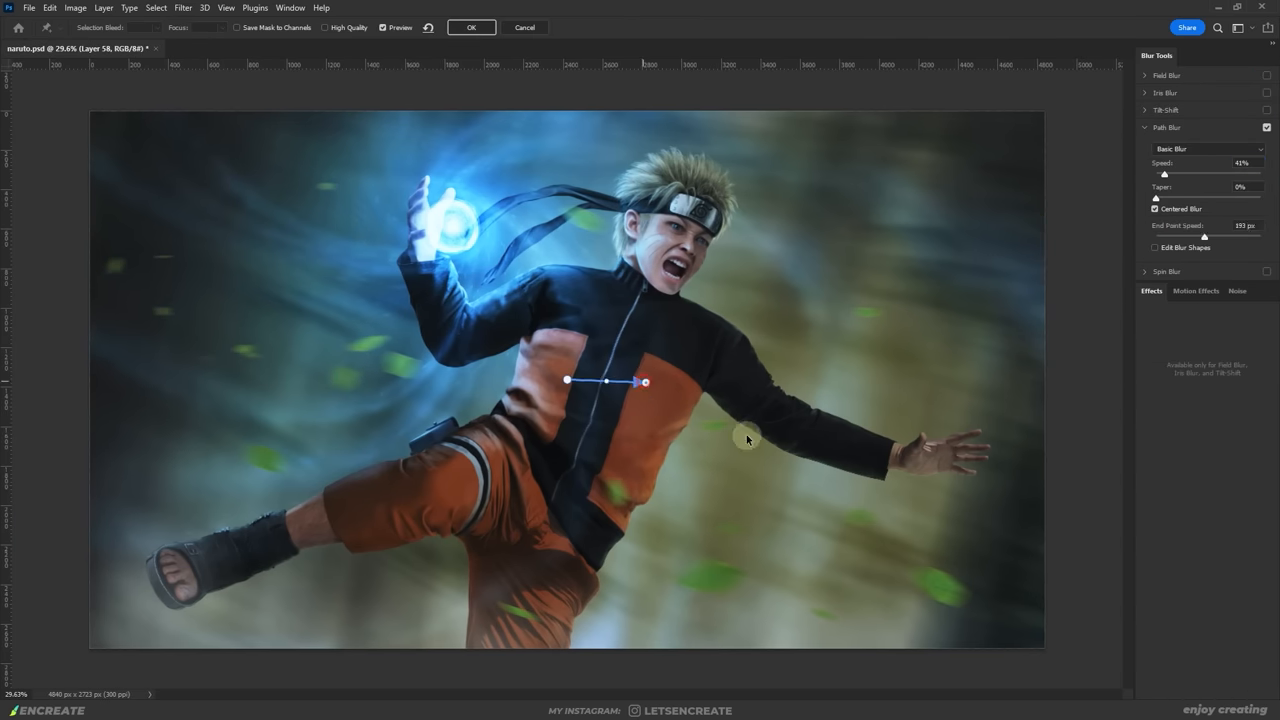
left_click(471, 27)
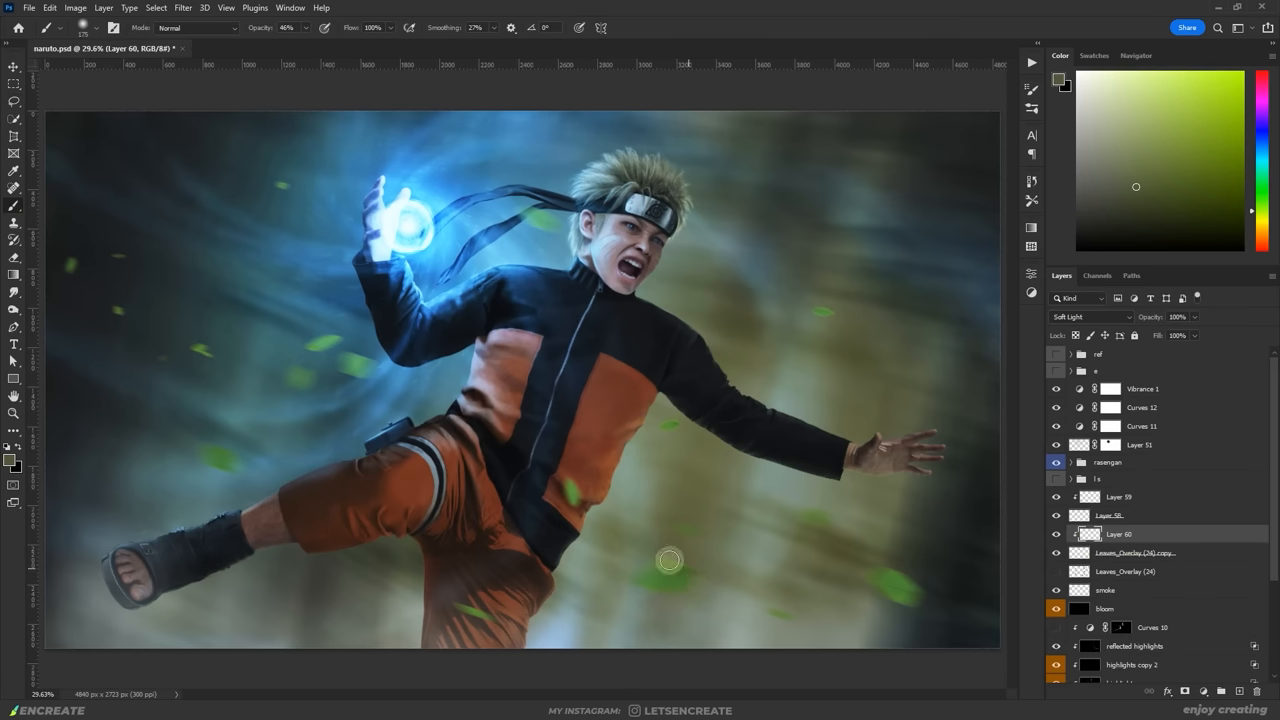
left_click(1119, 496)
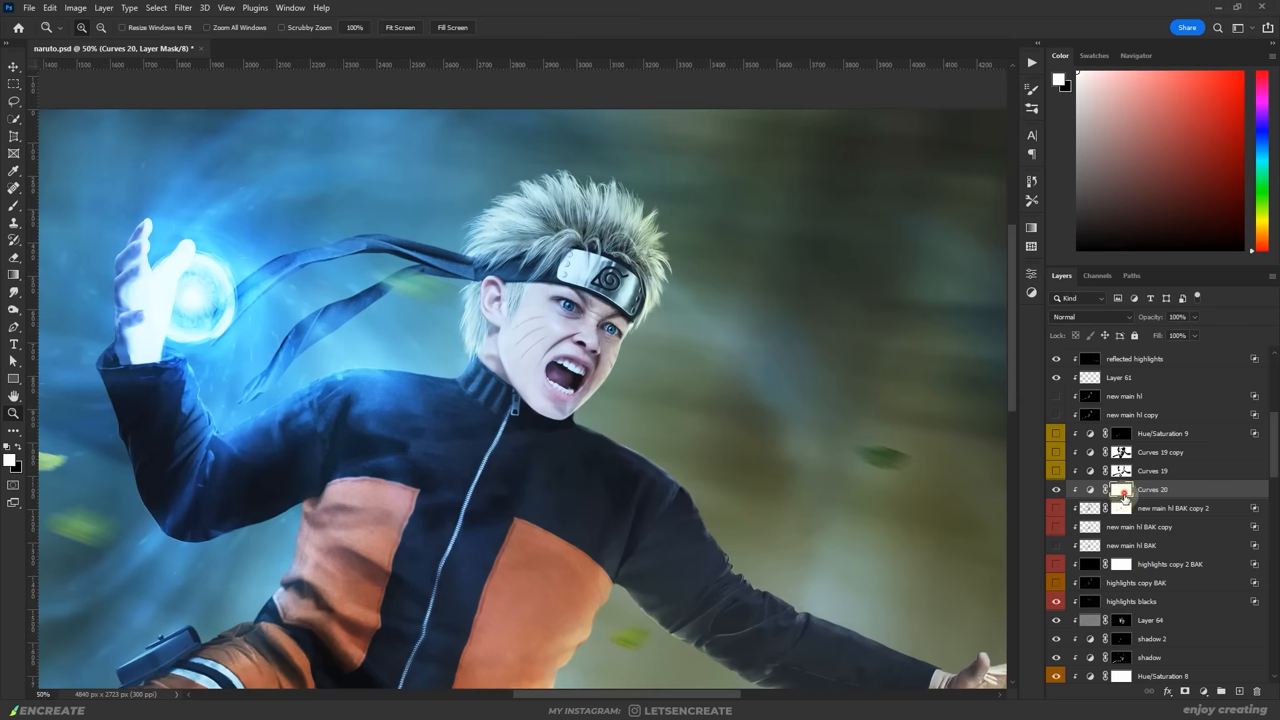
Adjust the Curves 20 settings and select its mask to paint the face tones
double_click(1120, 489)
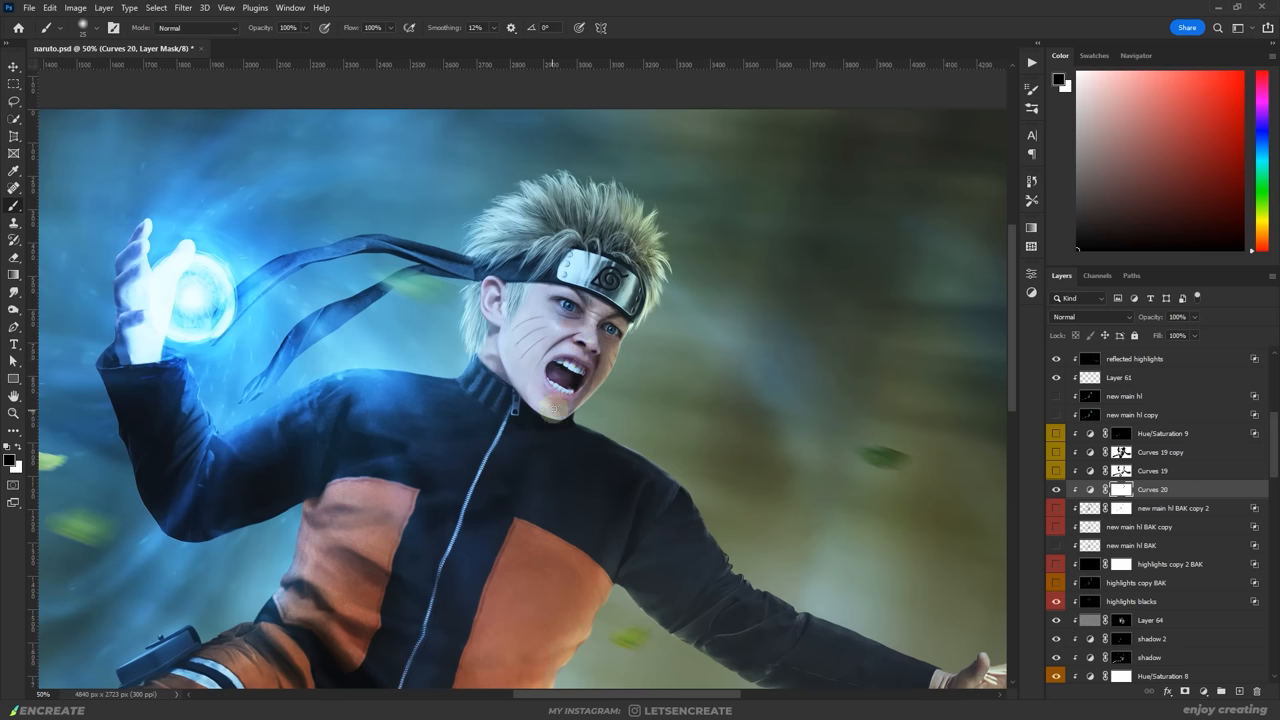
left_click(1055, 489)
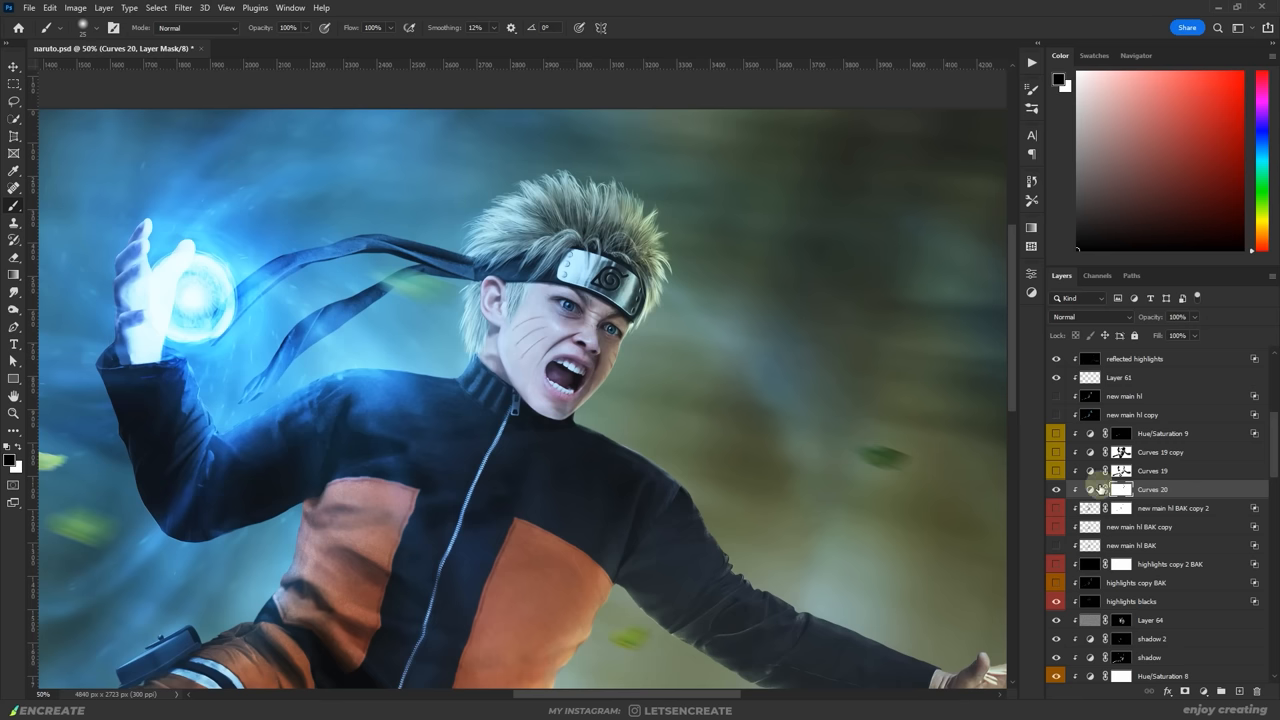